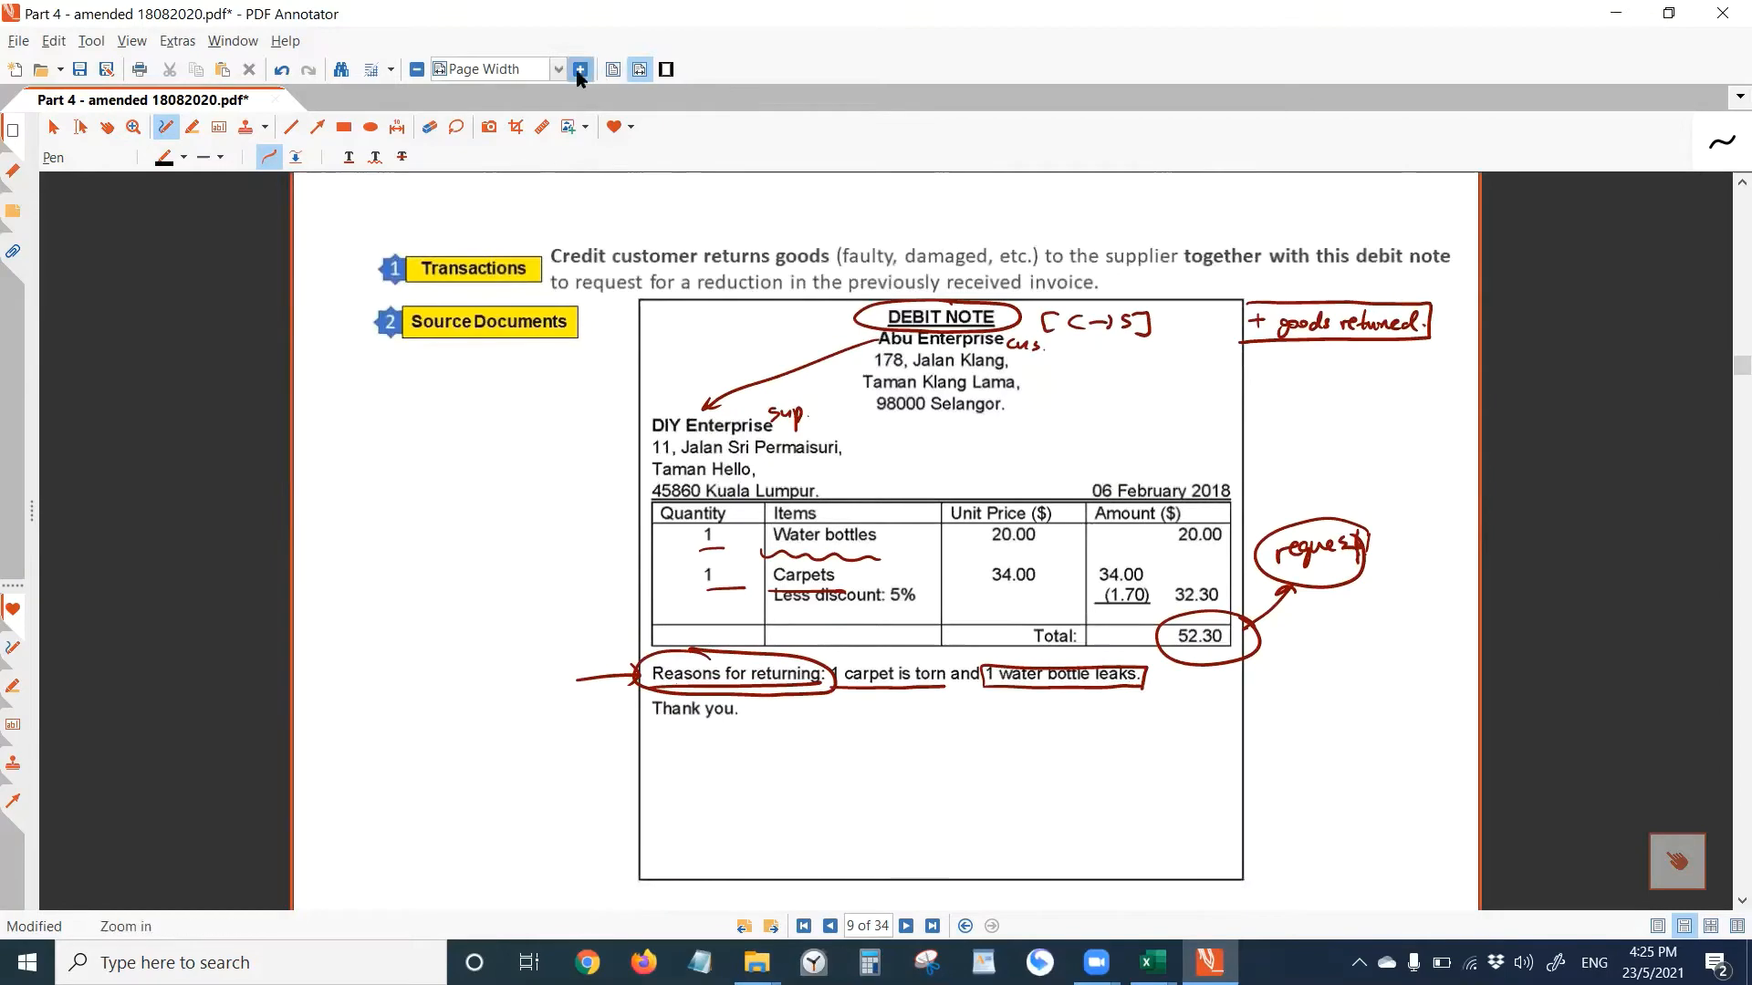
- Zoom to 150% and ready the blue Marker for highlighting the debit note's handwritten notes
left_click(581, 69)
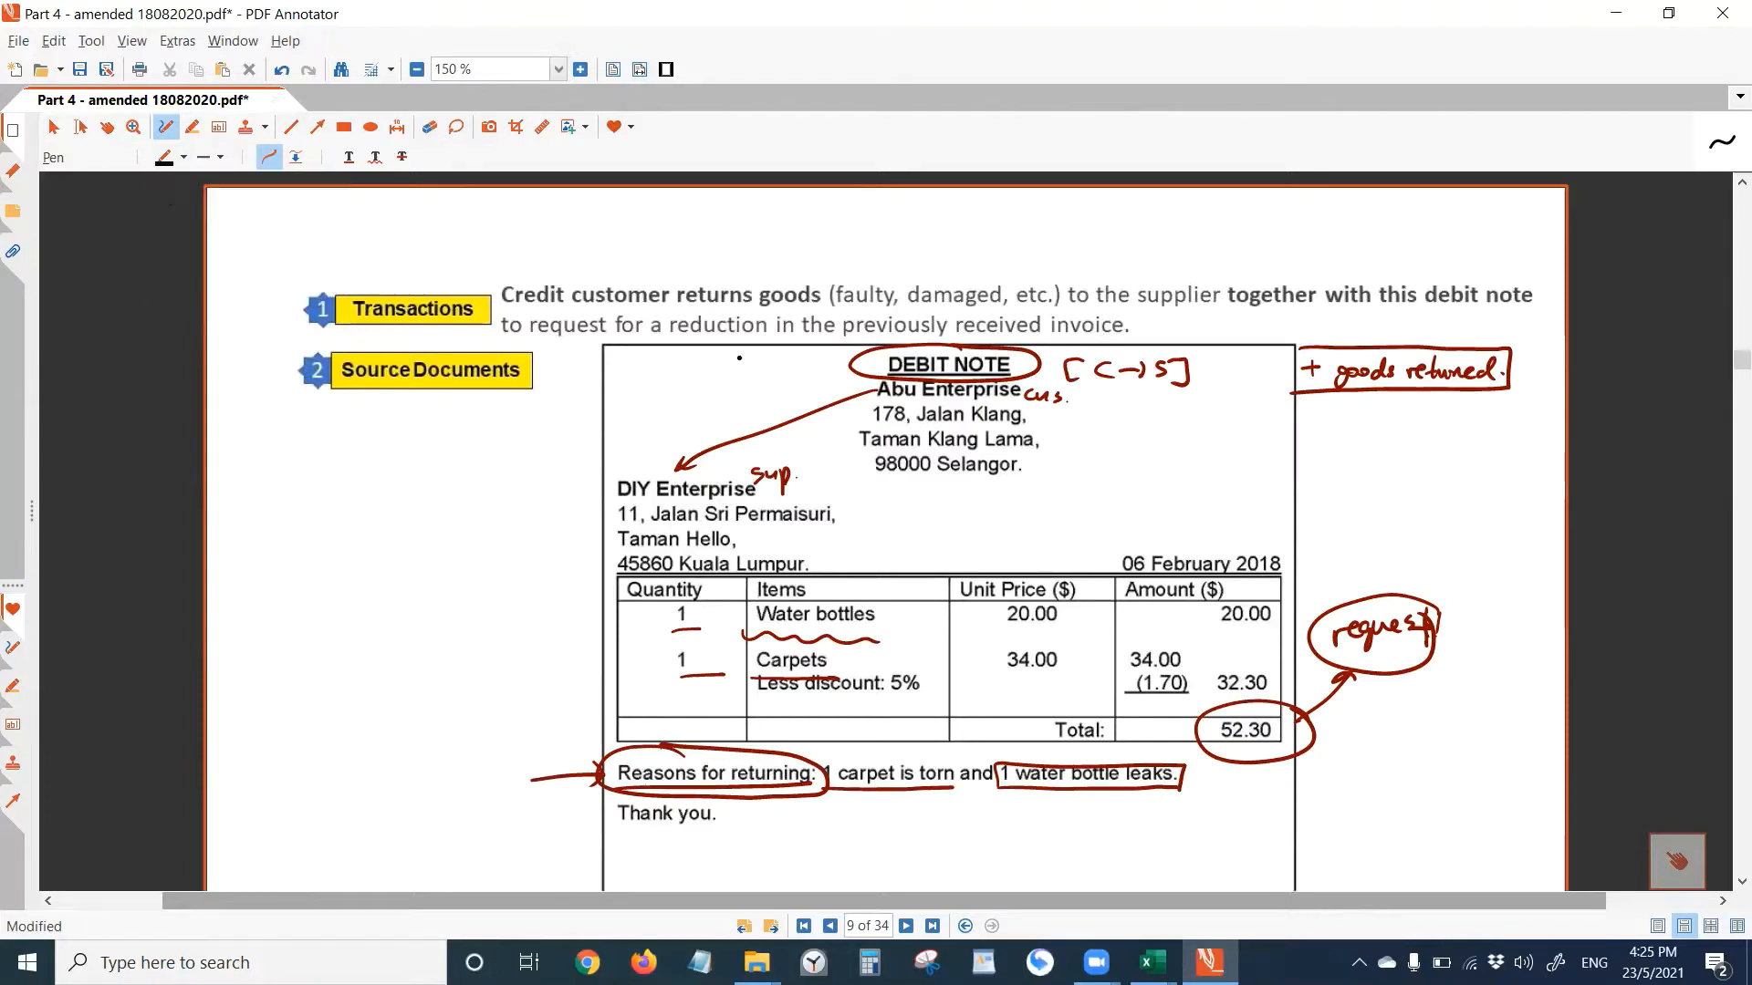
left_click(189, 128)
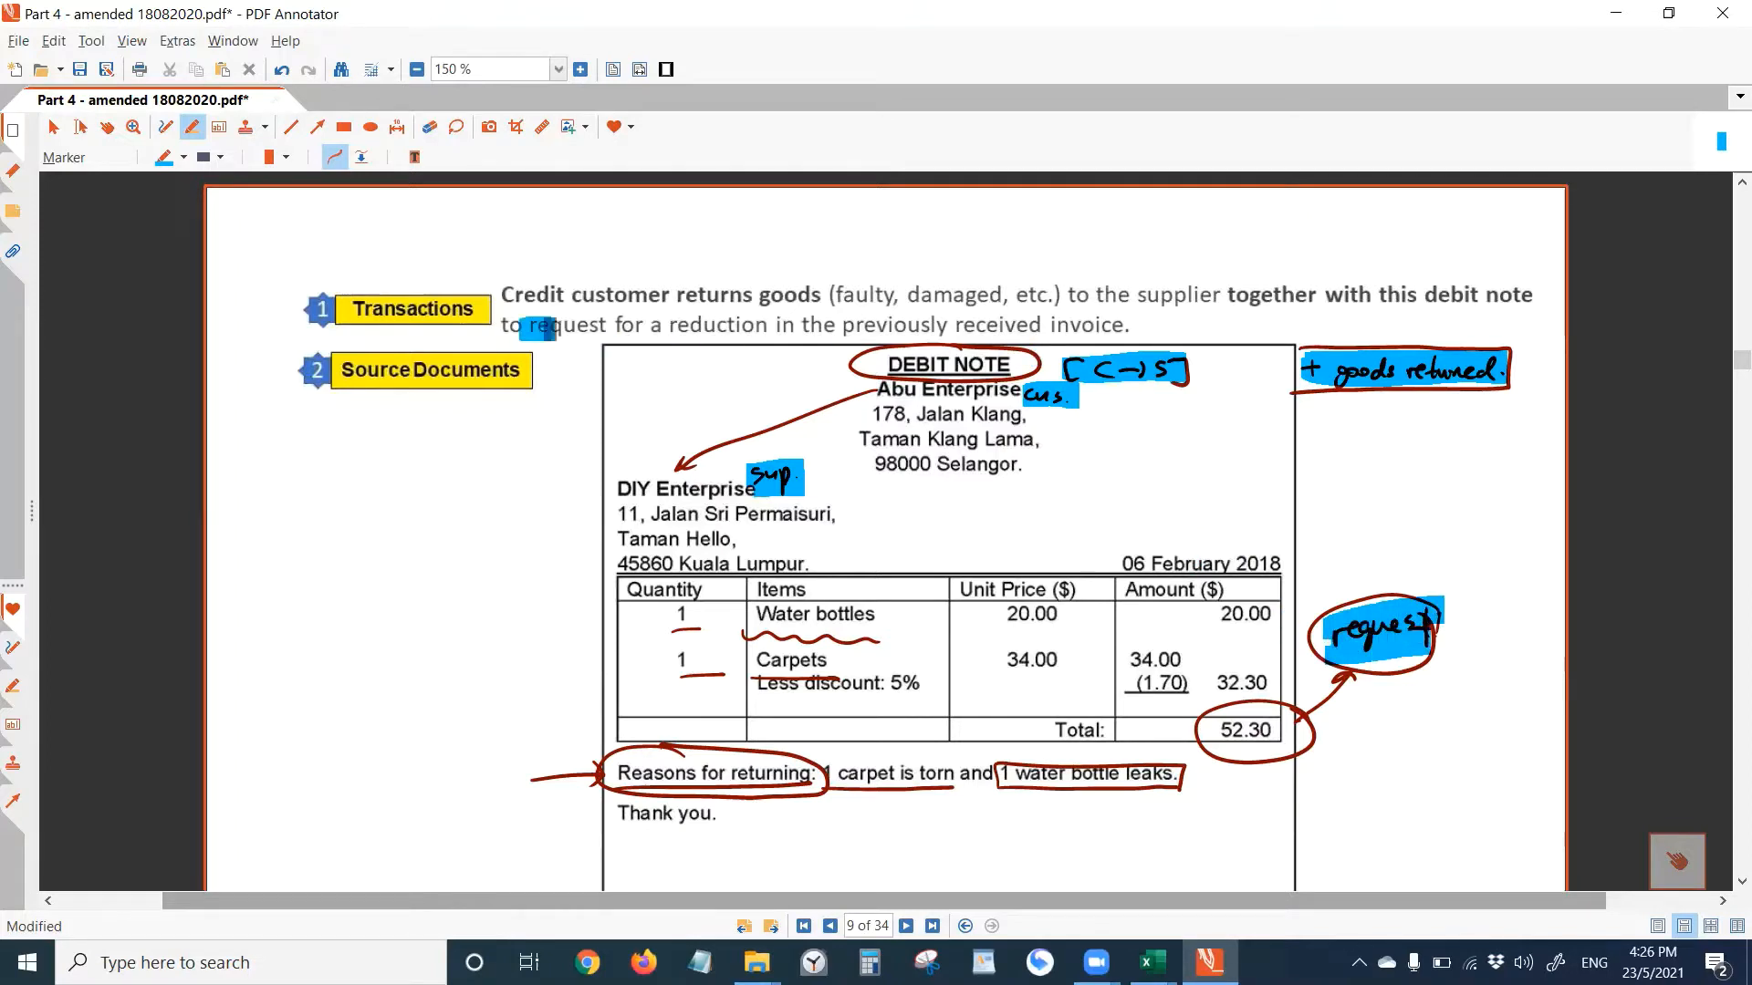
- Highlight the 'request for a reduction' sentence blue and draw an orange arrow pointing to it
left_click_drag(520, 324, 1128, 324)
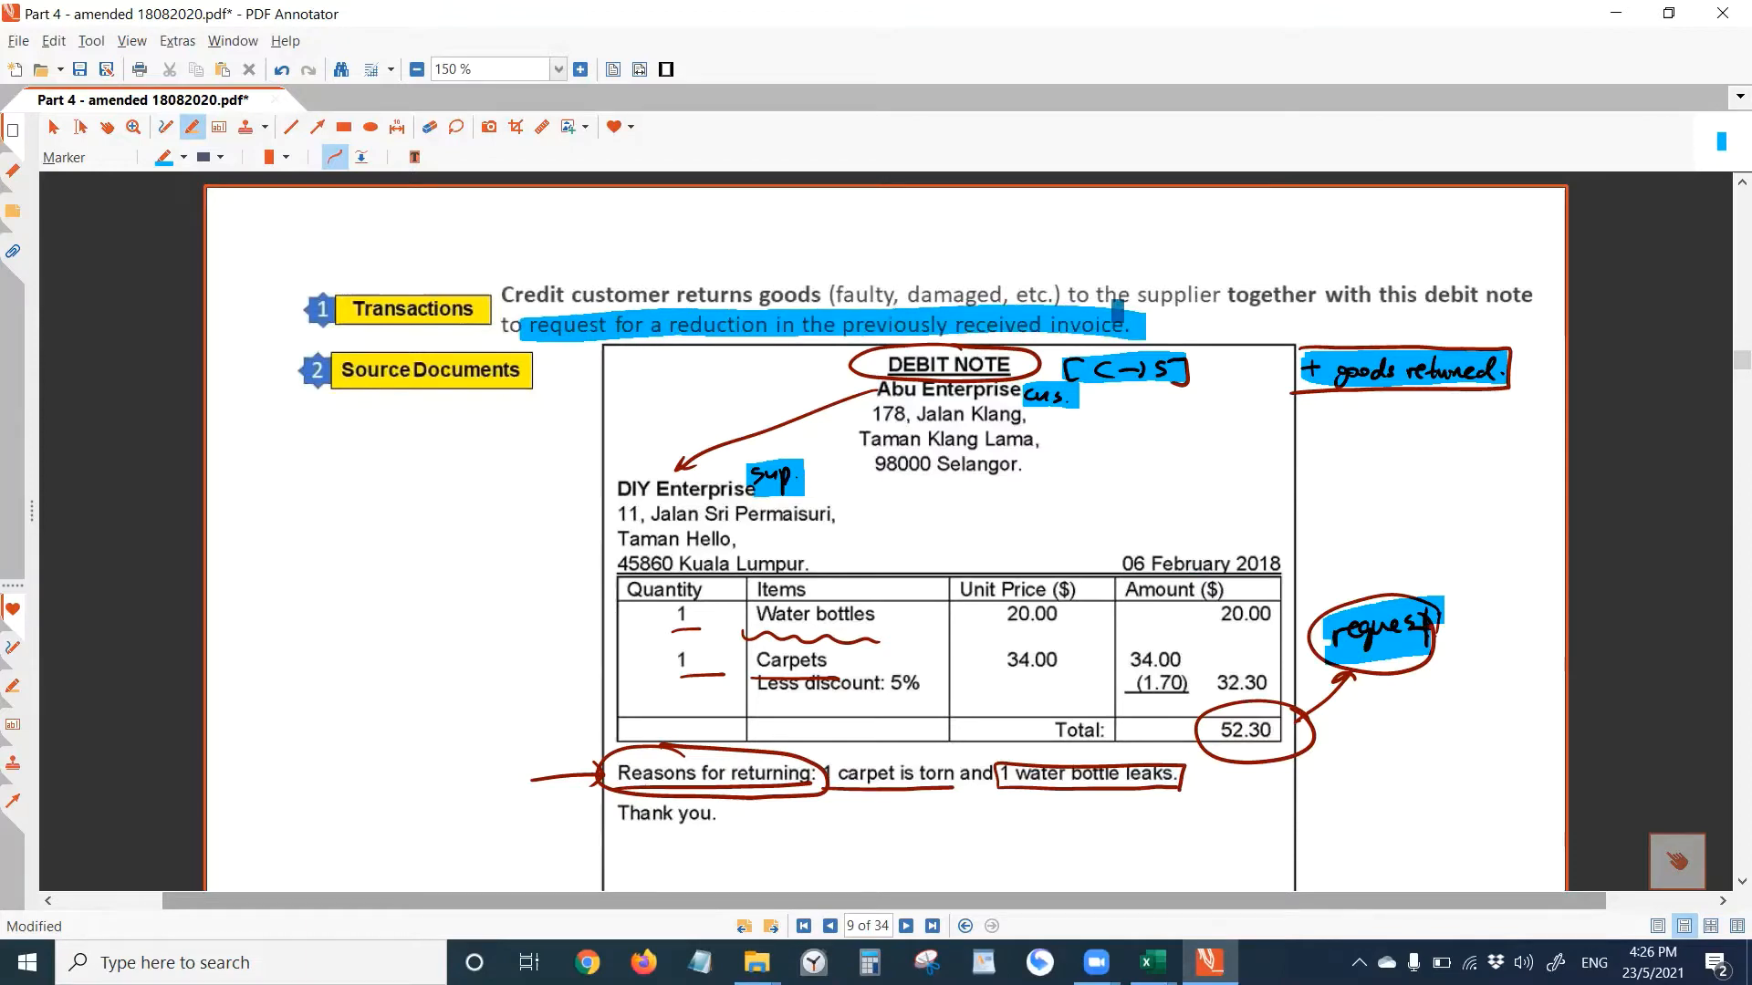
left_click(285, 127)
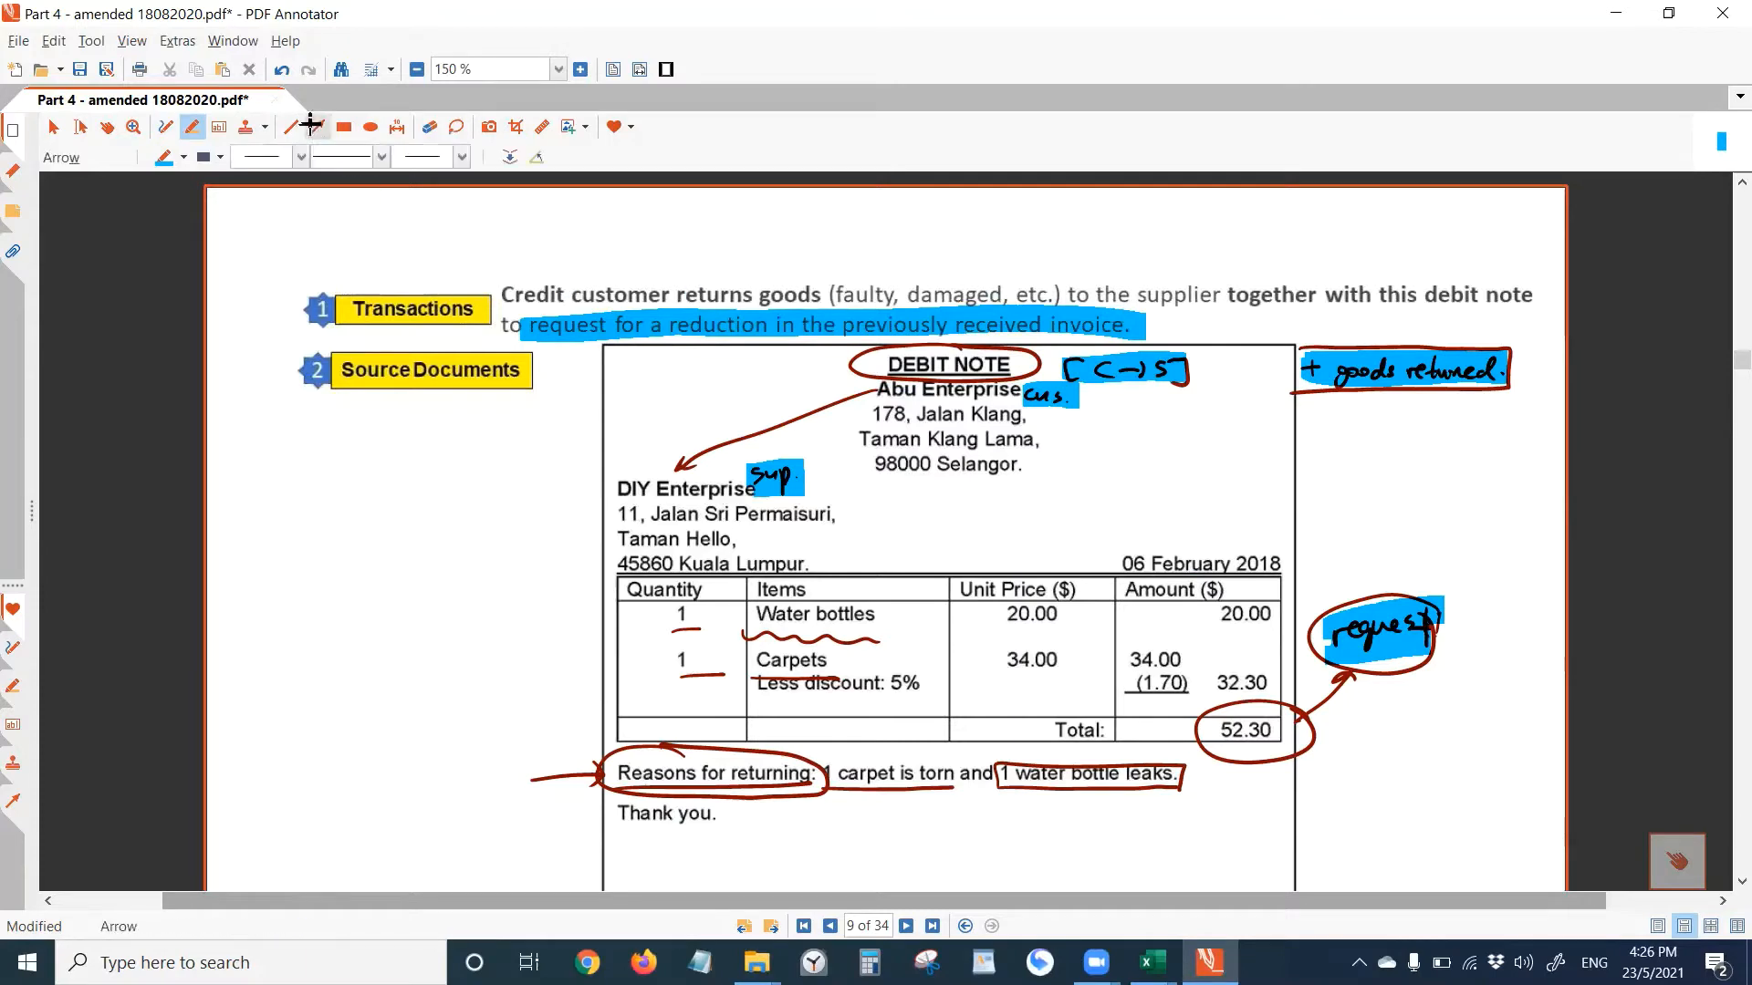
left_click_drag(500, 489, 533, 389)
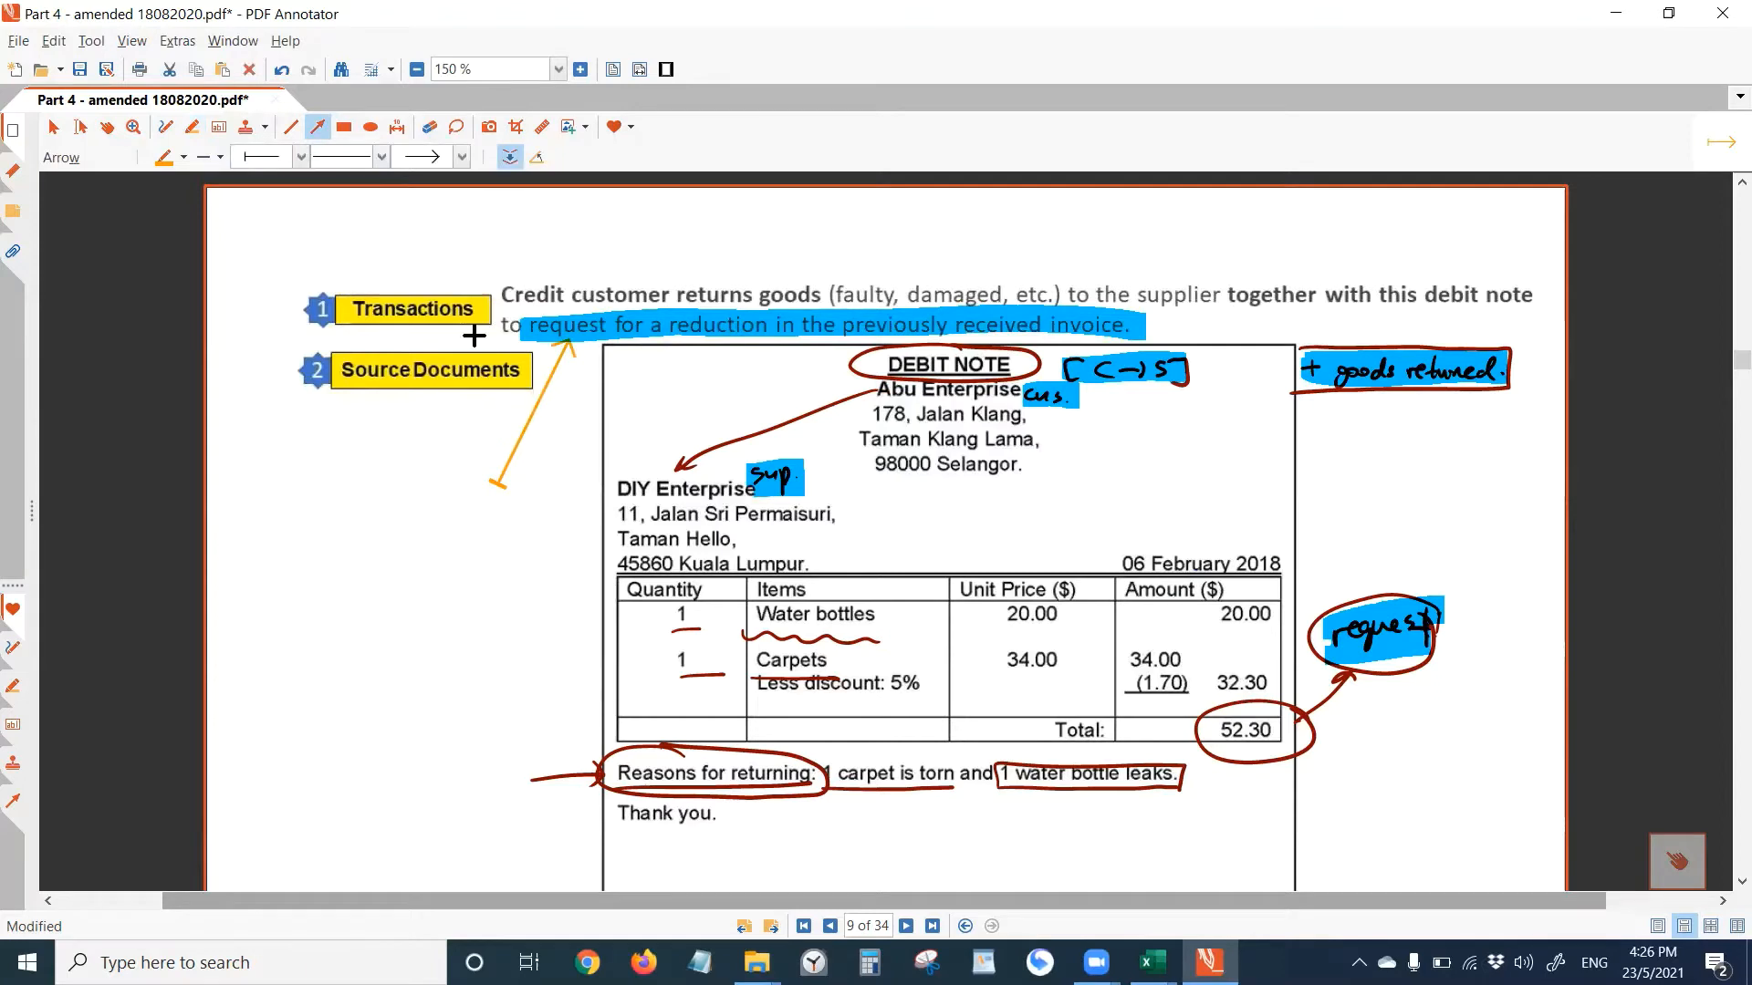
- Switch to black freehand Pen to write 'Purpose' and 'unconfirmed'
left_click(161, 156)
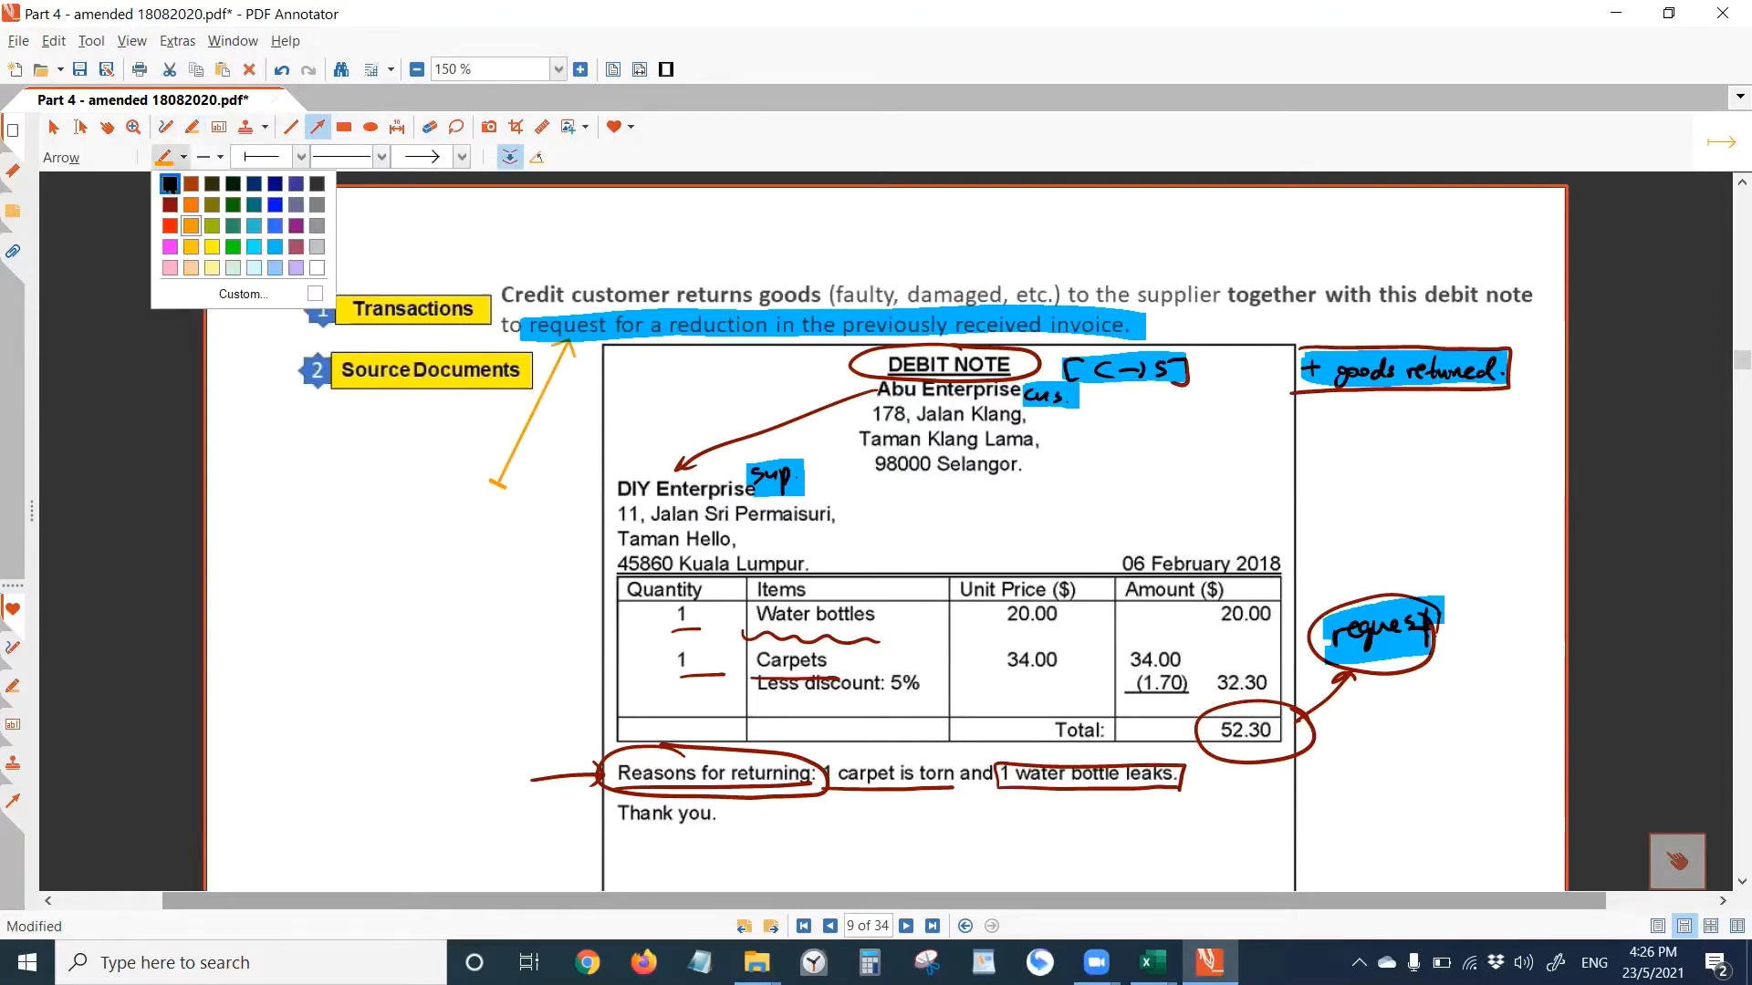
left_click(204, 212)
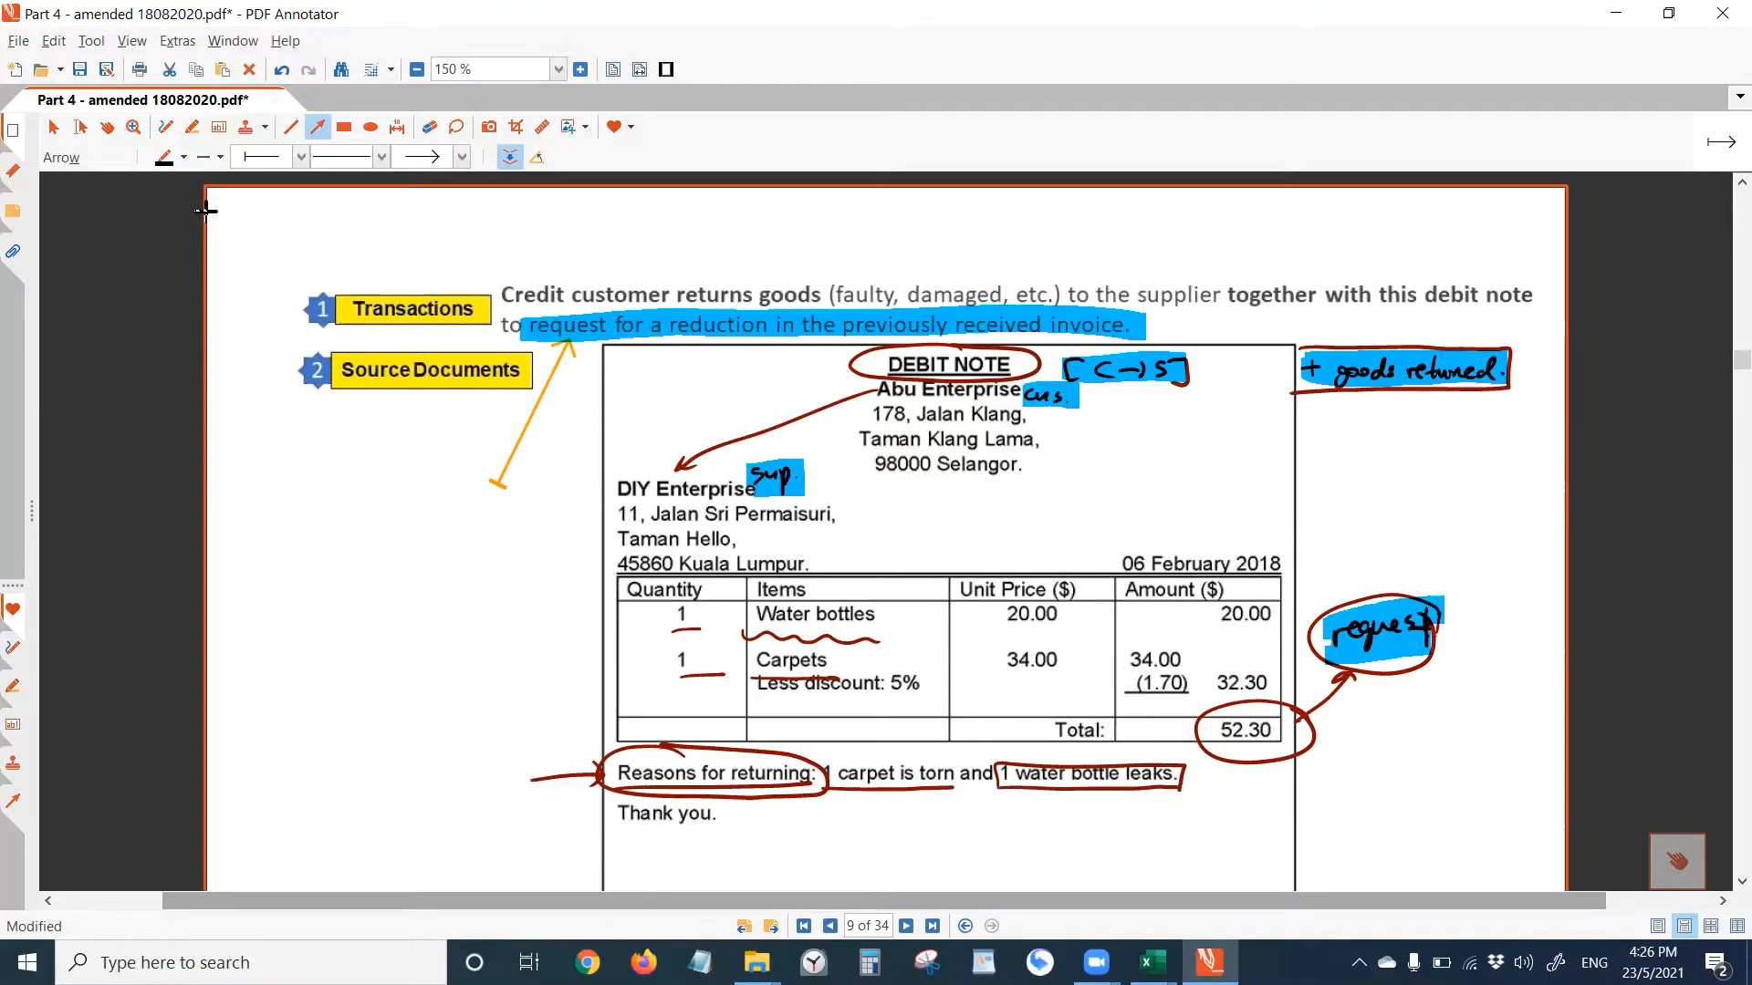
left_click(164, 126)
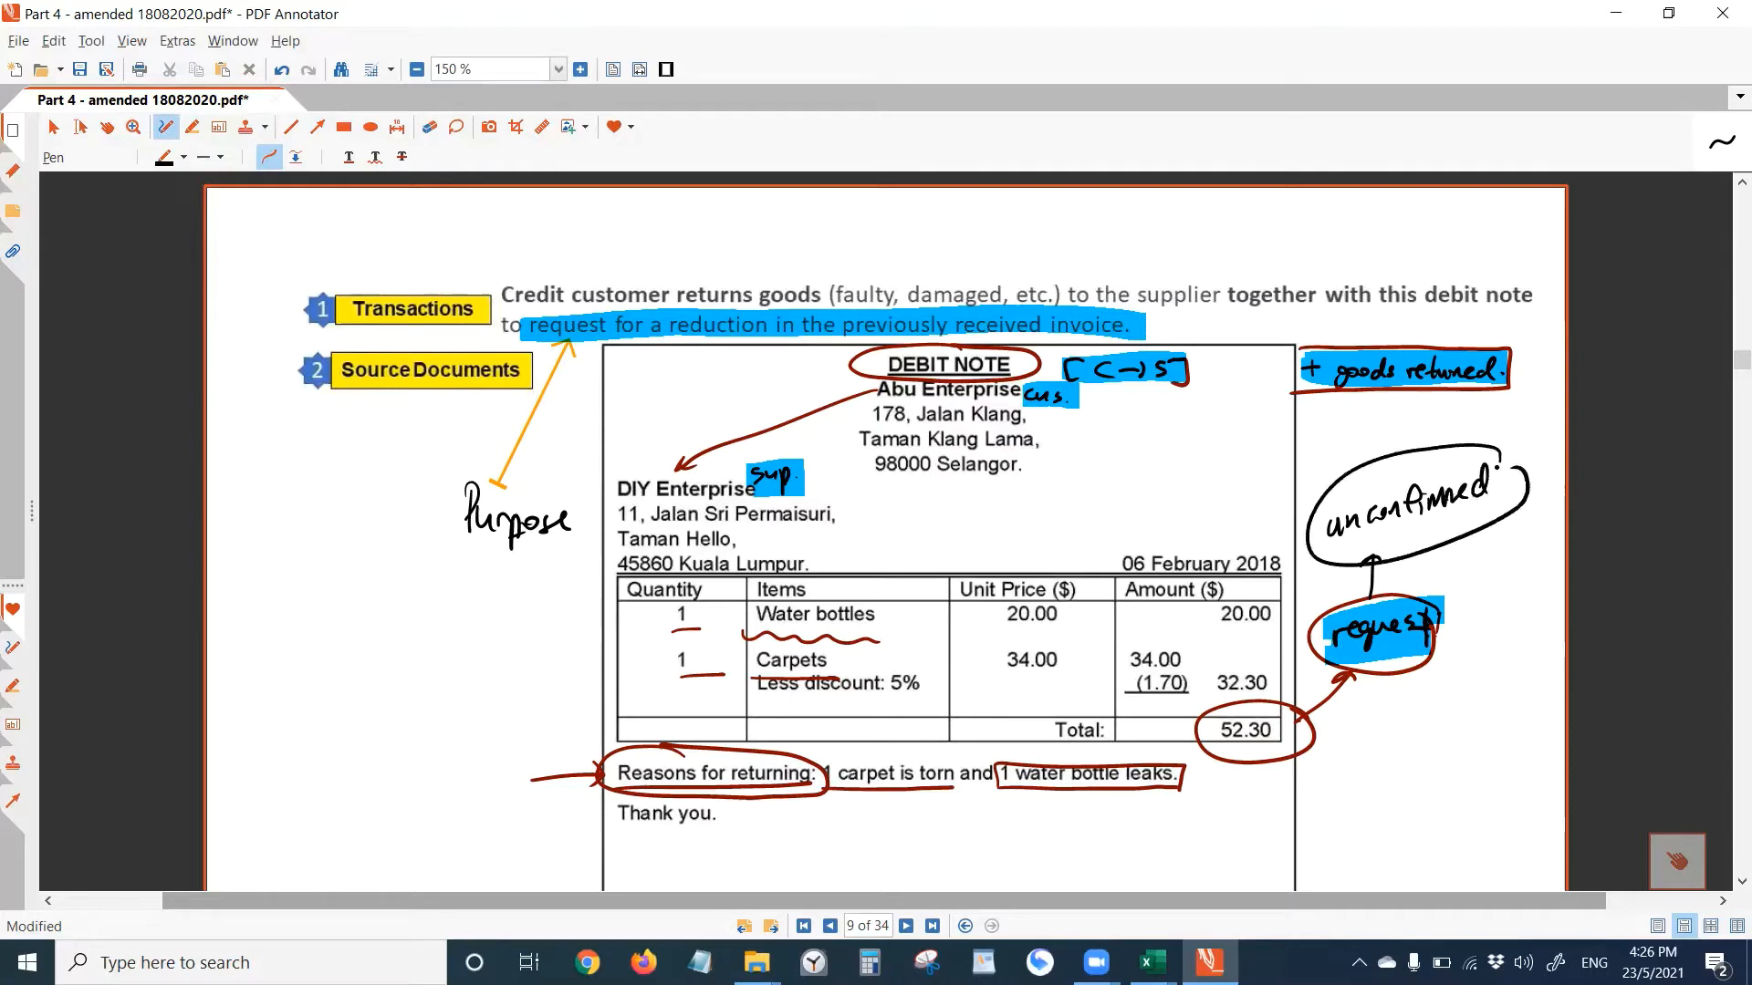
- Scroll down and annotate the debit note near the reason line
scroll("down", 3)
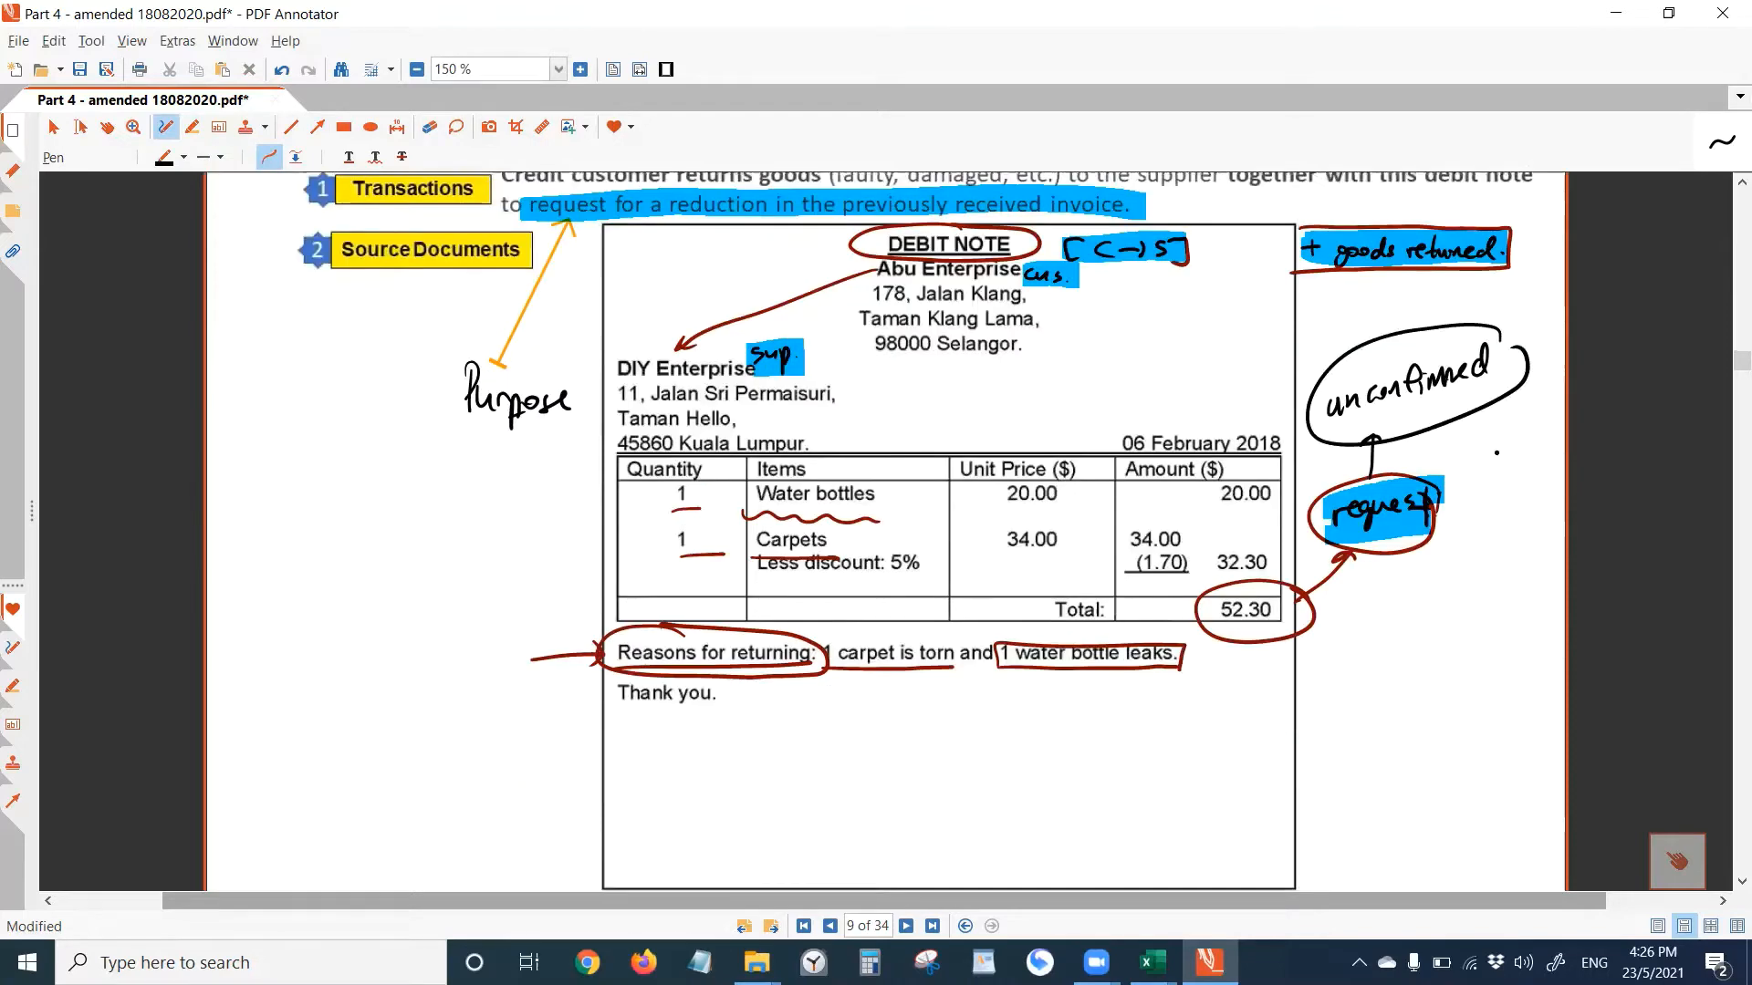
scroll("down", 3)
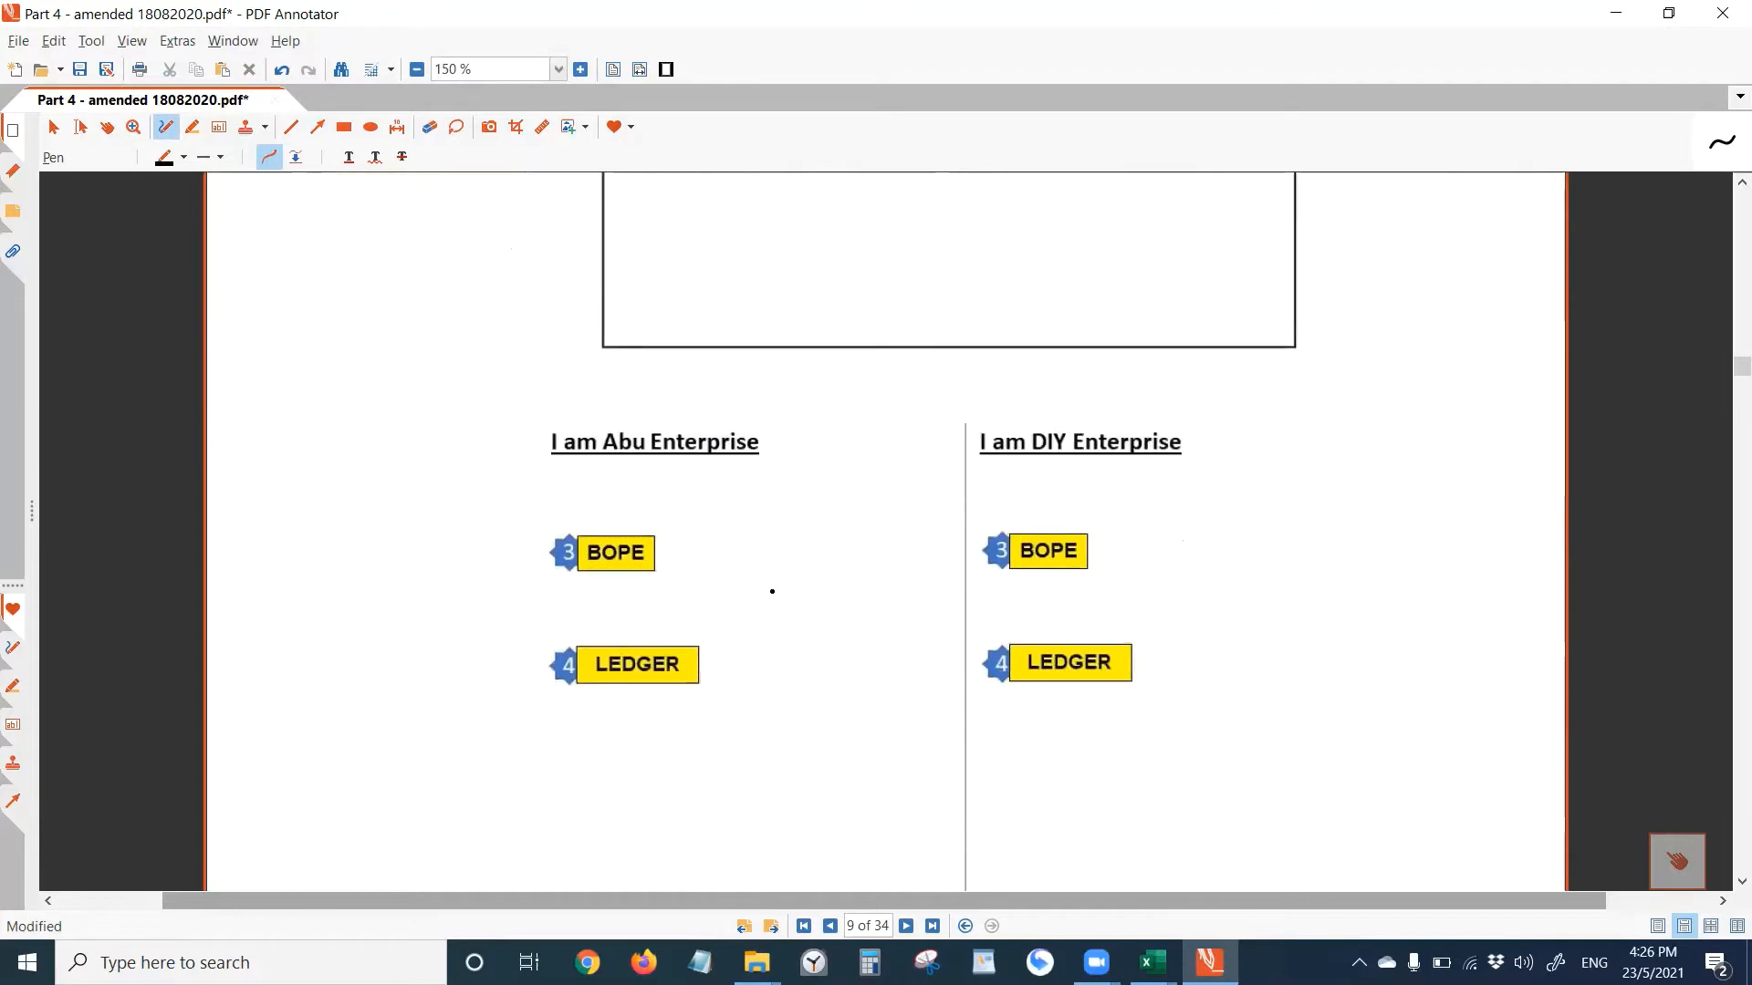
left_click_drag(748, 578, 799, 572)
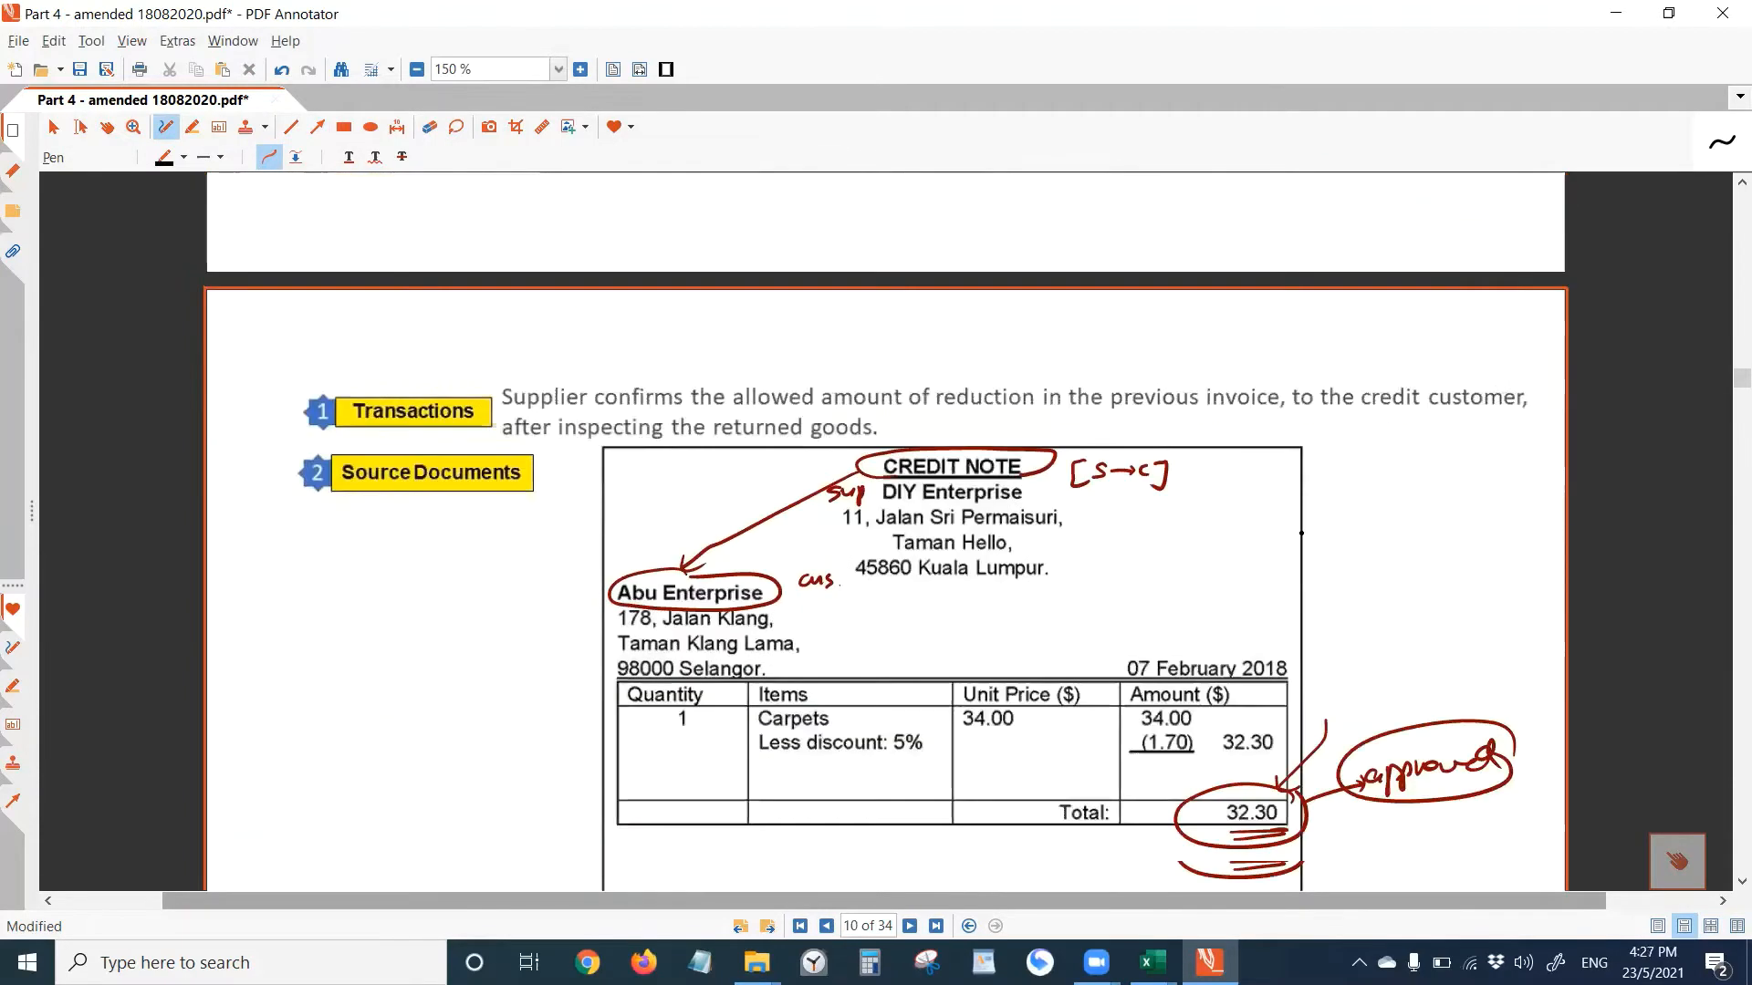
left_click(825, 927)
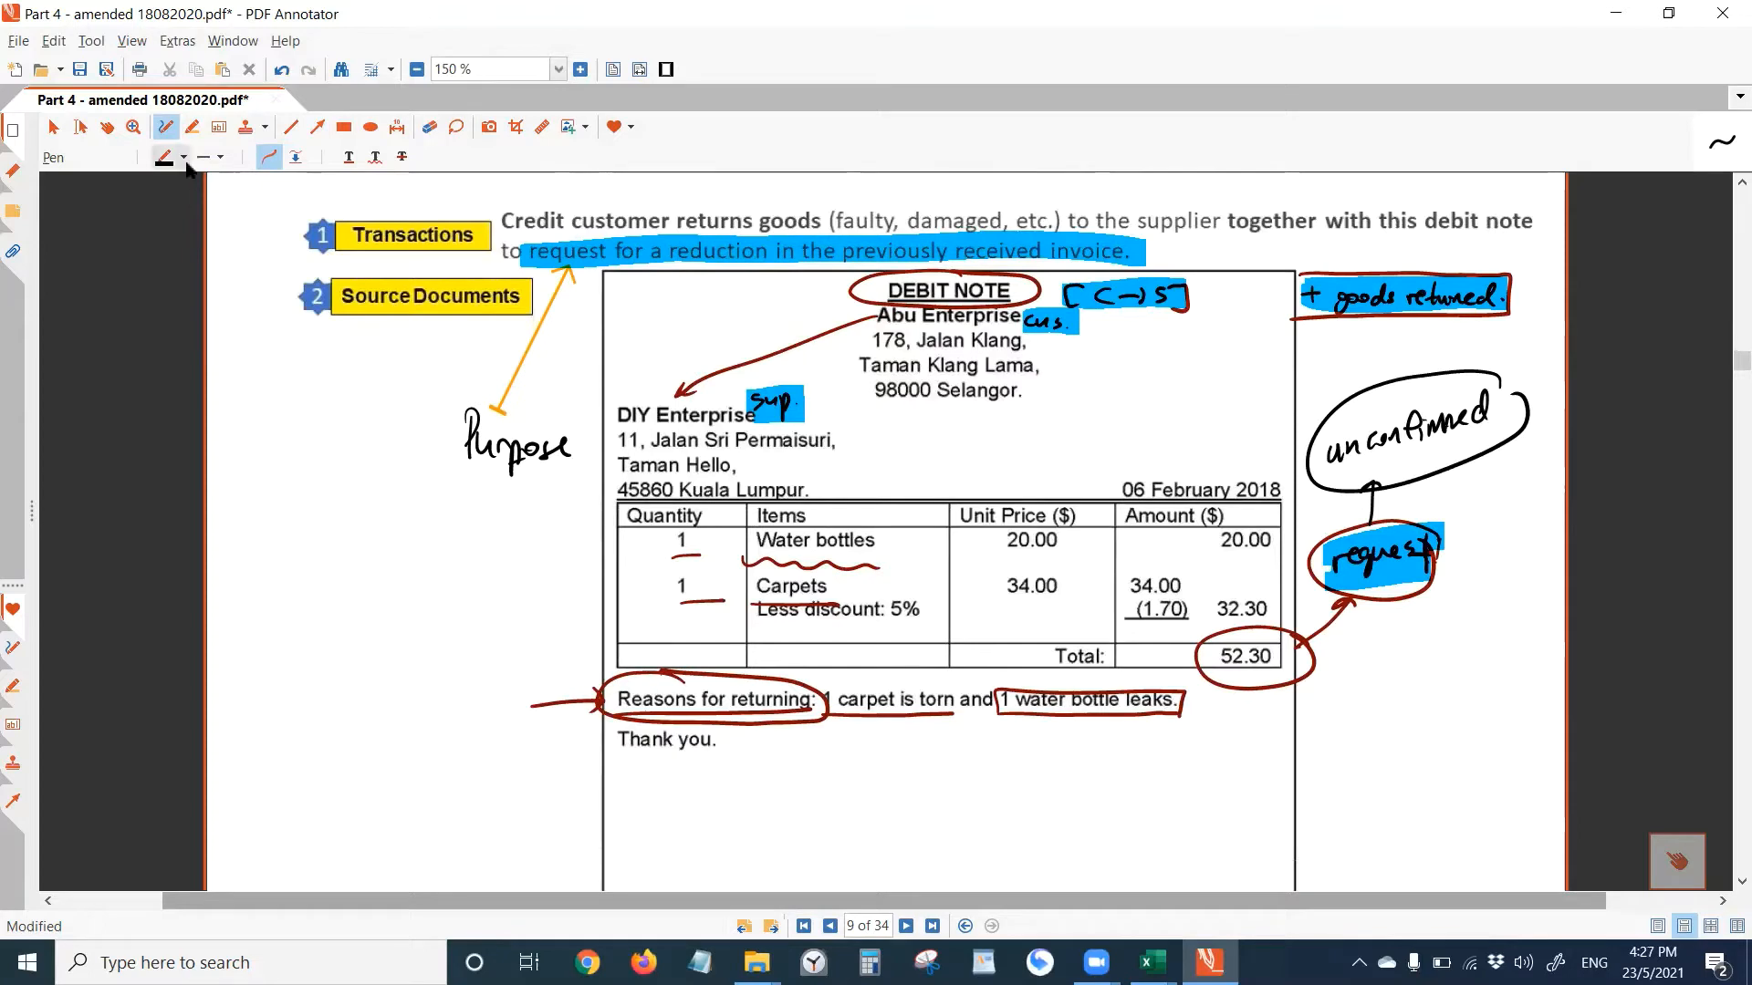
- Highlight the '1 carpet is torn' reason in green
left_click(192, 128)
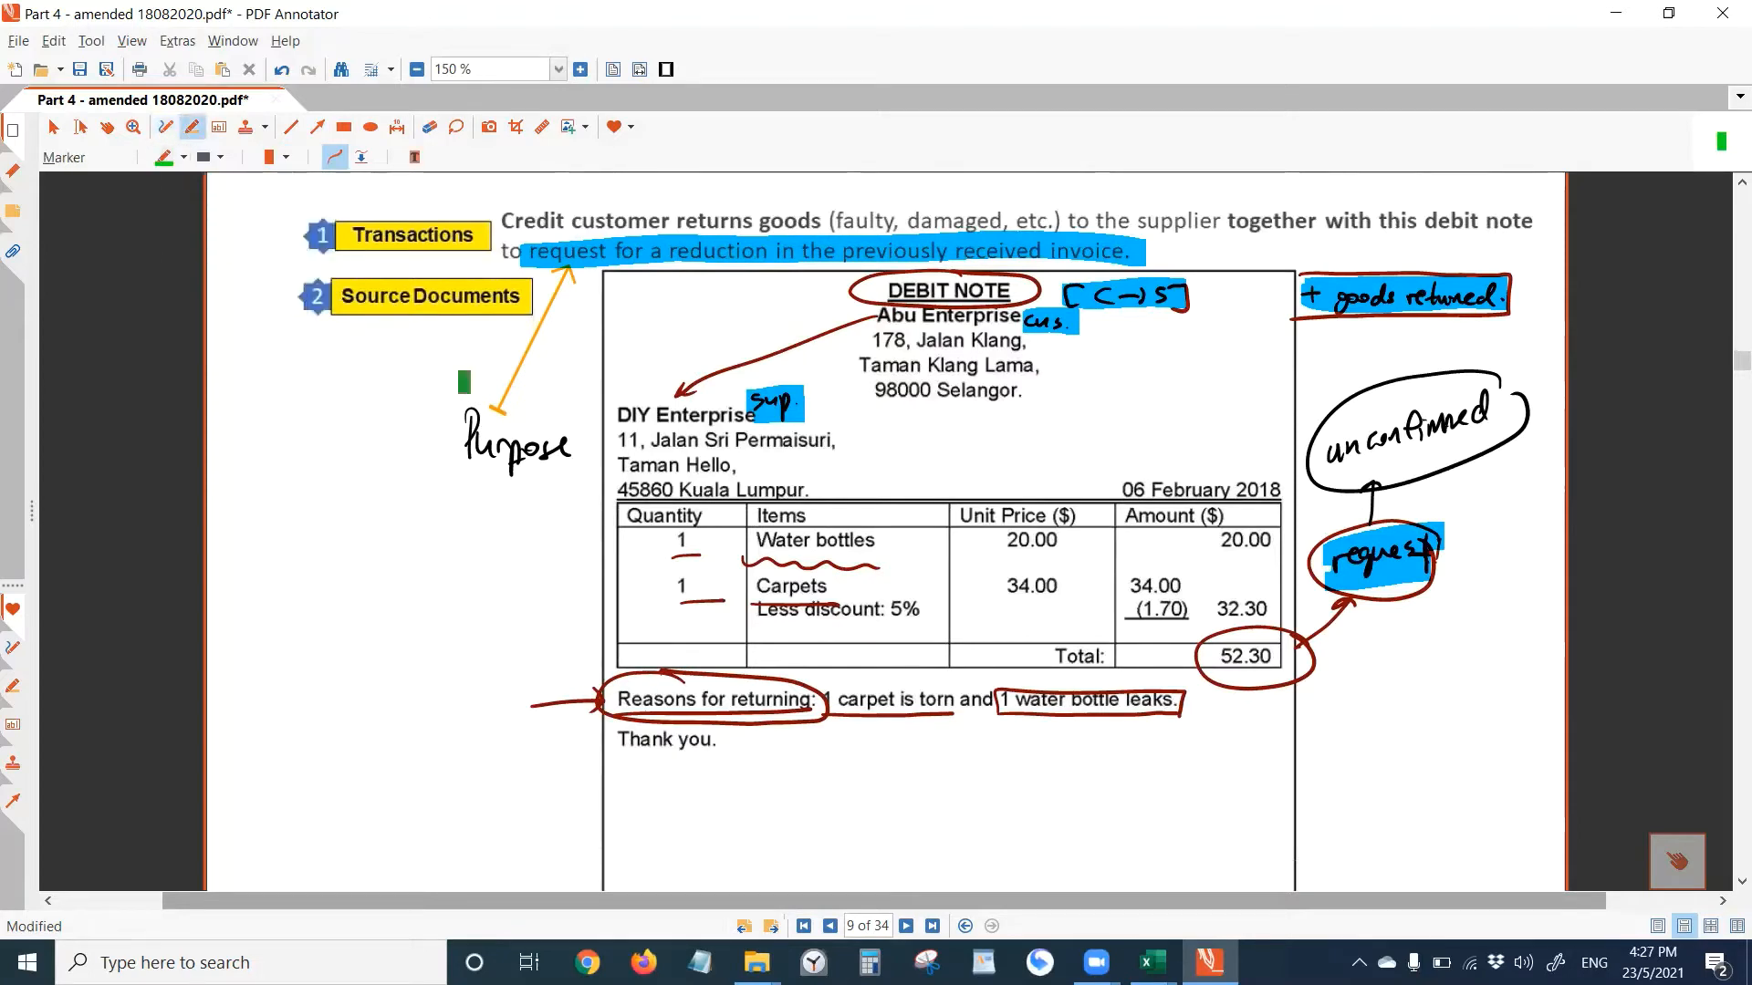
left_click_drag(832, 701, 954, 701)
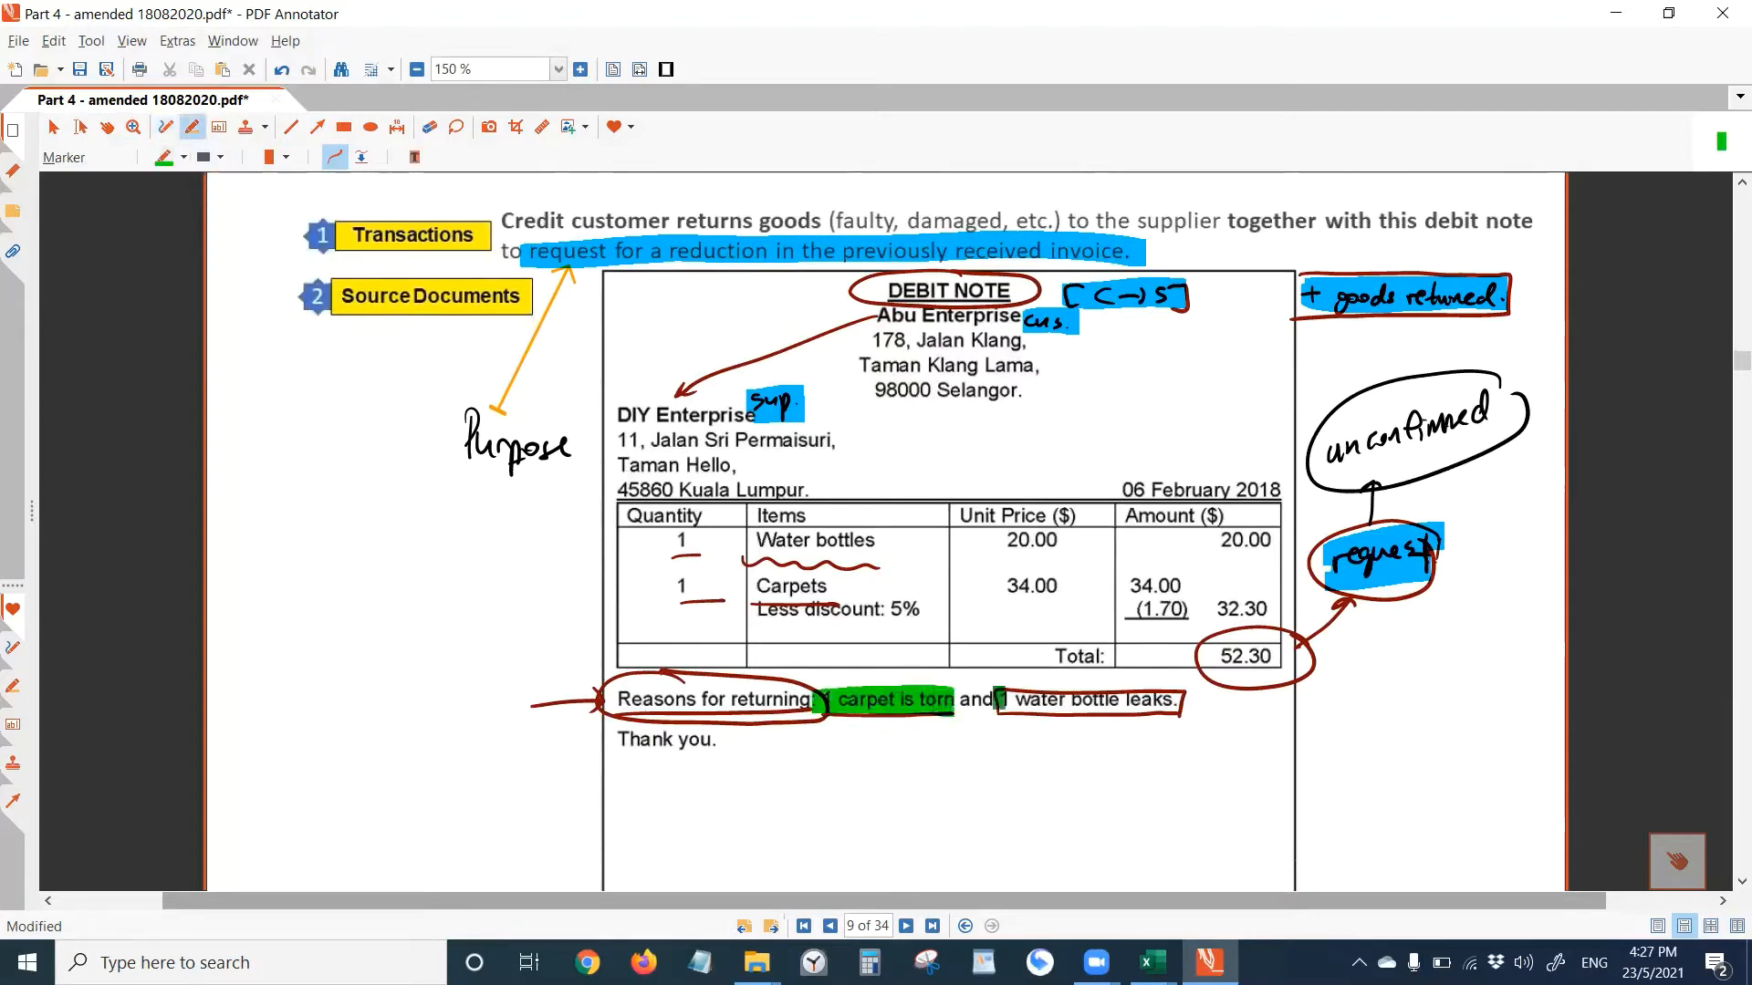
left_click_drag(995, 700, 1174, 700)
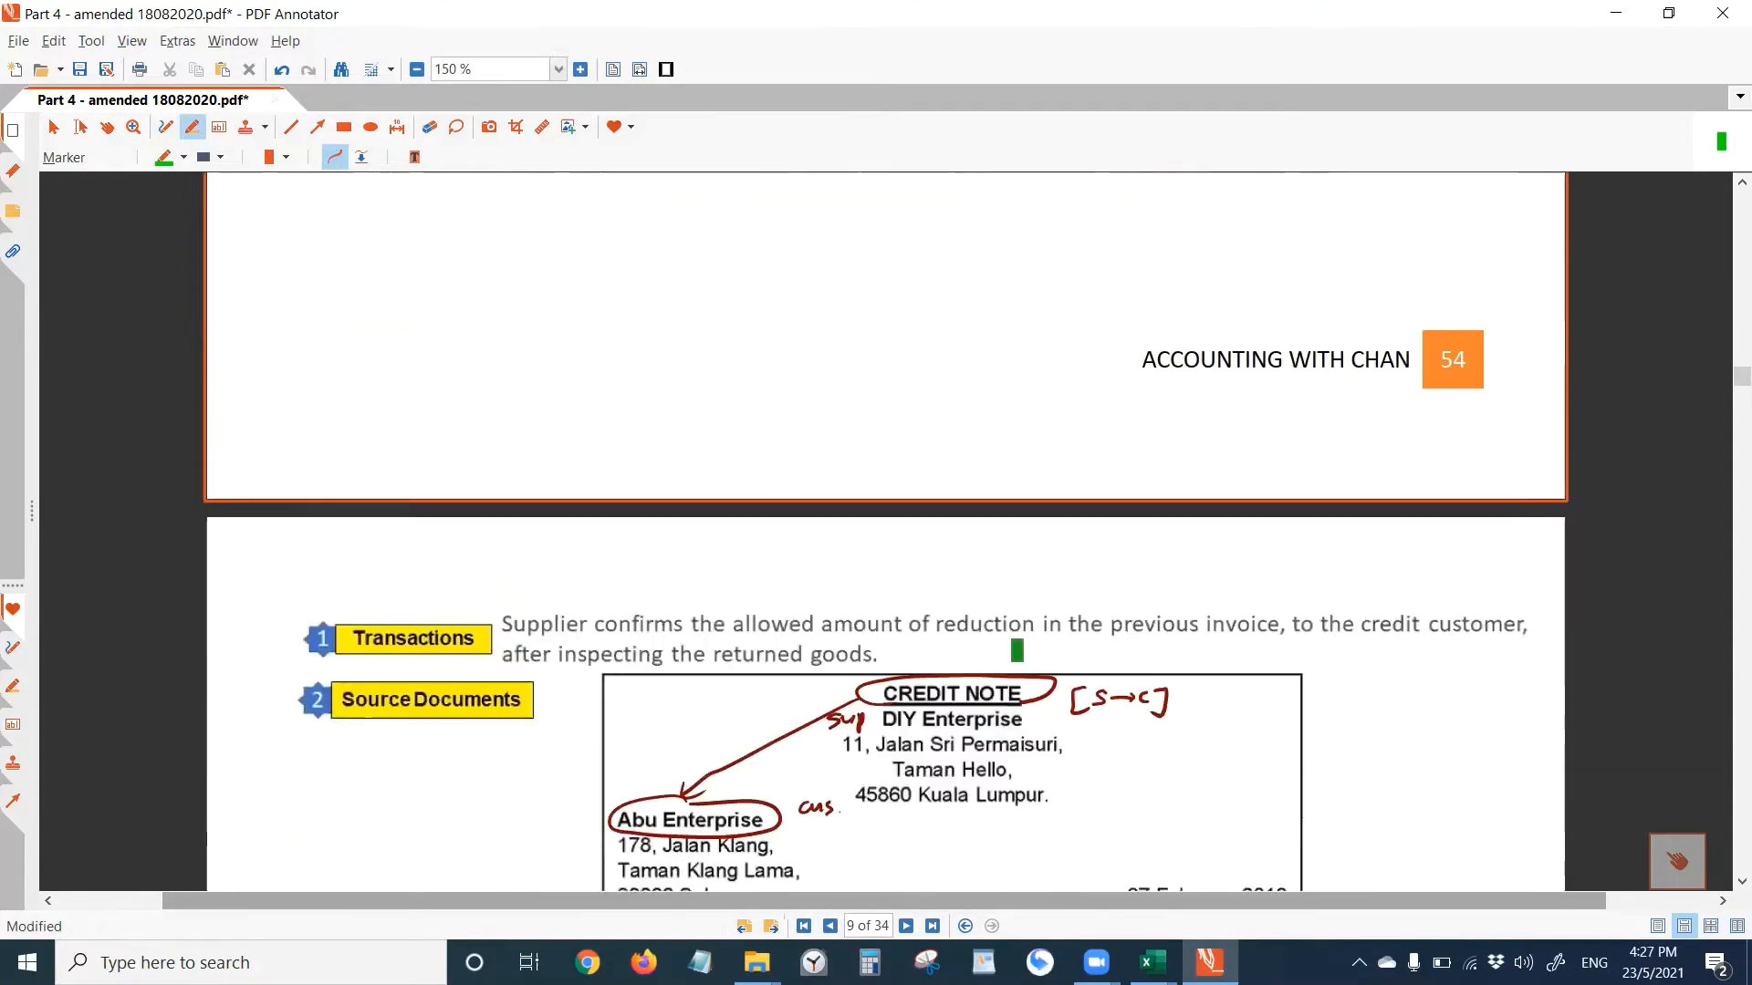
- Highlight 'confirms the allowed amount of reduction in the previous invoice' green on the credit note
scroll("down", 3)
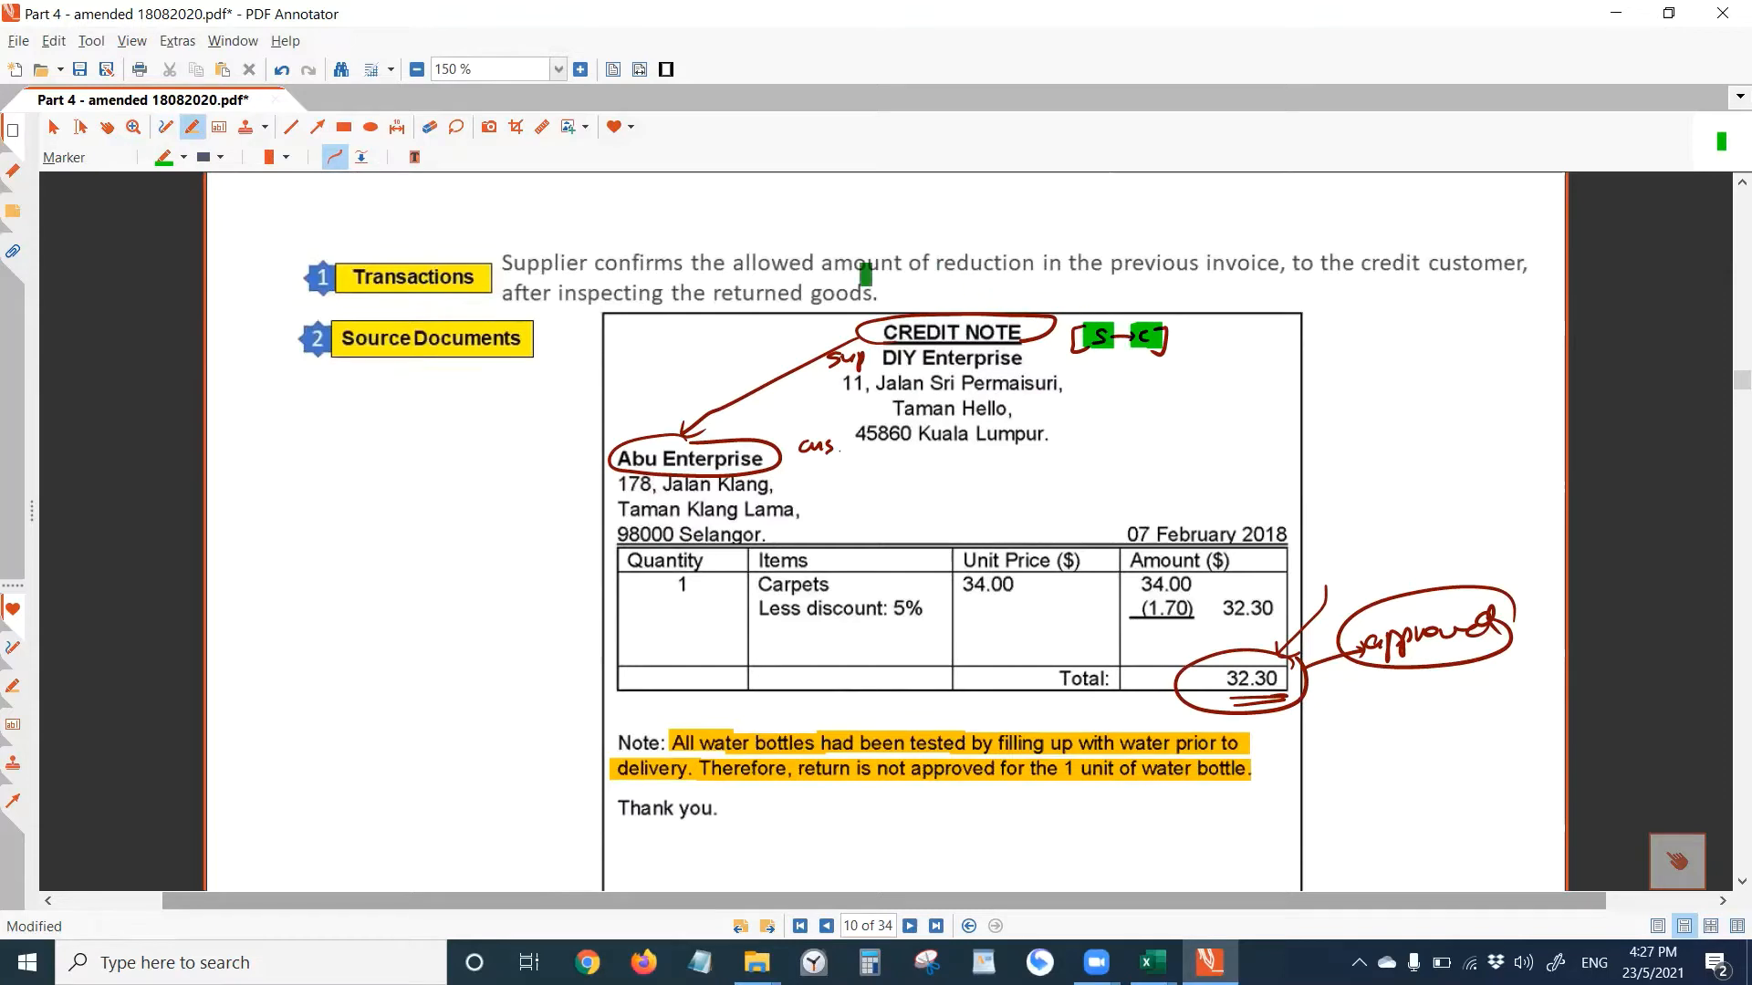
left_click_drag(593, 263, 914, 262)
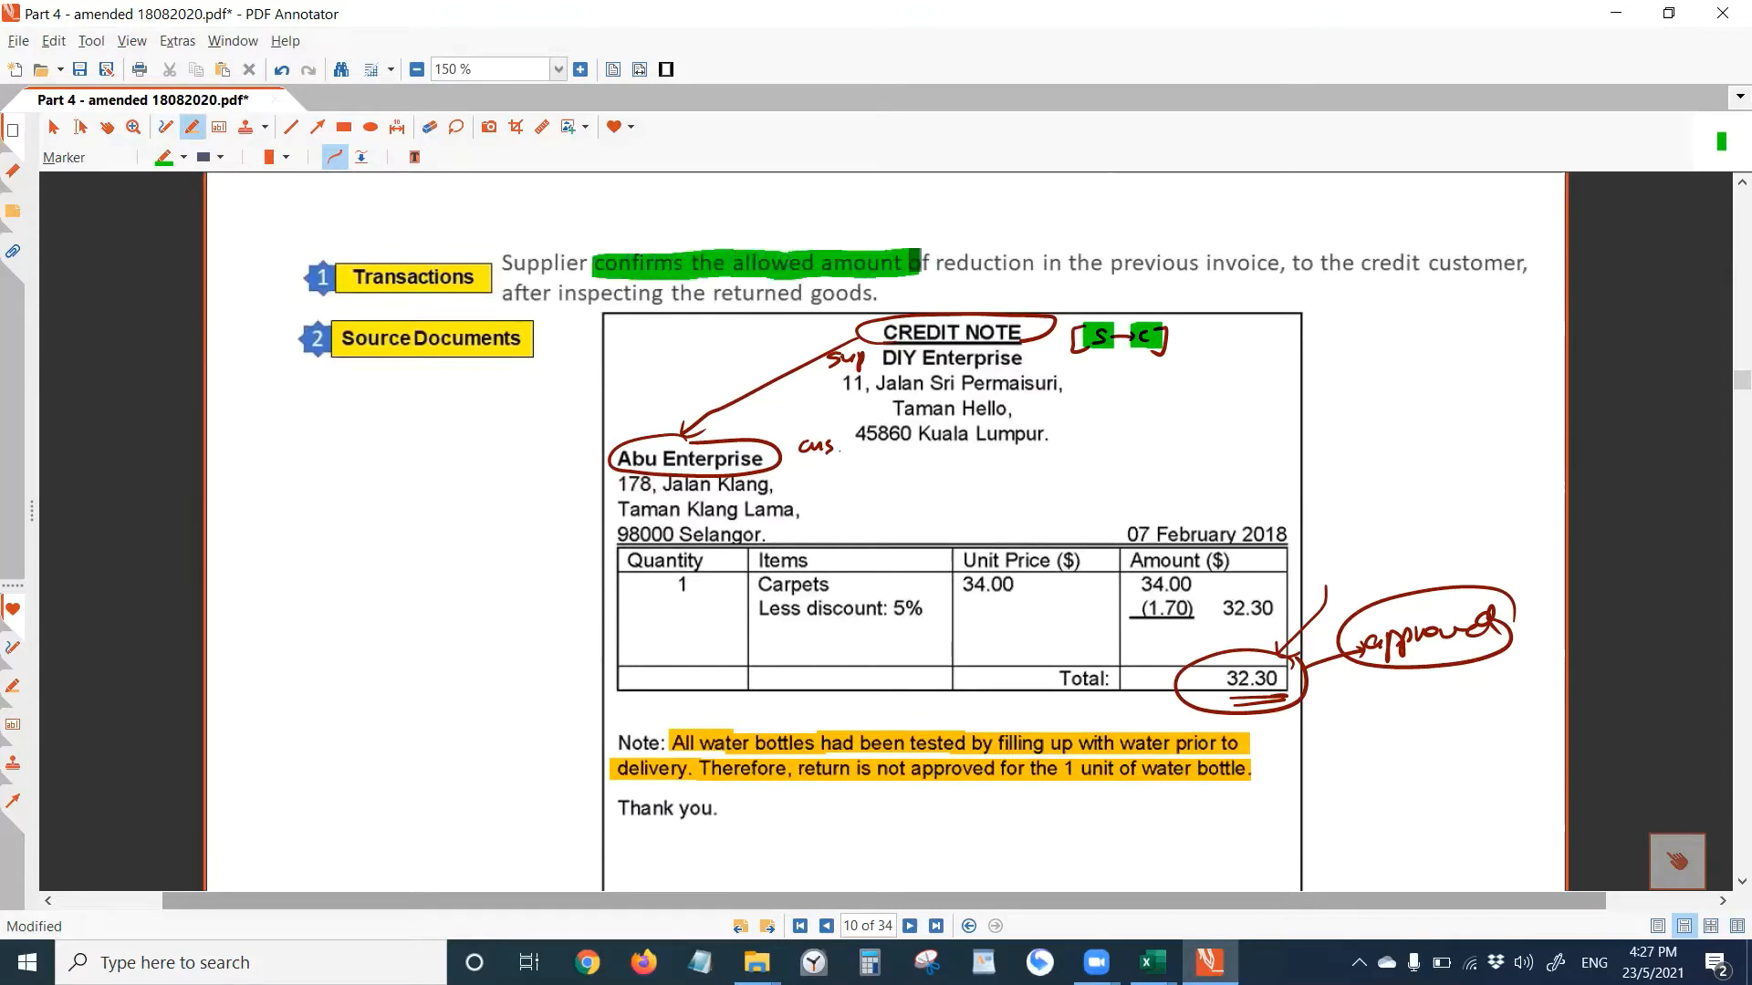
left_click_drag(905, 262, 1285, 263)
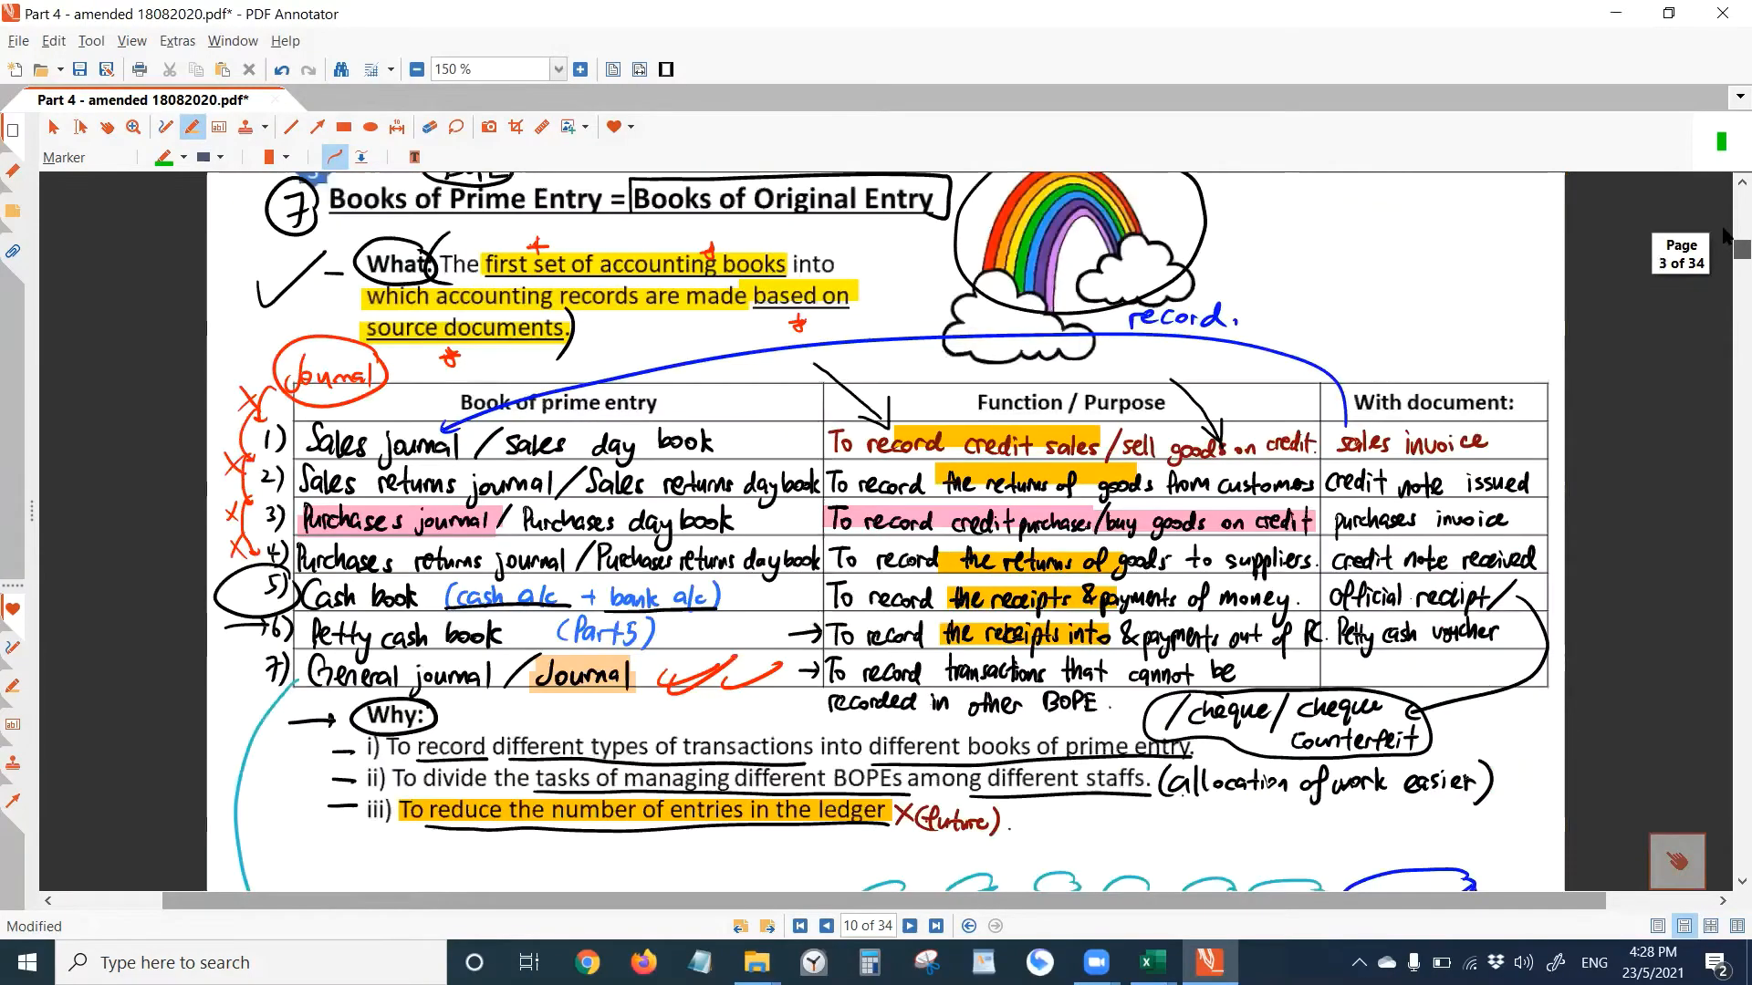
left_click(825, 927)
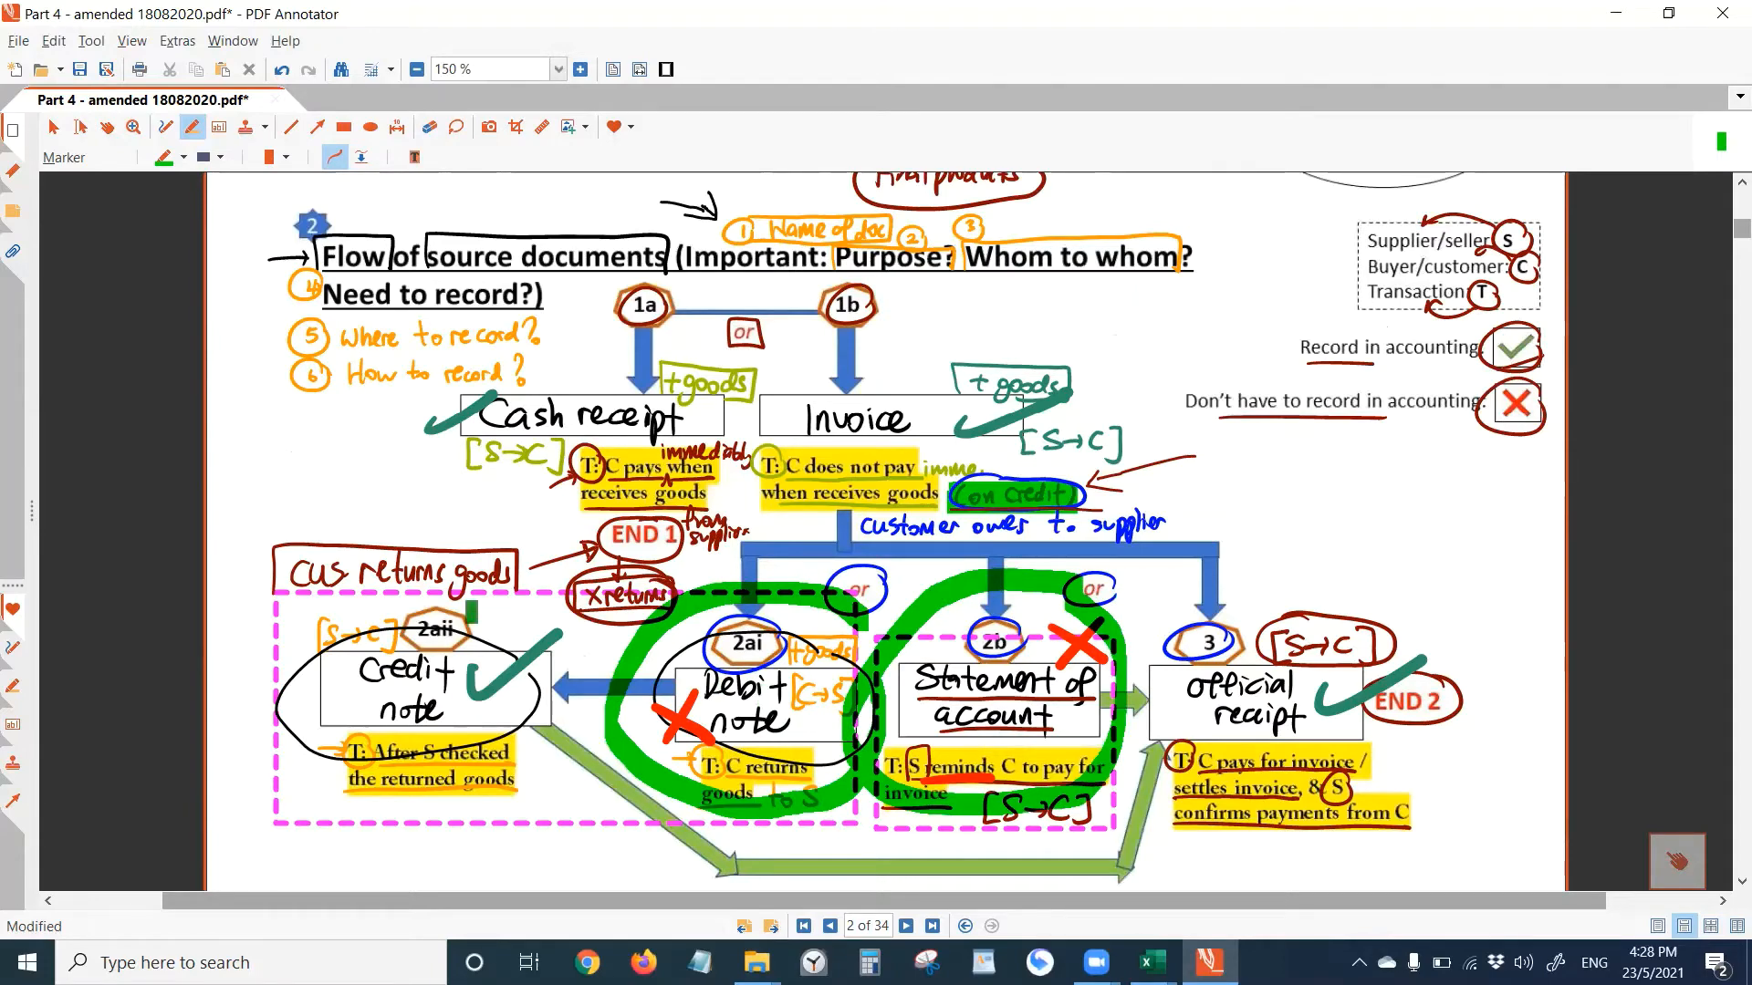
scroll("down", 3)
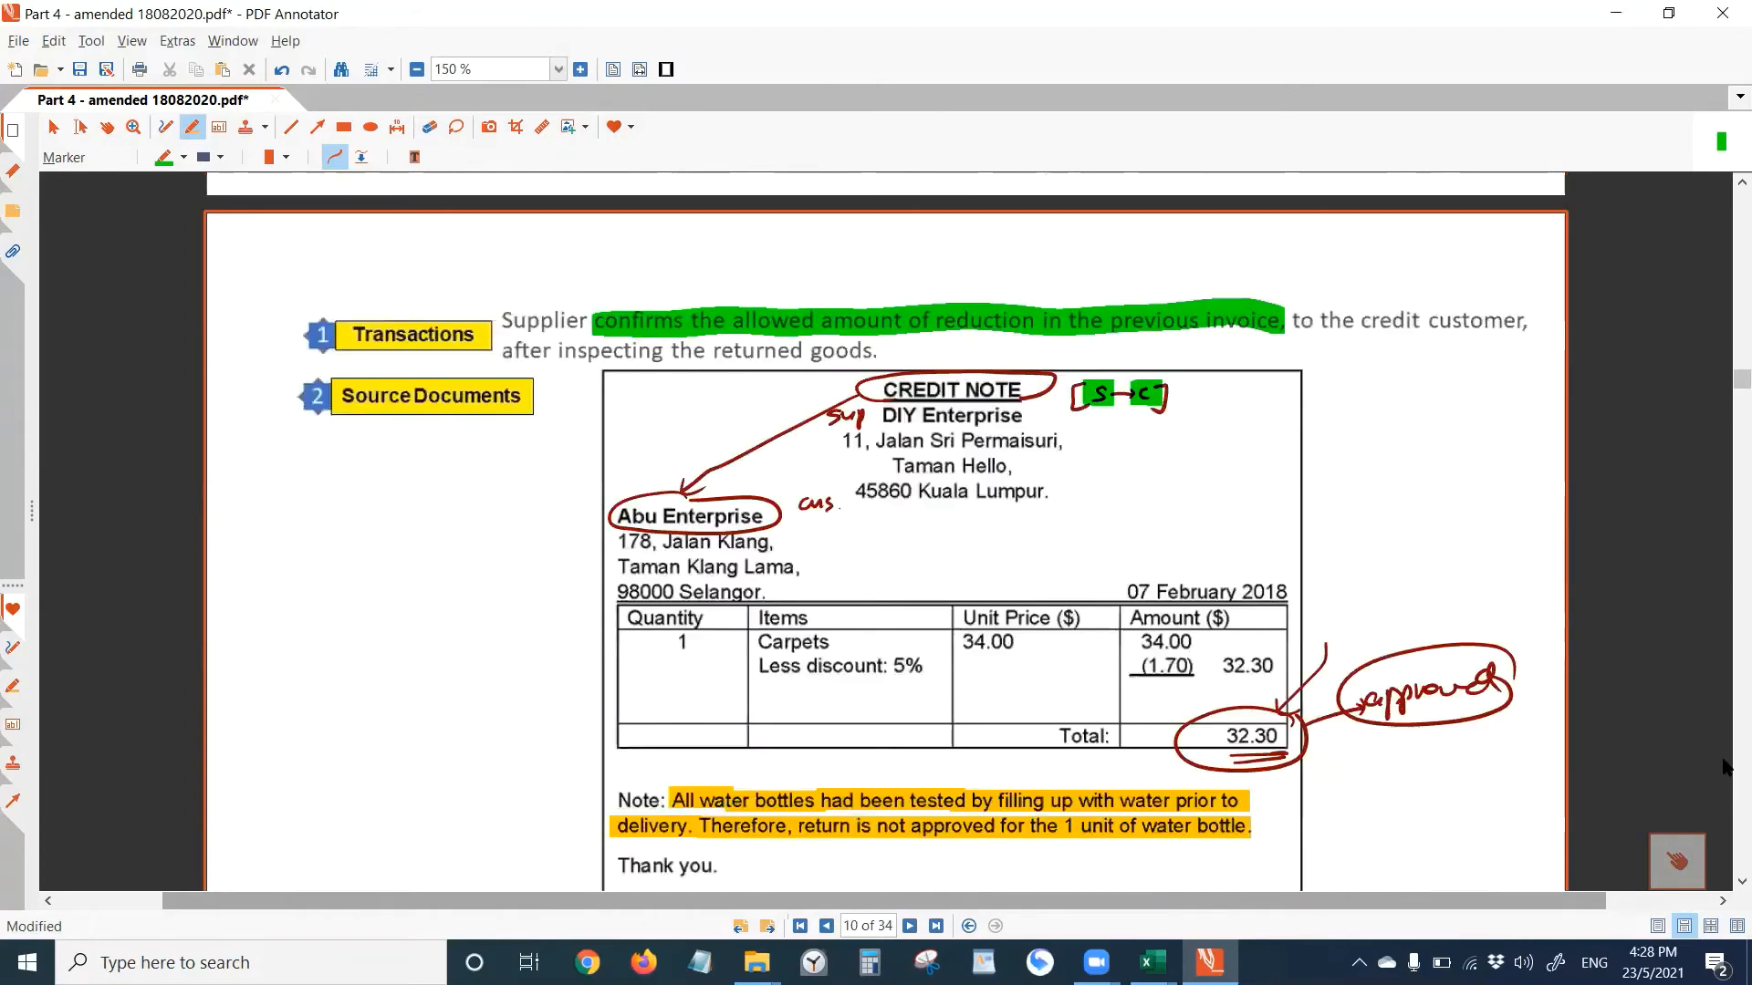
- Draw arrows from the left margin to the confirmation phrase and to the Note about water bottles
scroll("down", 3)
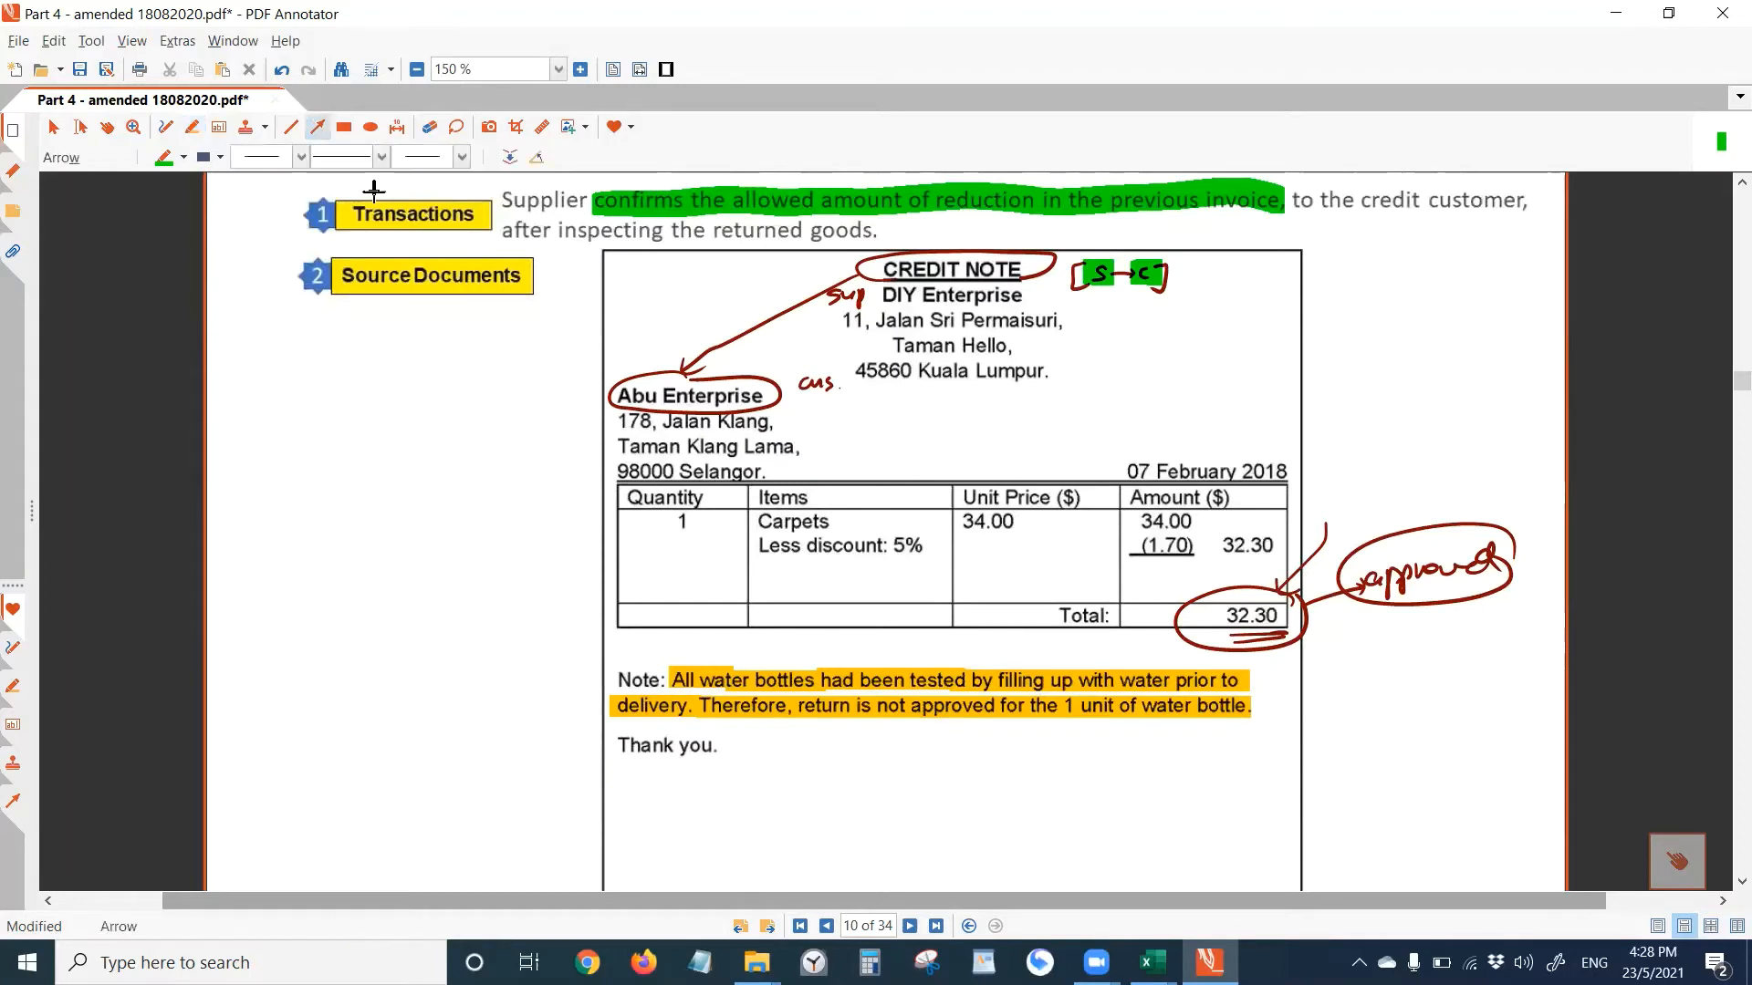
left_click_drag(420, 427, 604, 199)
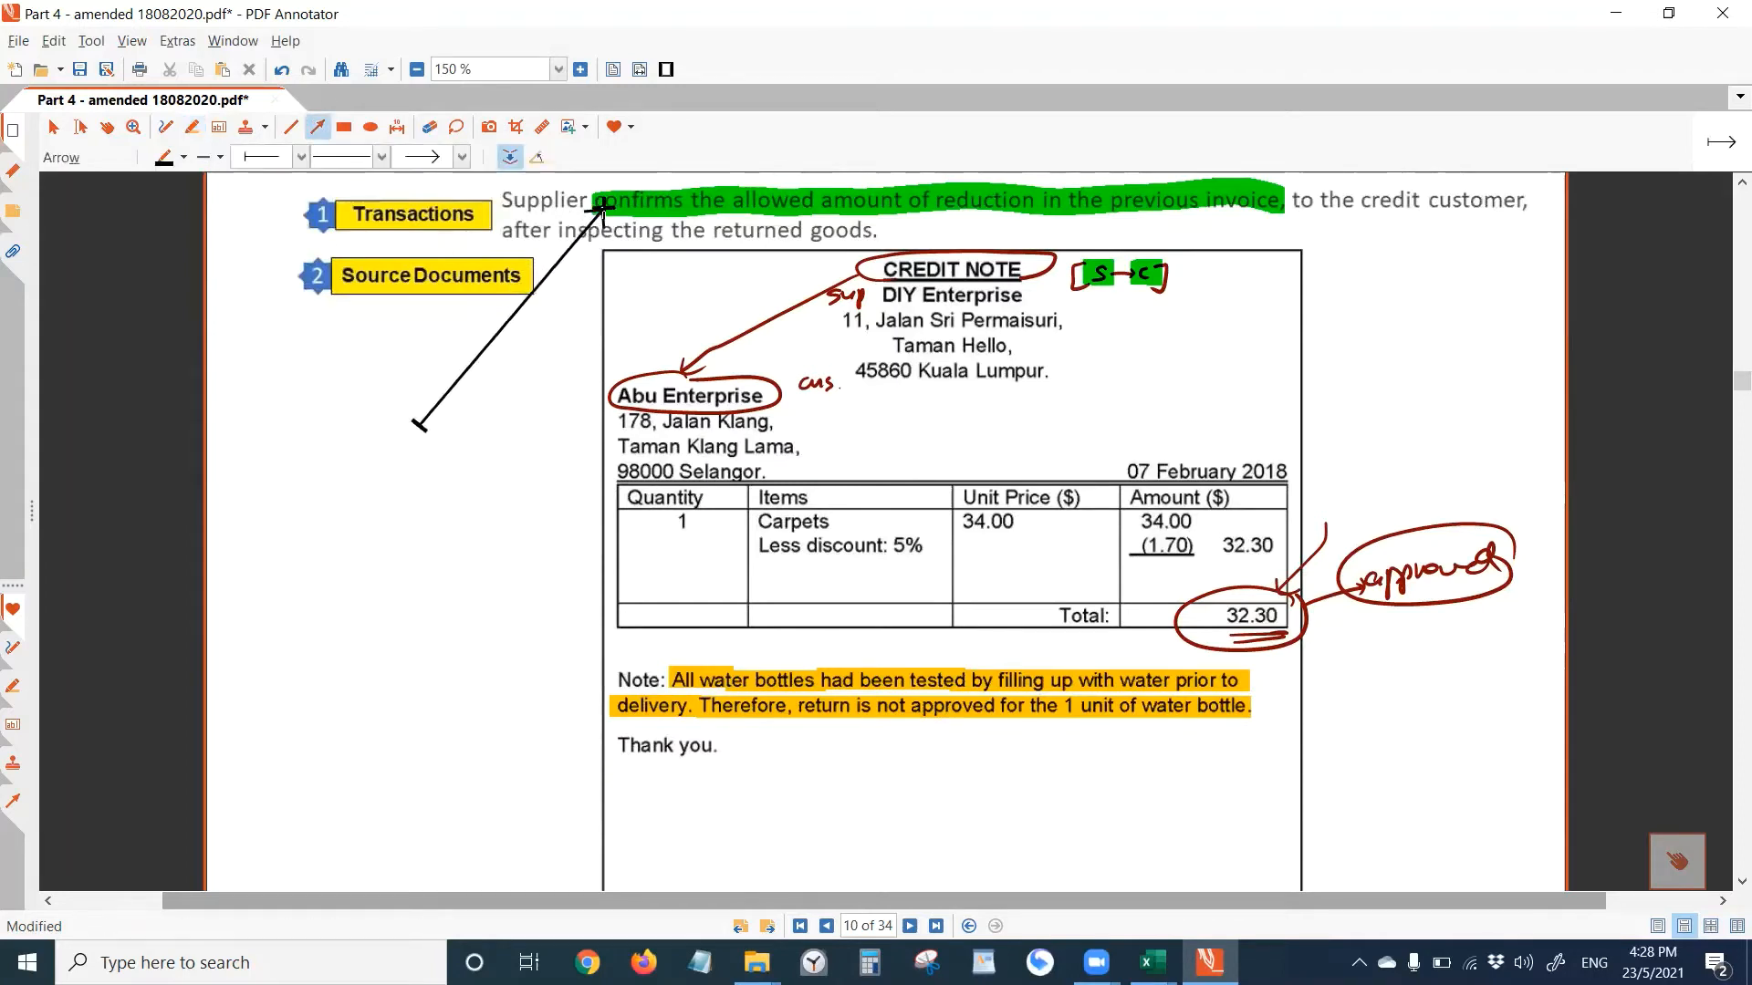
mouse_move(544, 427)
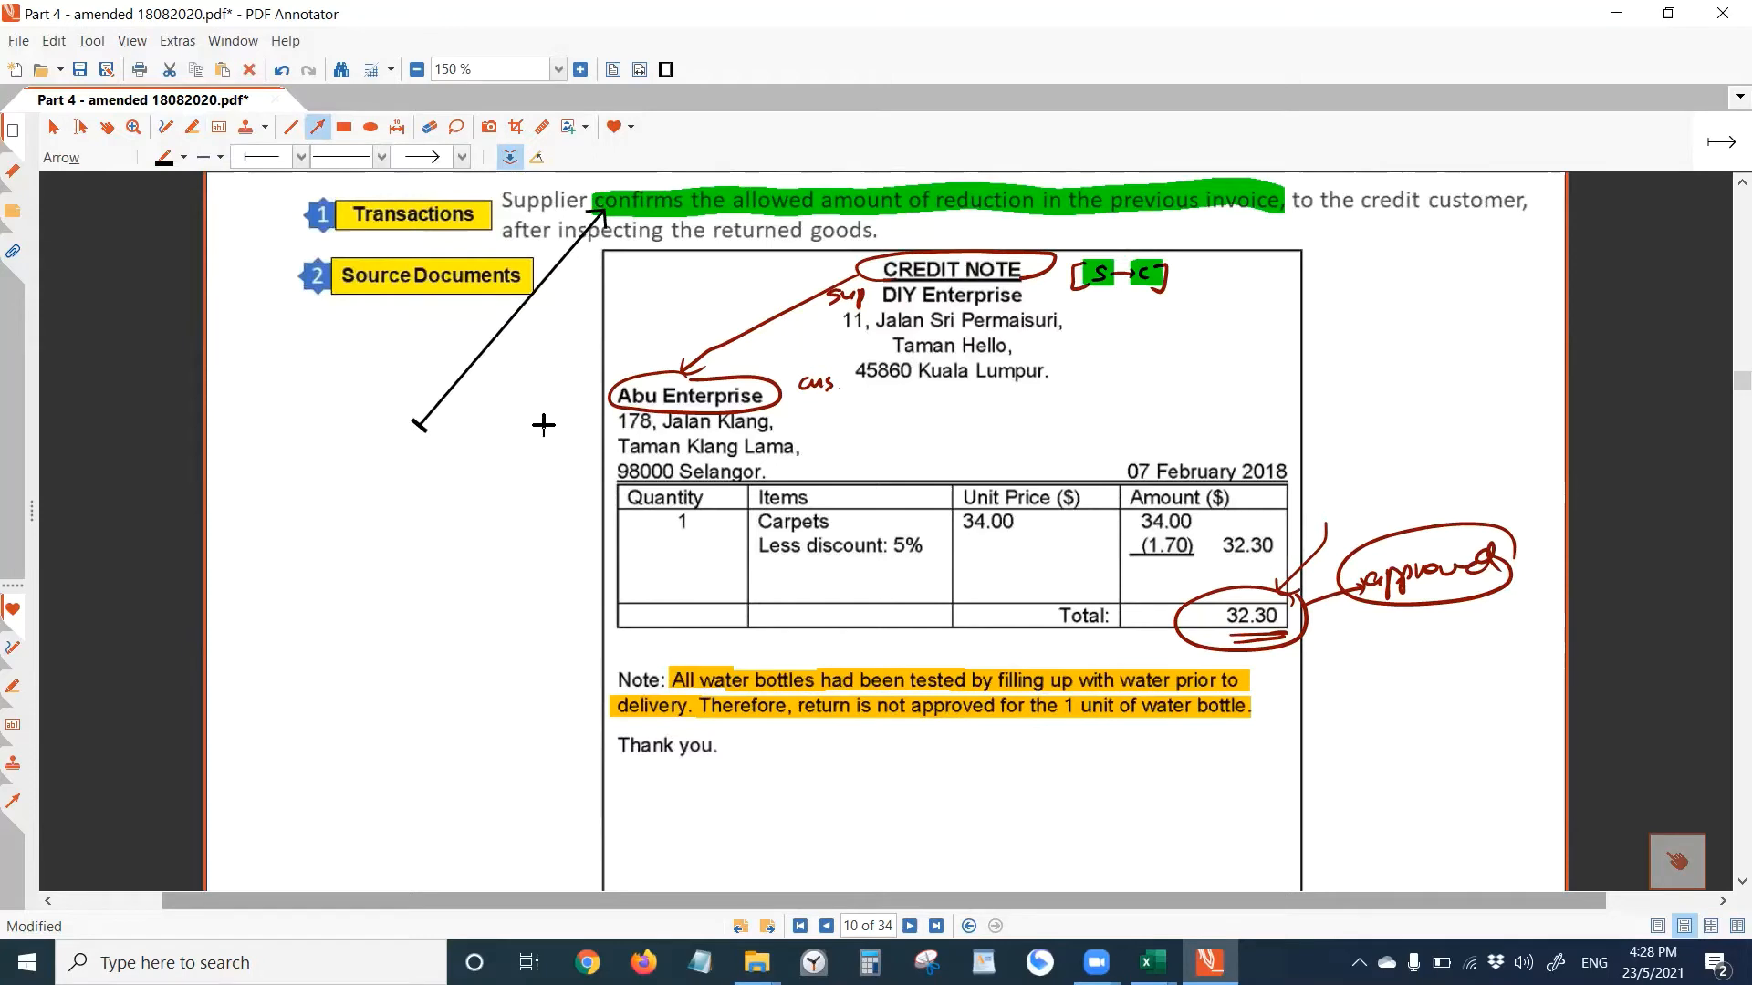
mouse_move(378, 401)
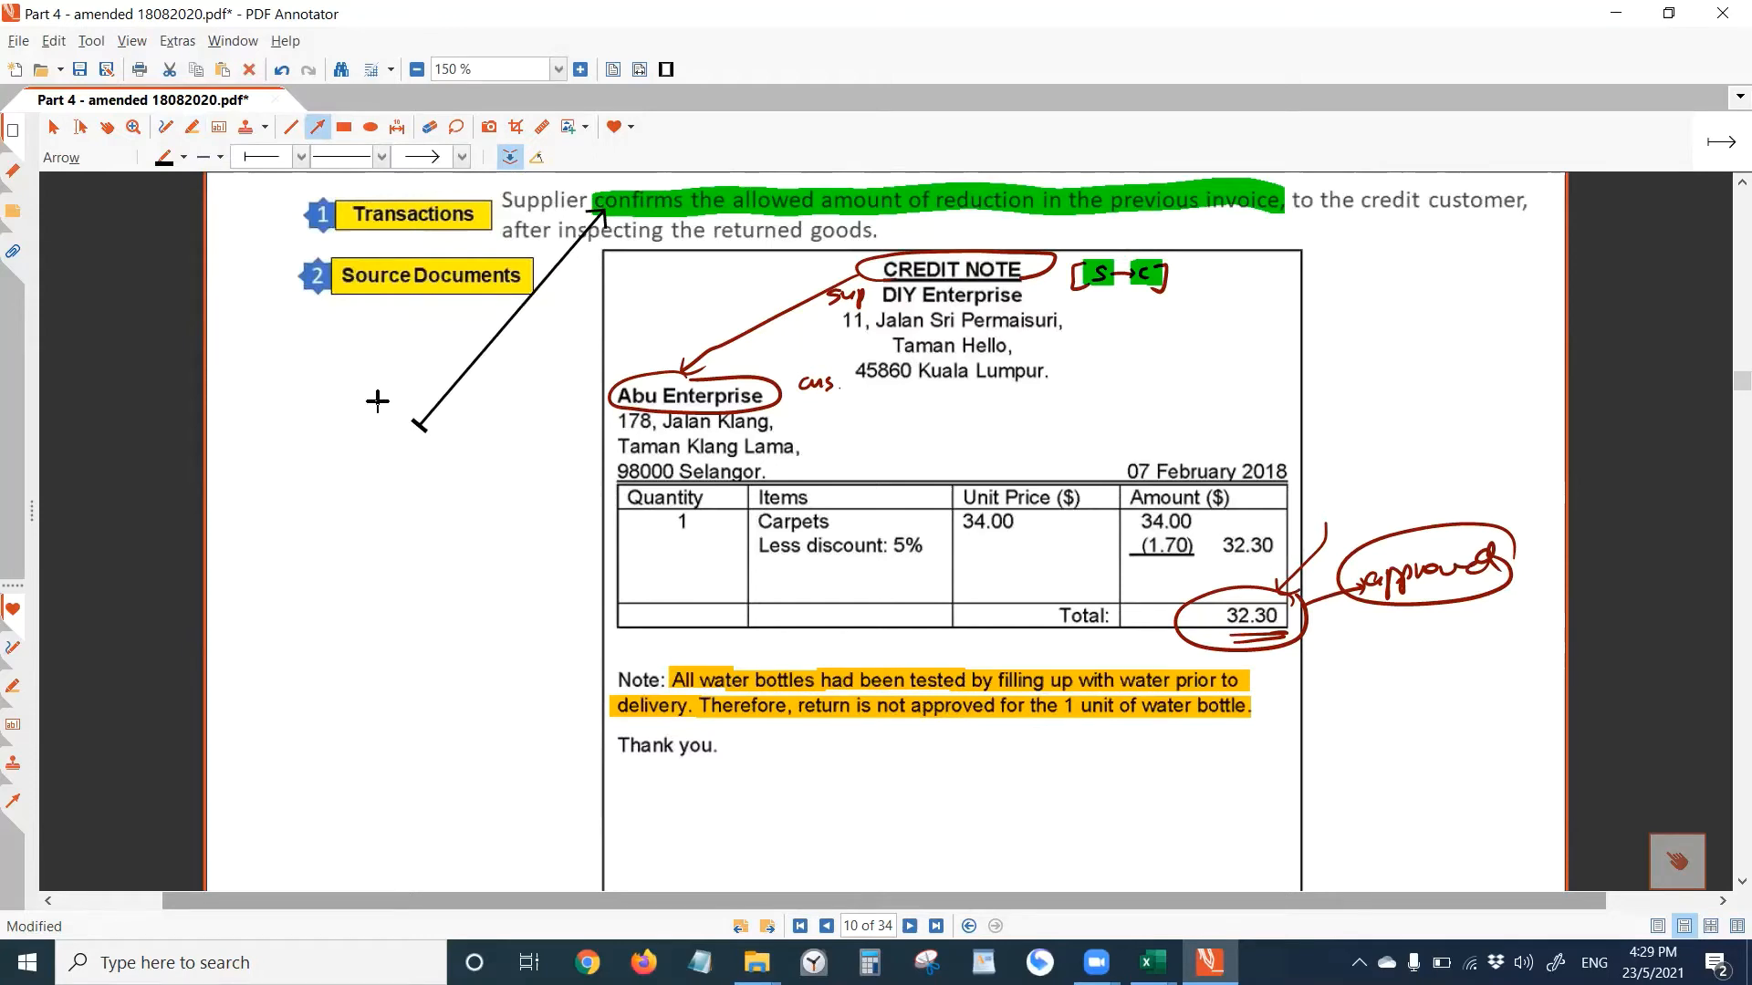
left_click_drag(416, 579, 586, 679)
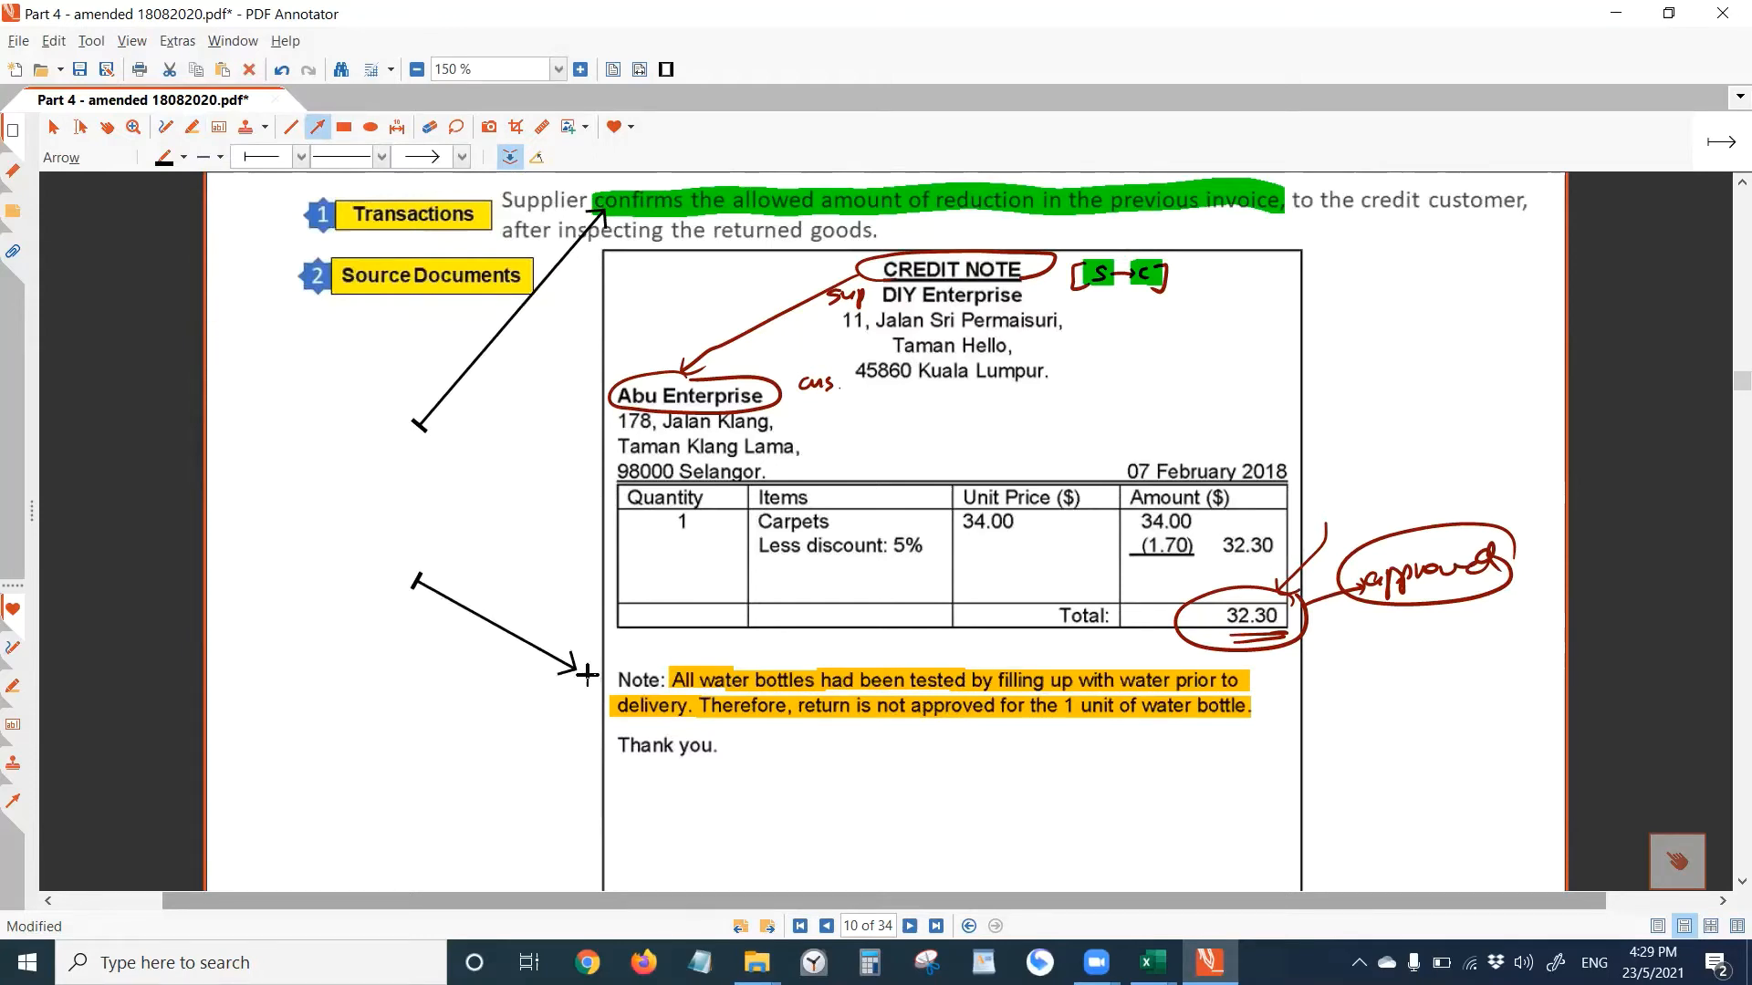
left_click(179, 126)
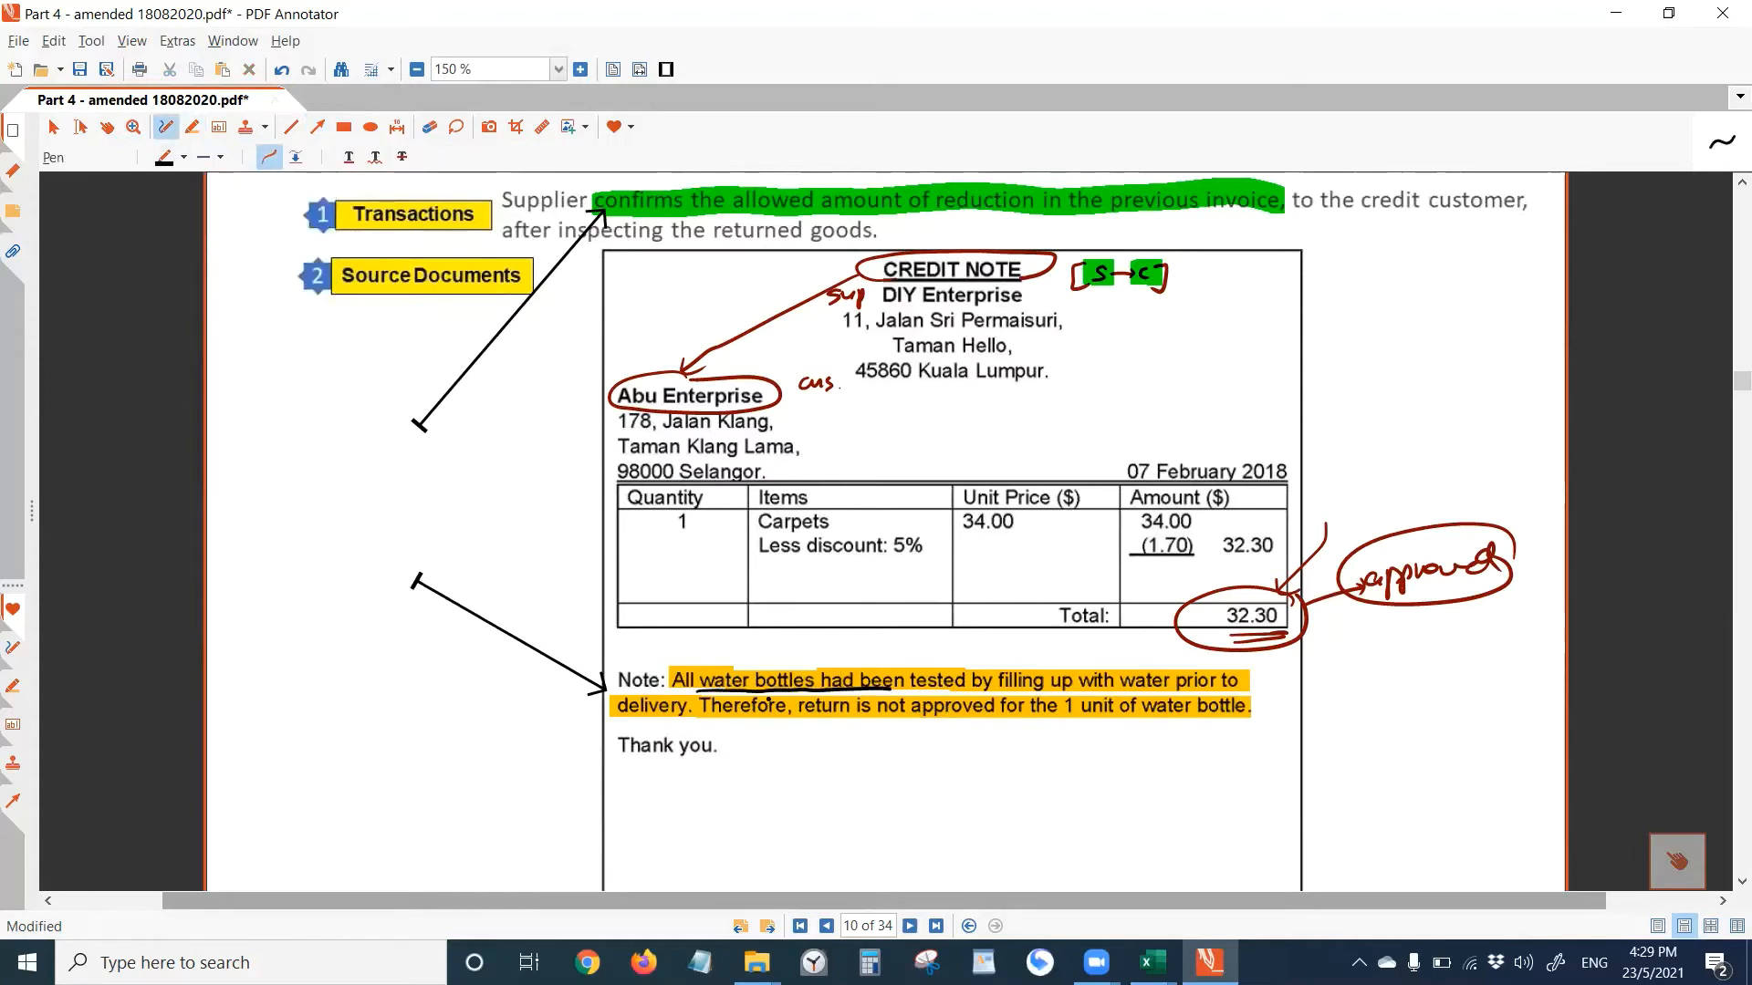
- Underline the Note's first line, draw an arrow up from 'approved' and write 'confirm.' above it
left_click_drag(905, 693, 1079, 693)
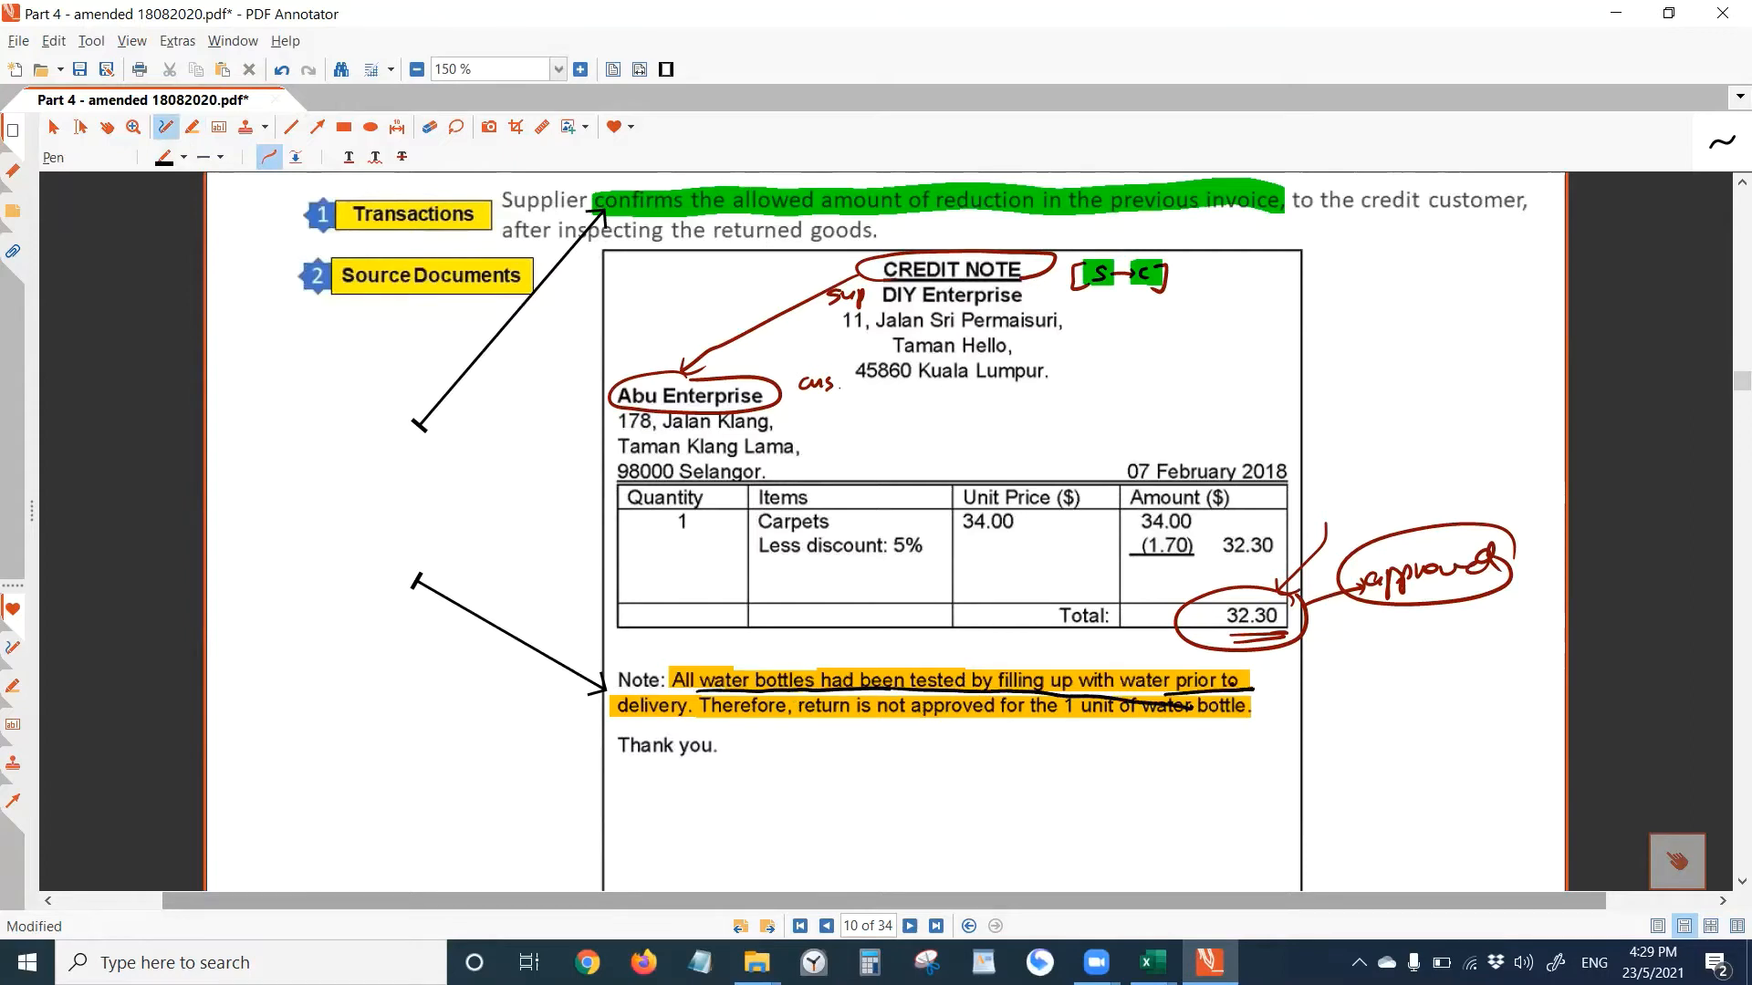
left_click_drag(1167, 664, 1290, 681)
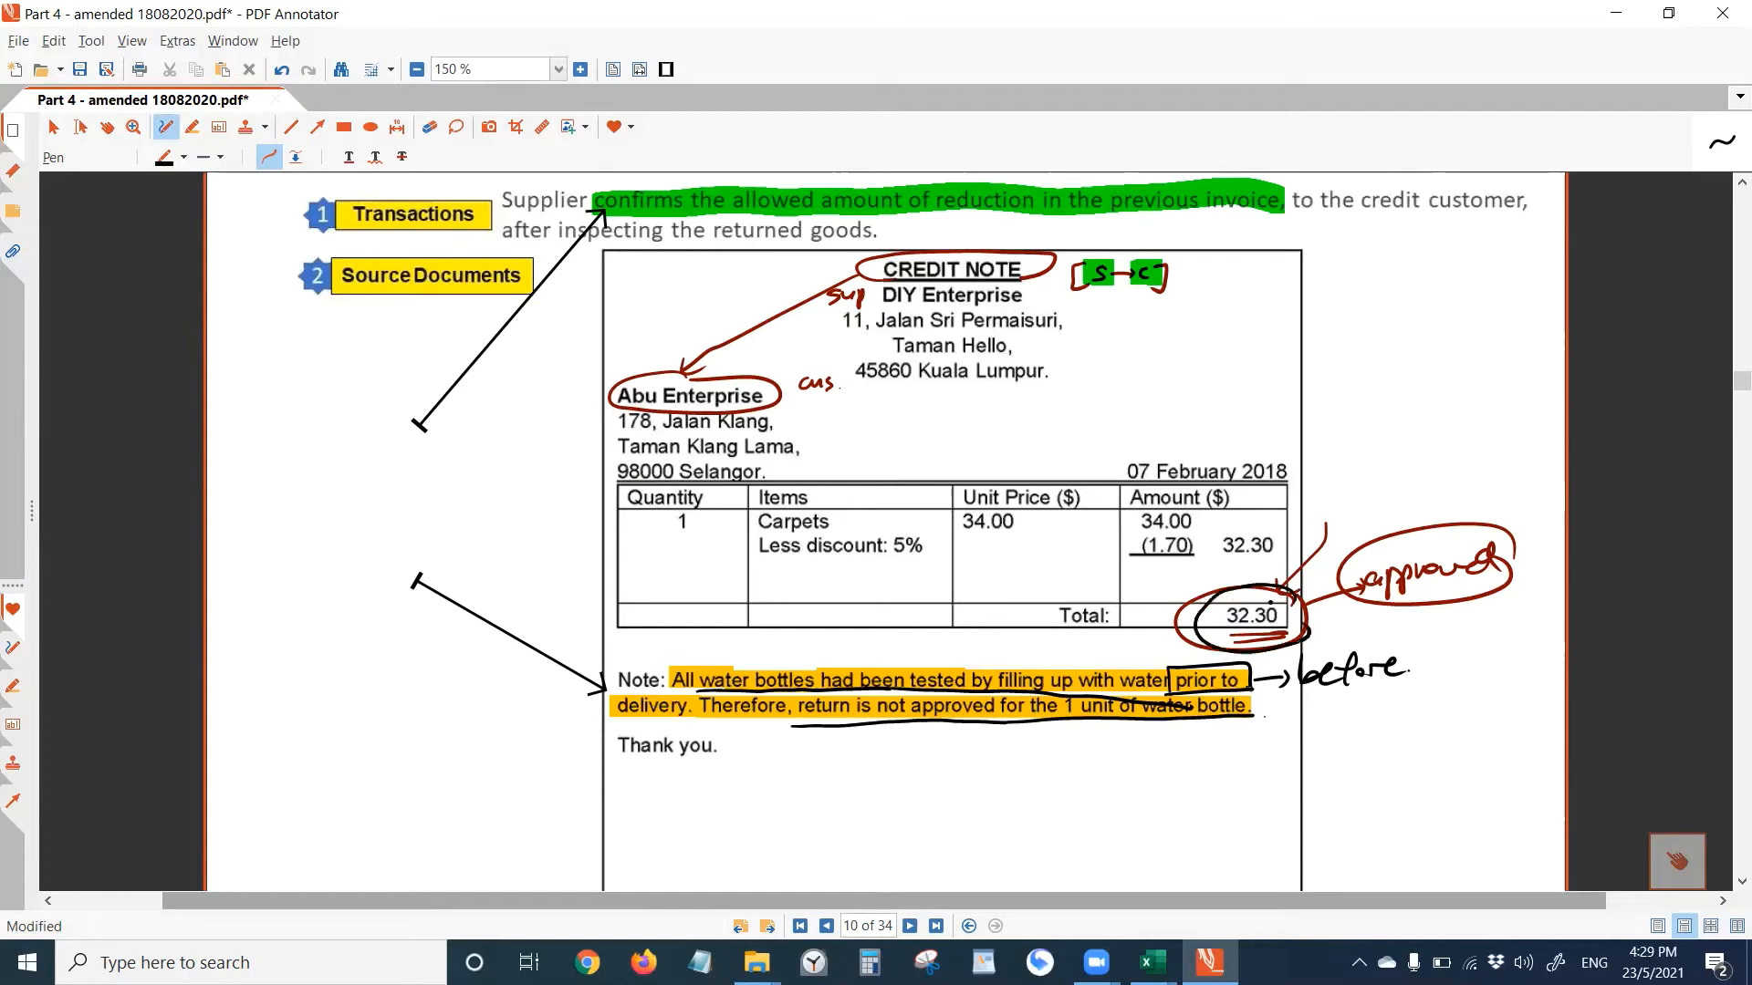
left_click_drag(1385, 515, 1390, 486)
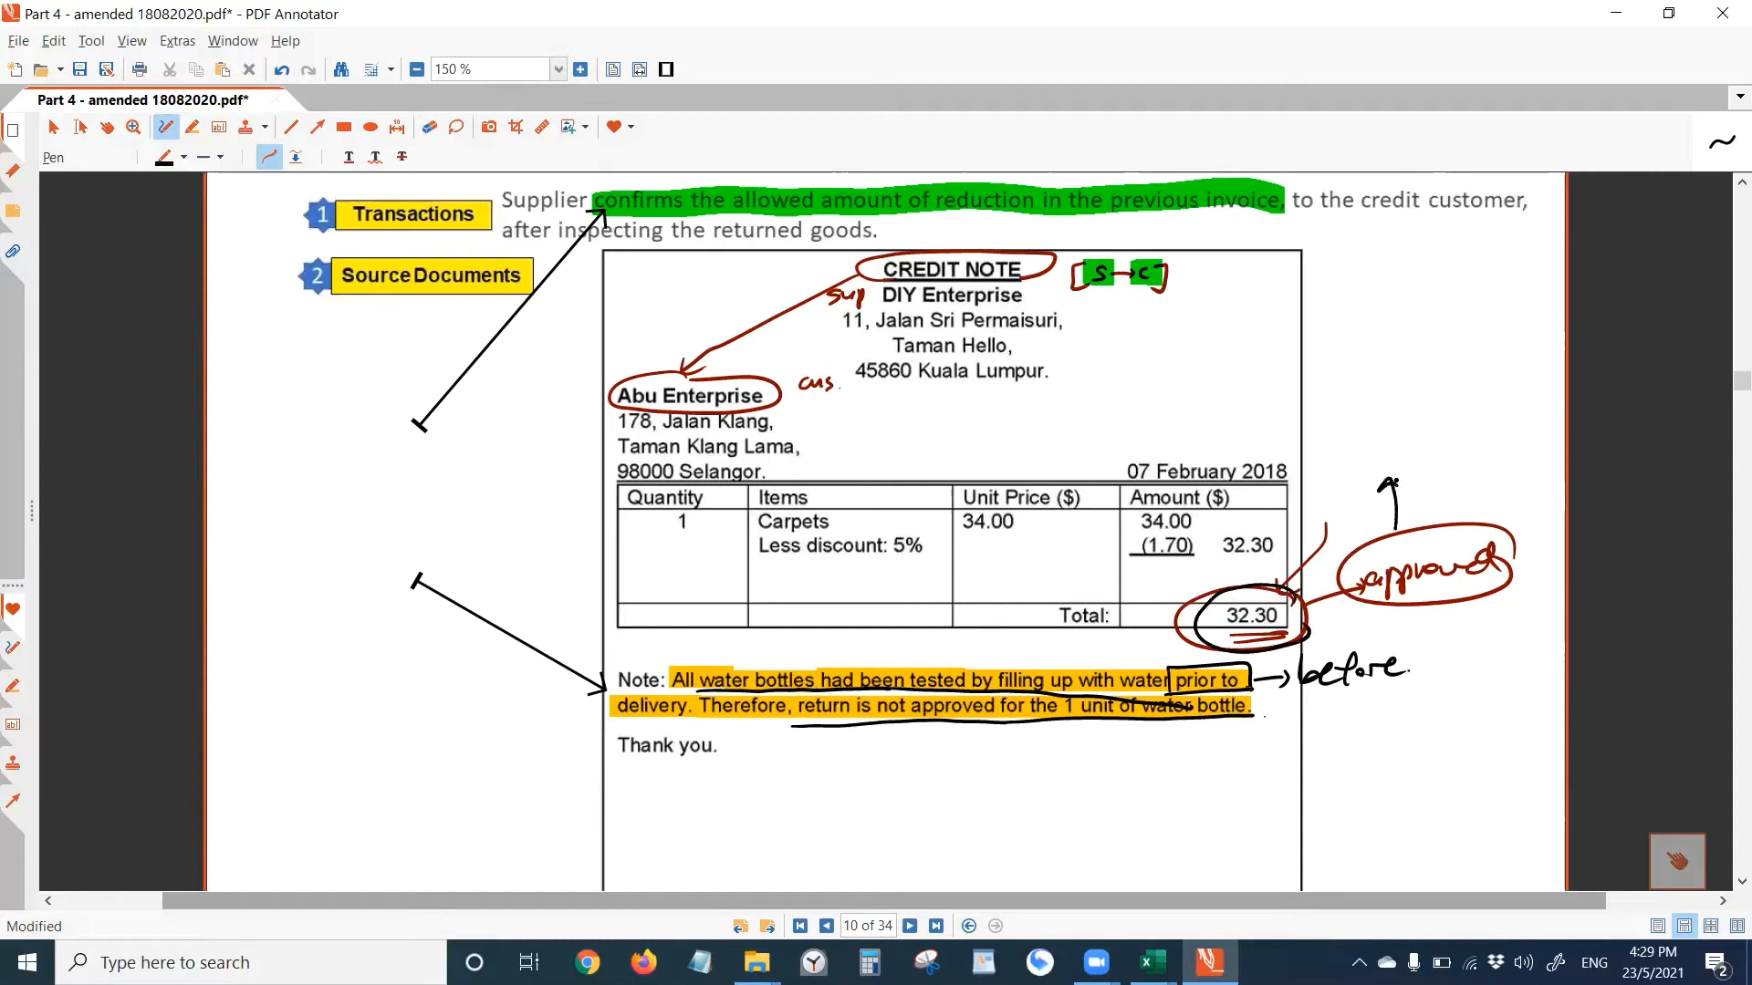
type("confirm.")
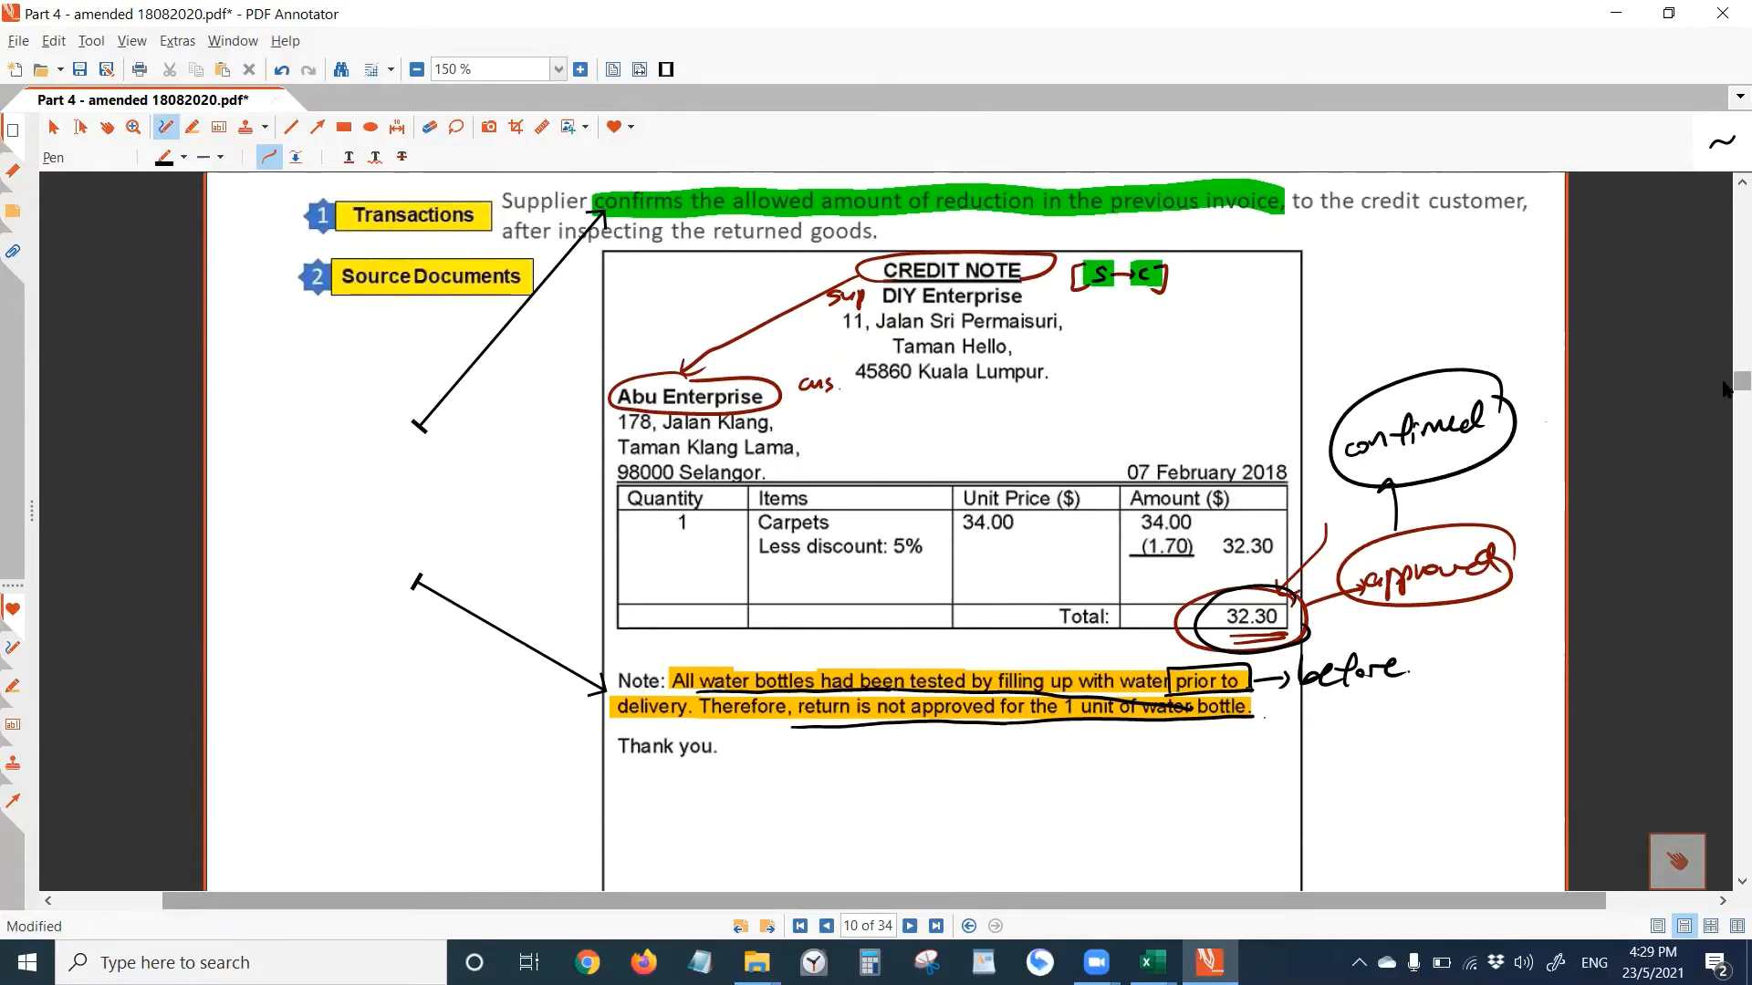
- Draw a horizontal divider between the customer and supplier steps on the Goods Returning Process page
scroll("down", 3)
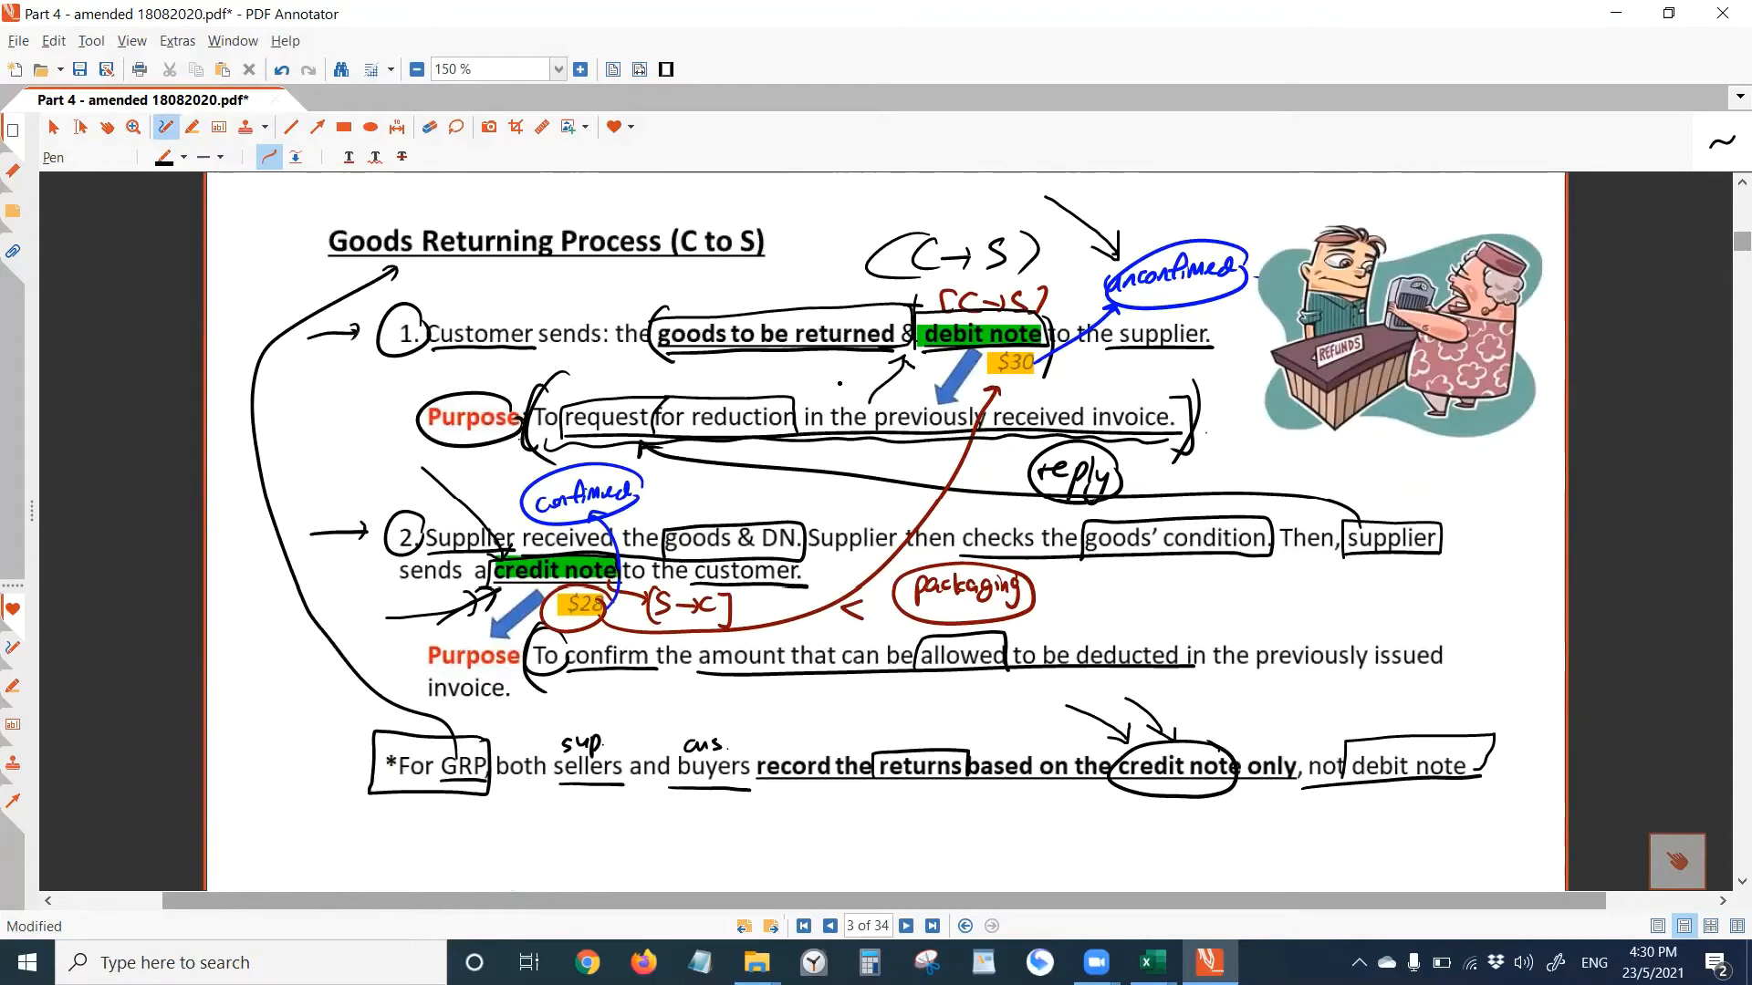
mouse_move(277, 146)
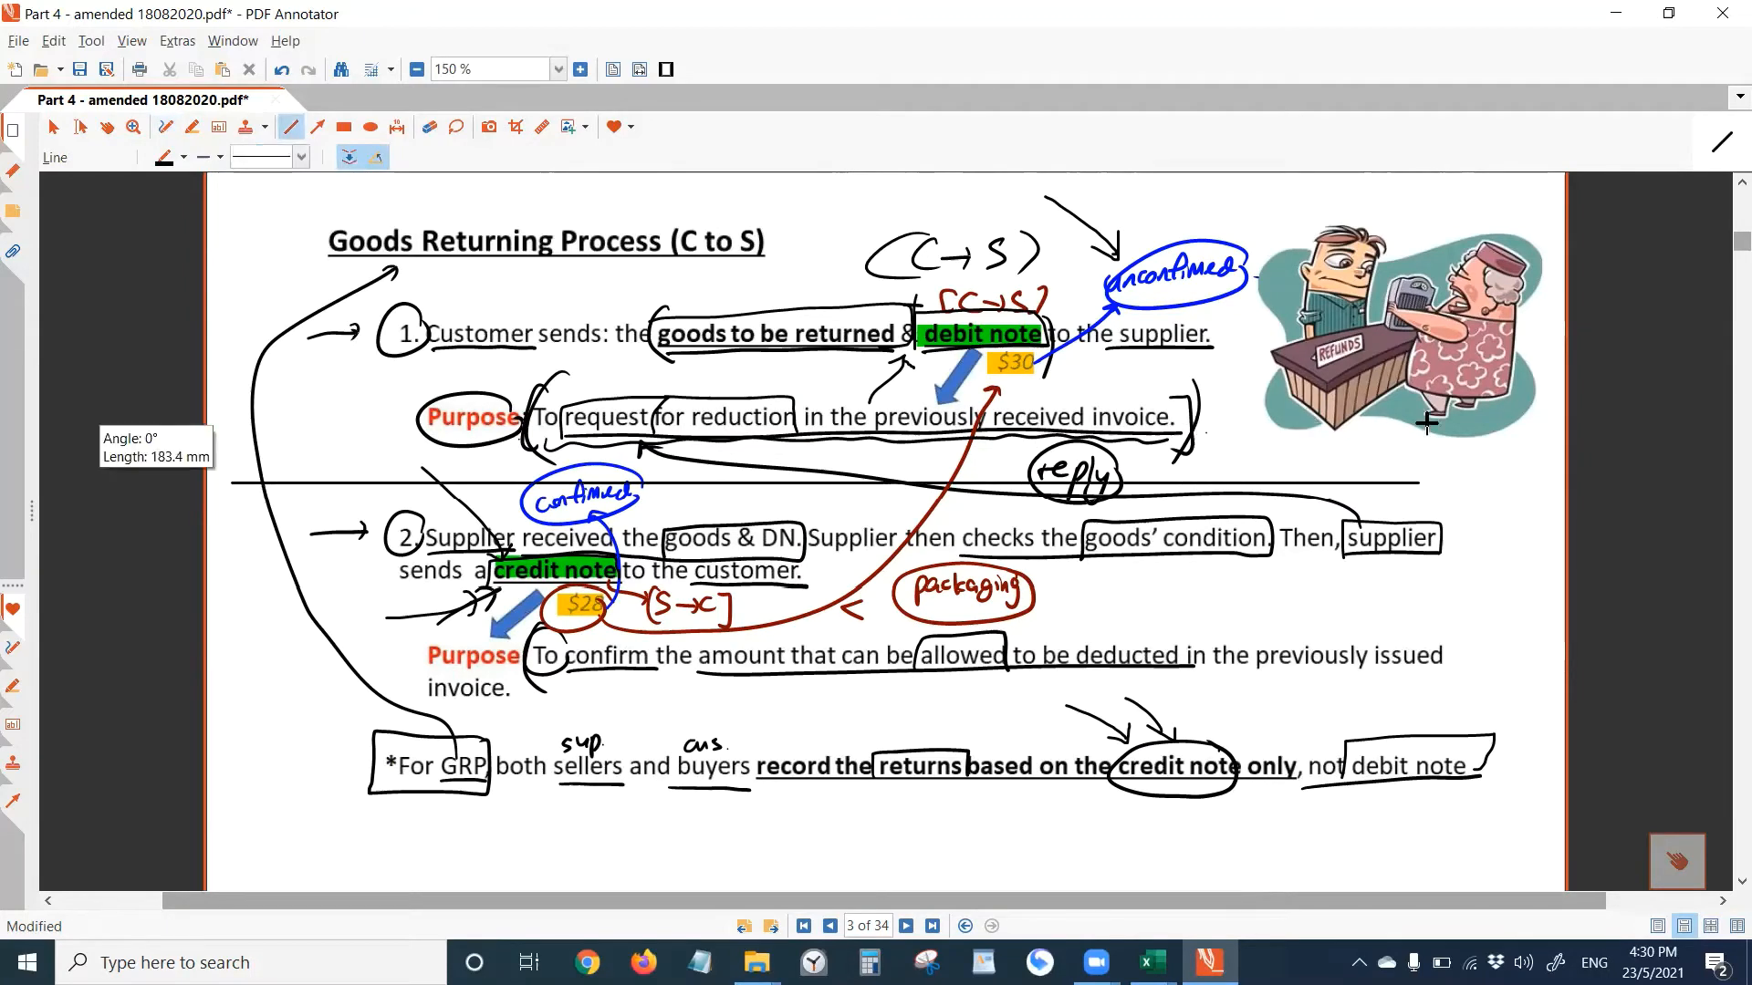
mouse_move(1489, 416)
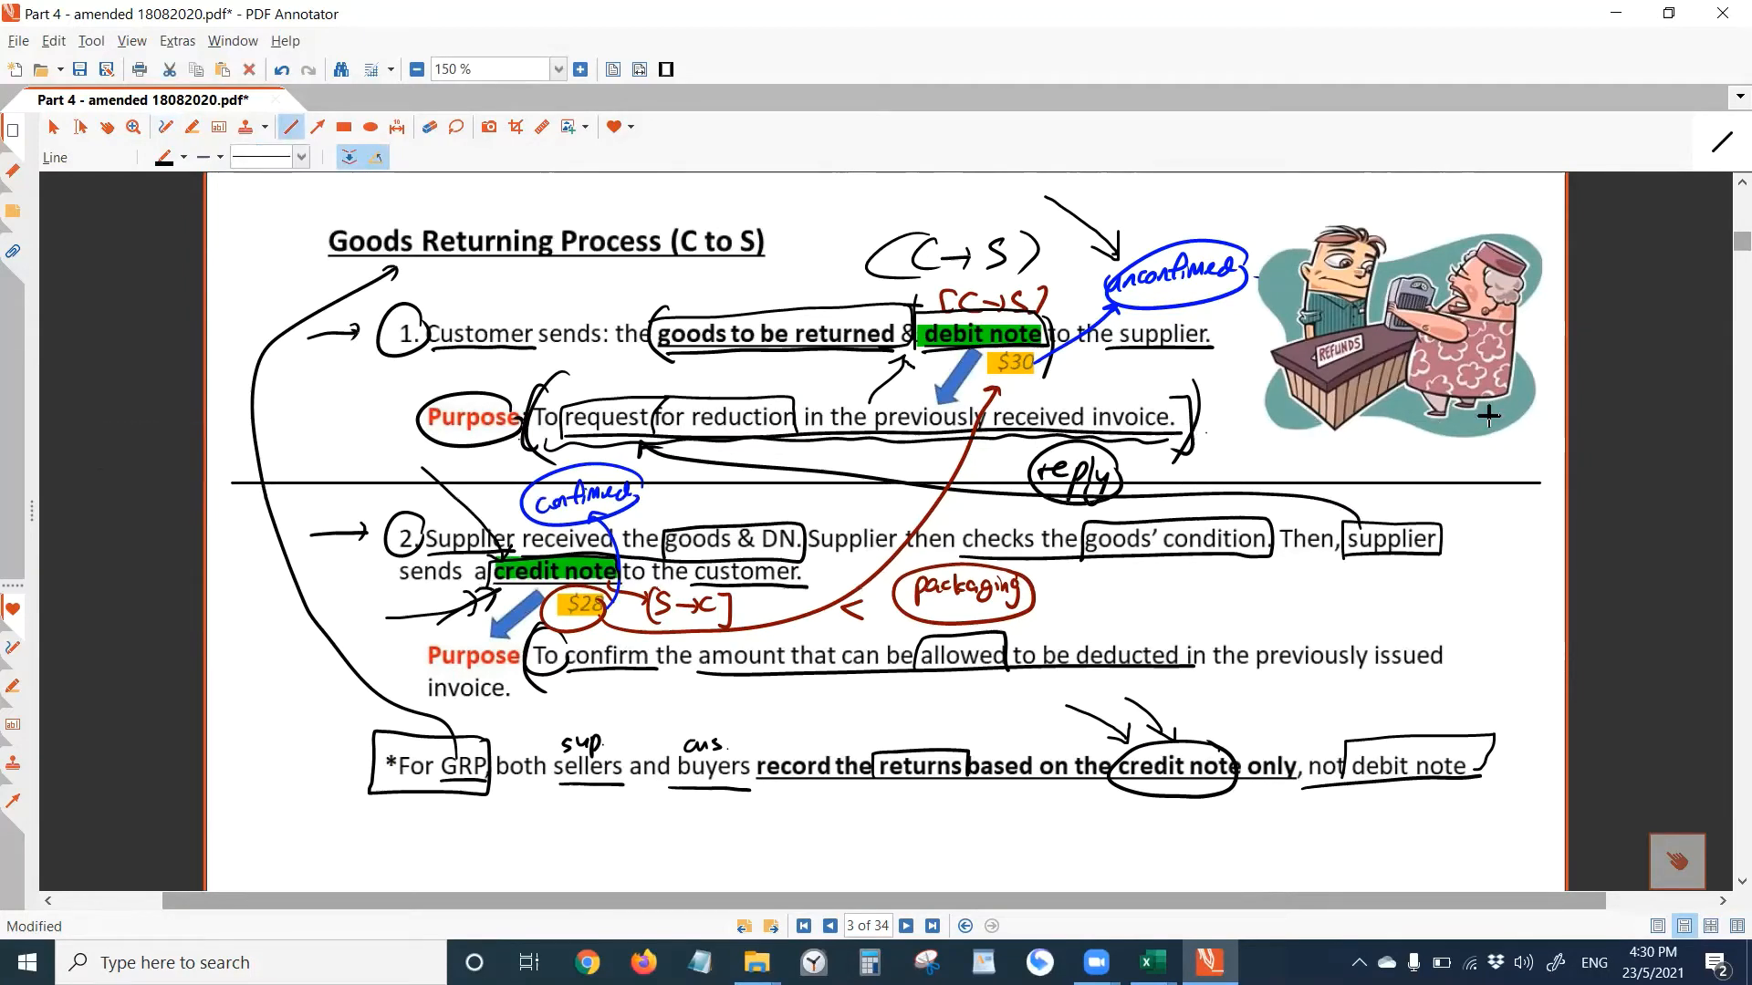
left_click(186, 128)
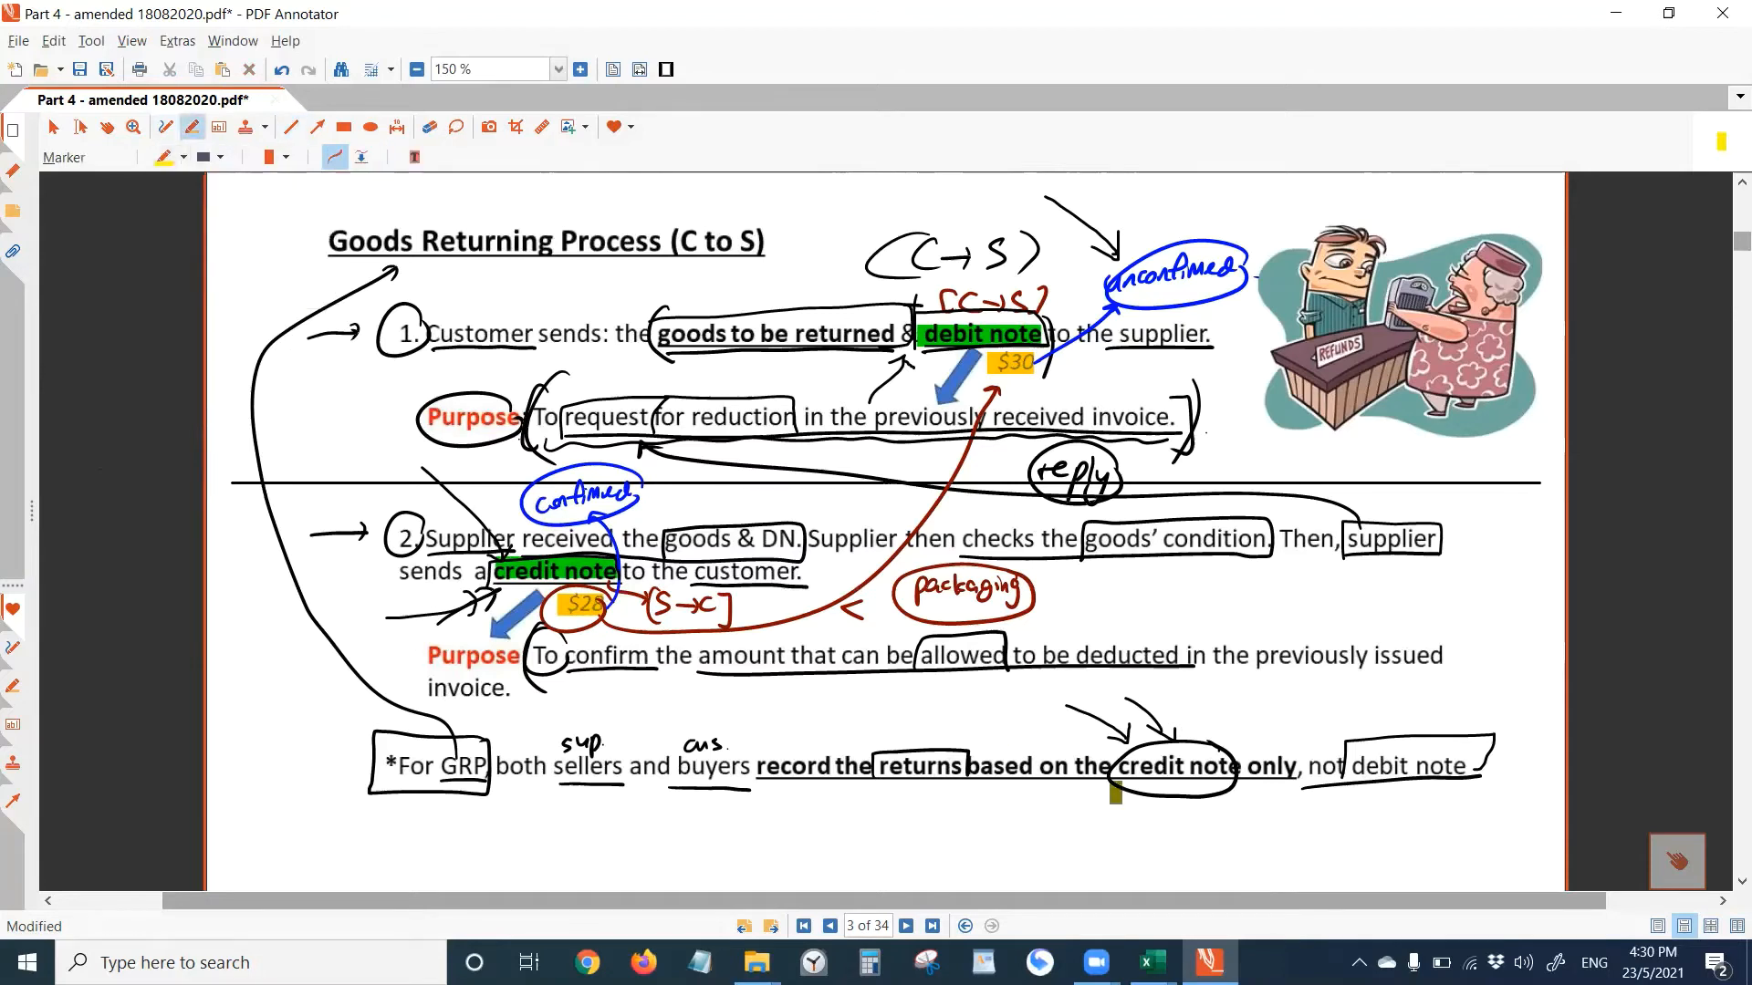
left_click_drag(964, 770, 1290, 770)
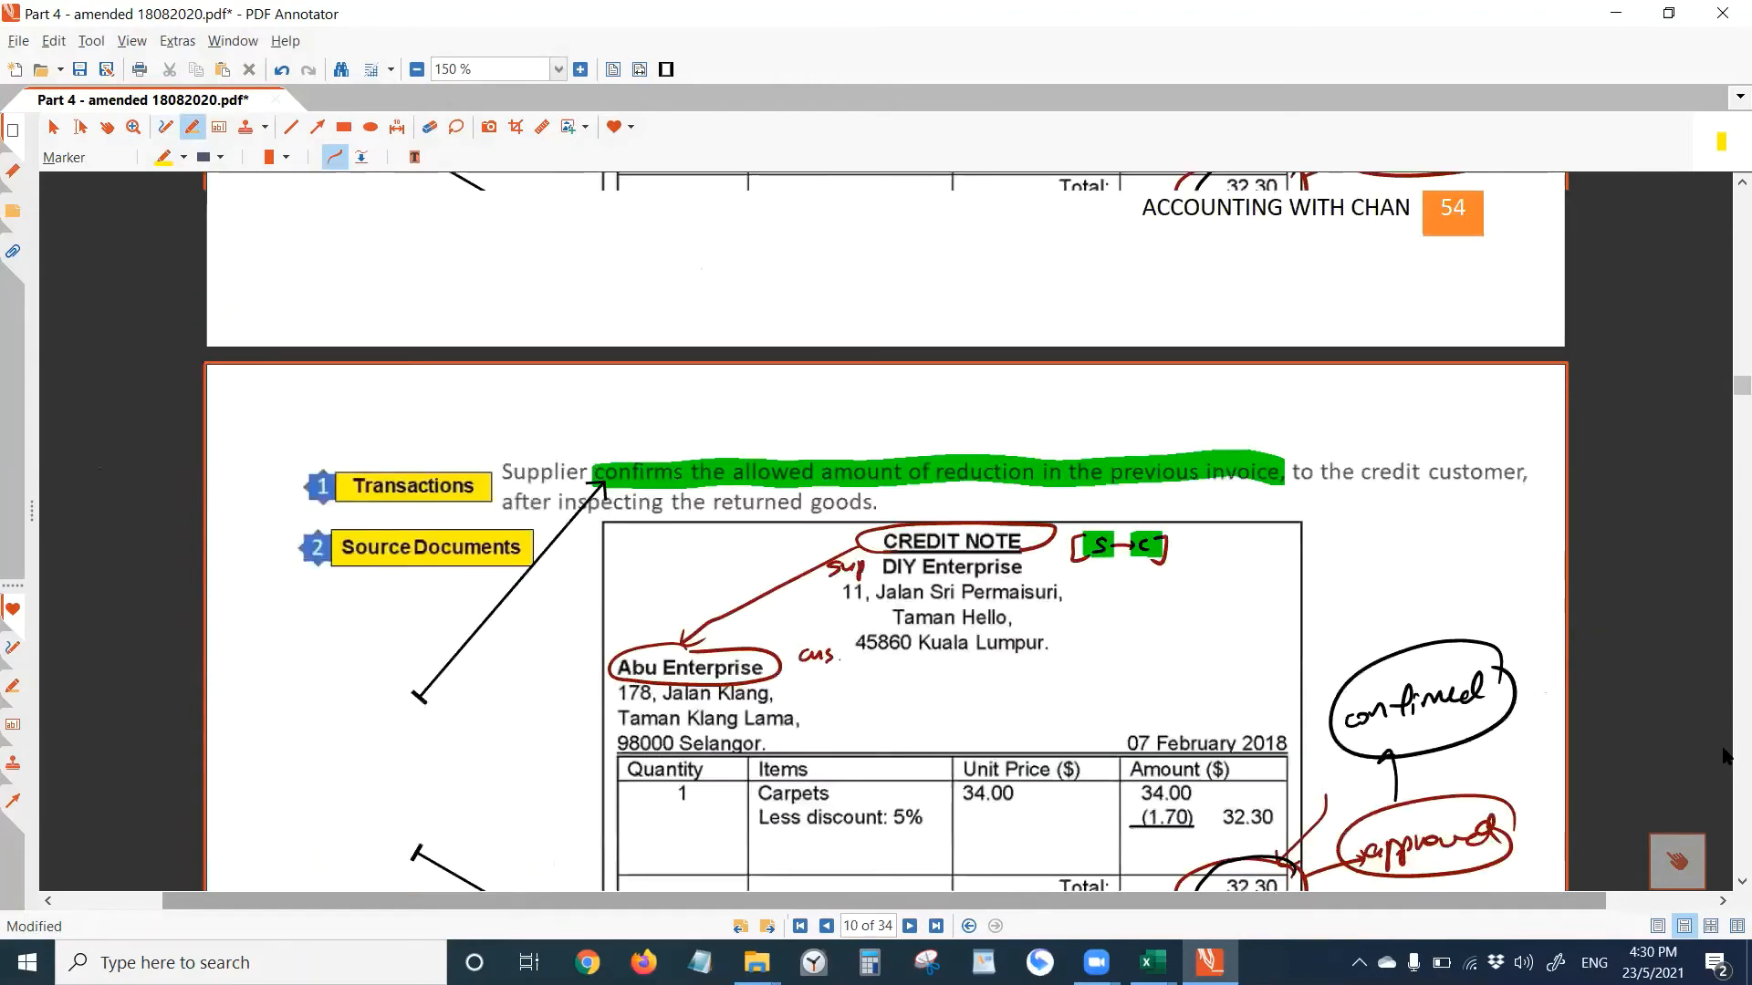
- Scroll down past the credit note to the Purchases and Sales Return Journals with the Pen ready
scroll("down", 3)
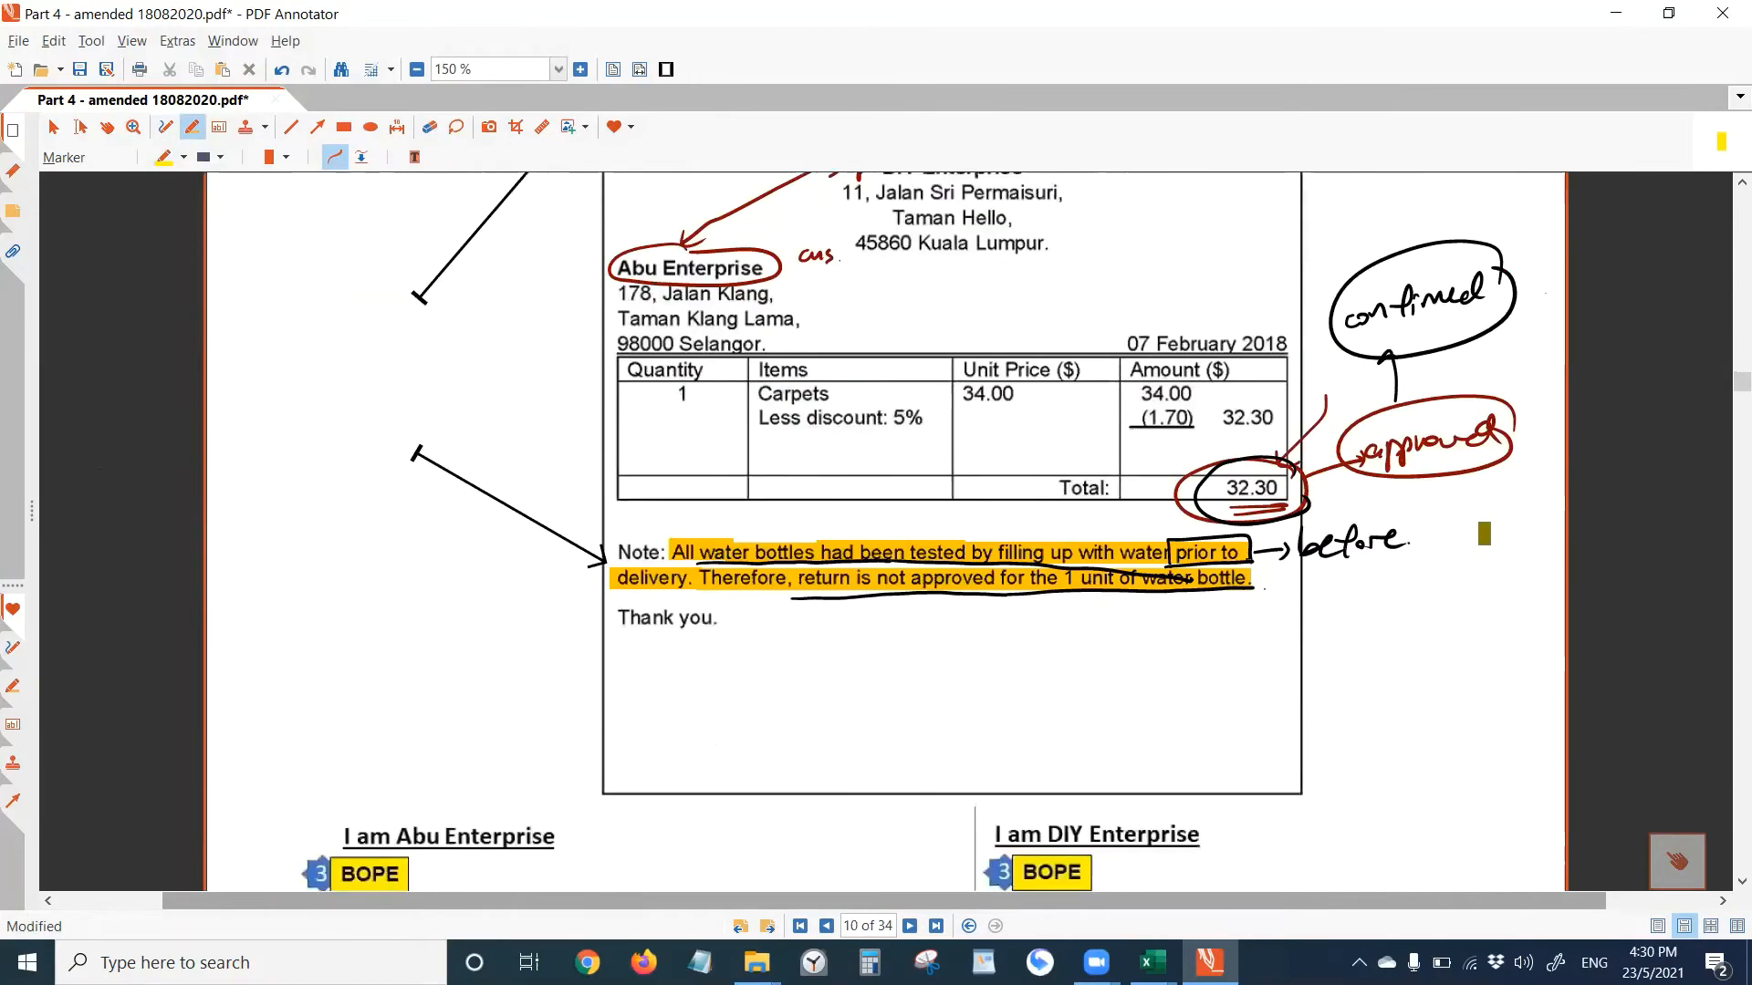
scroll("down", 3)
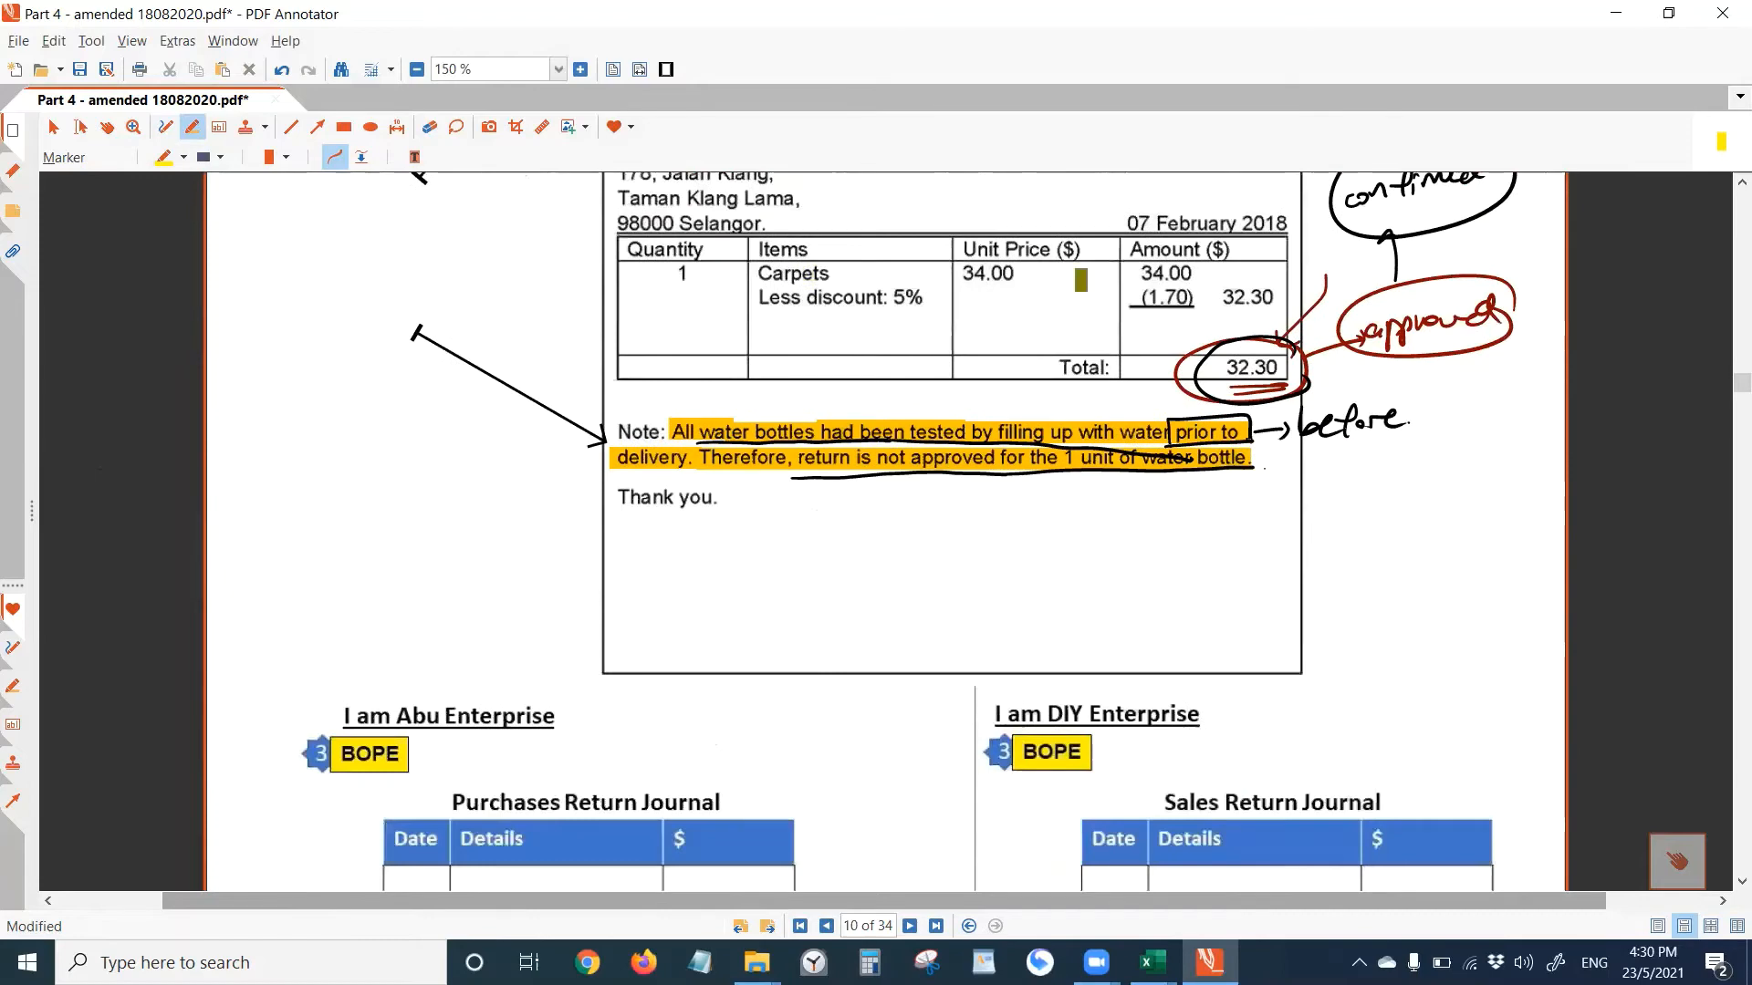
left_click(161, 157)
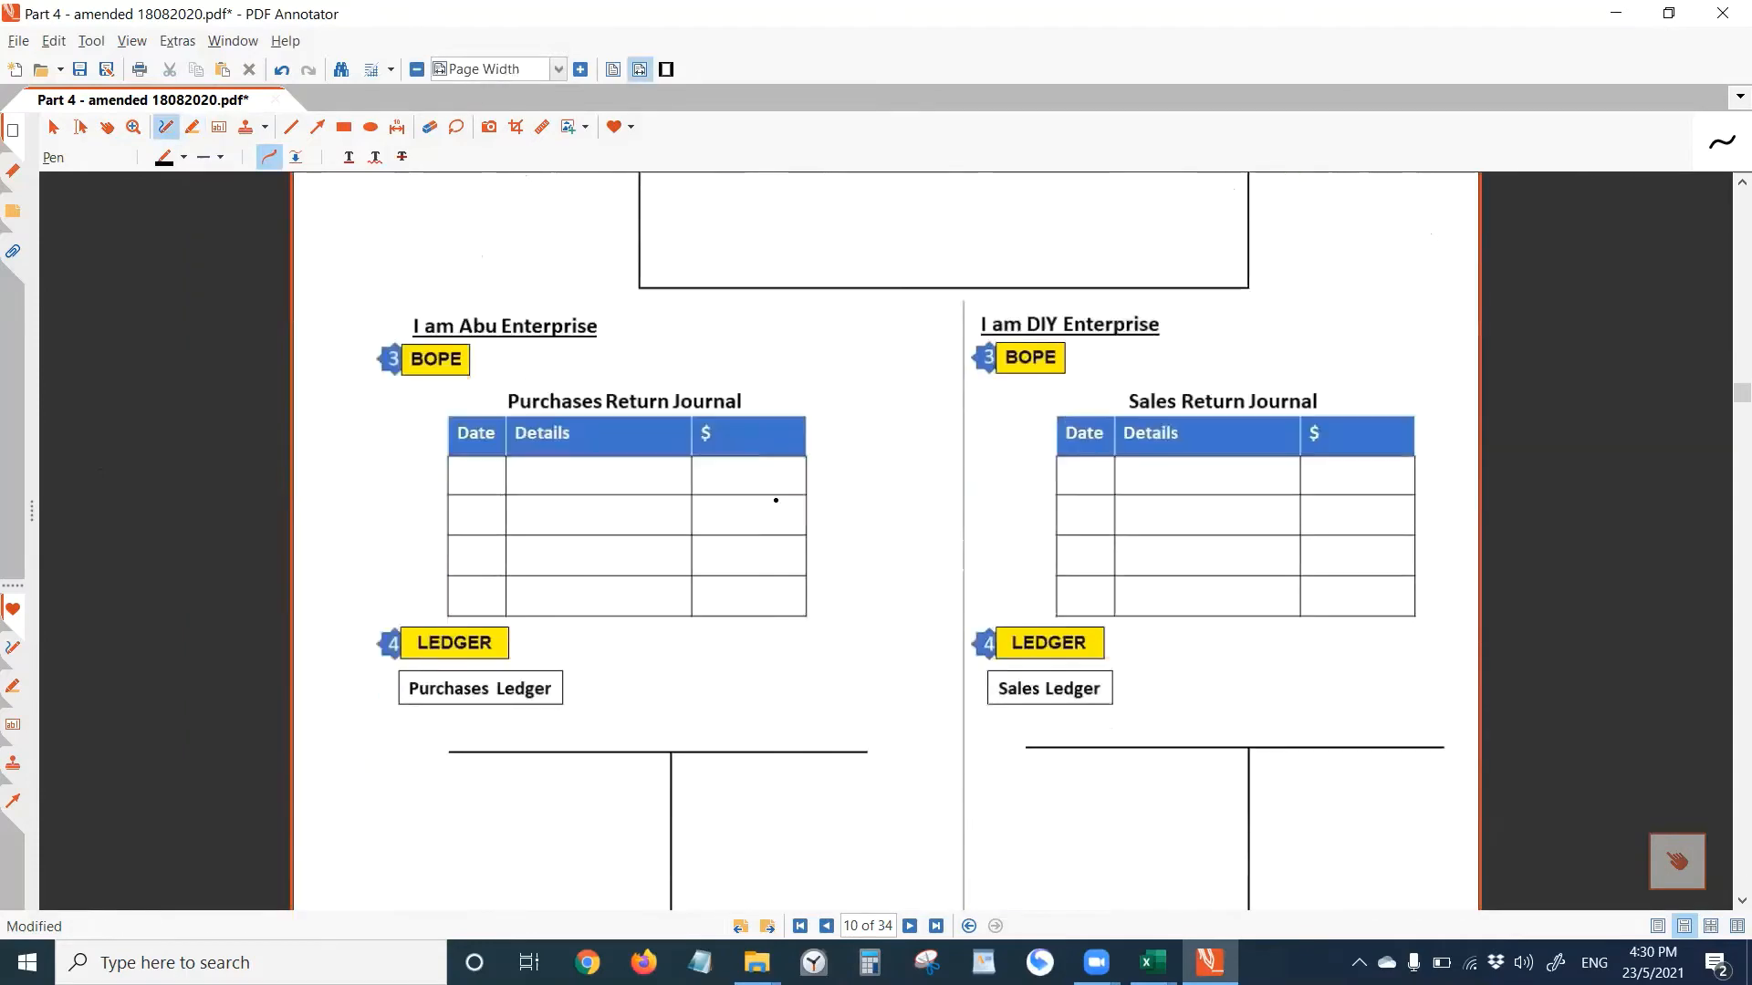
- Write 'we' over Abu Enterprise and DIY Enterprise with an arrow toward the Sales Return Journal
scroll("down", 3)
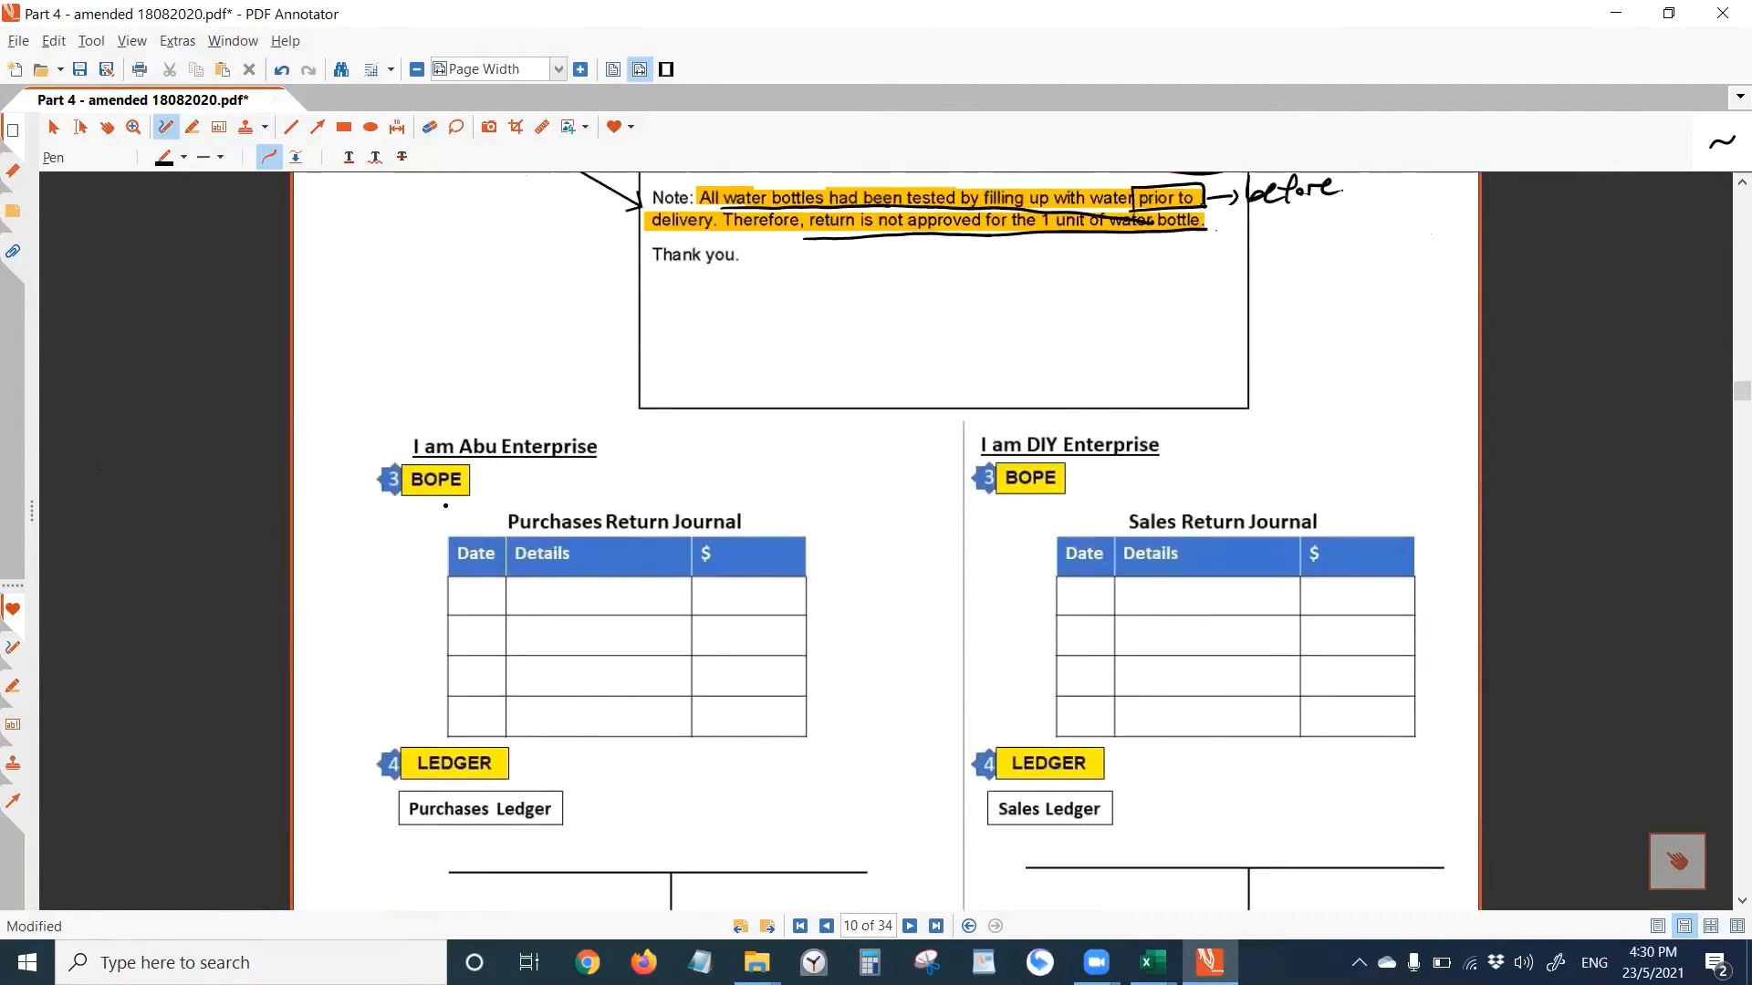
left_click_drag(436, 385, 504, 402)
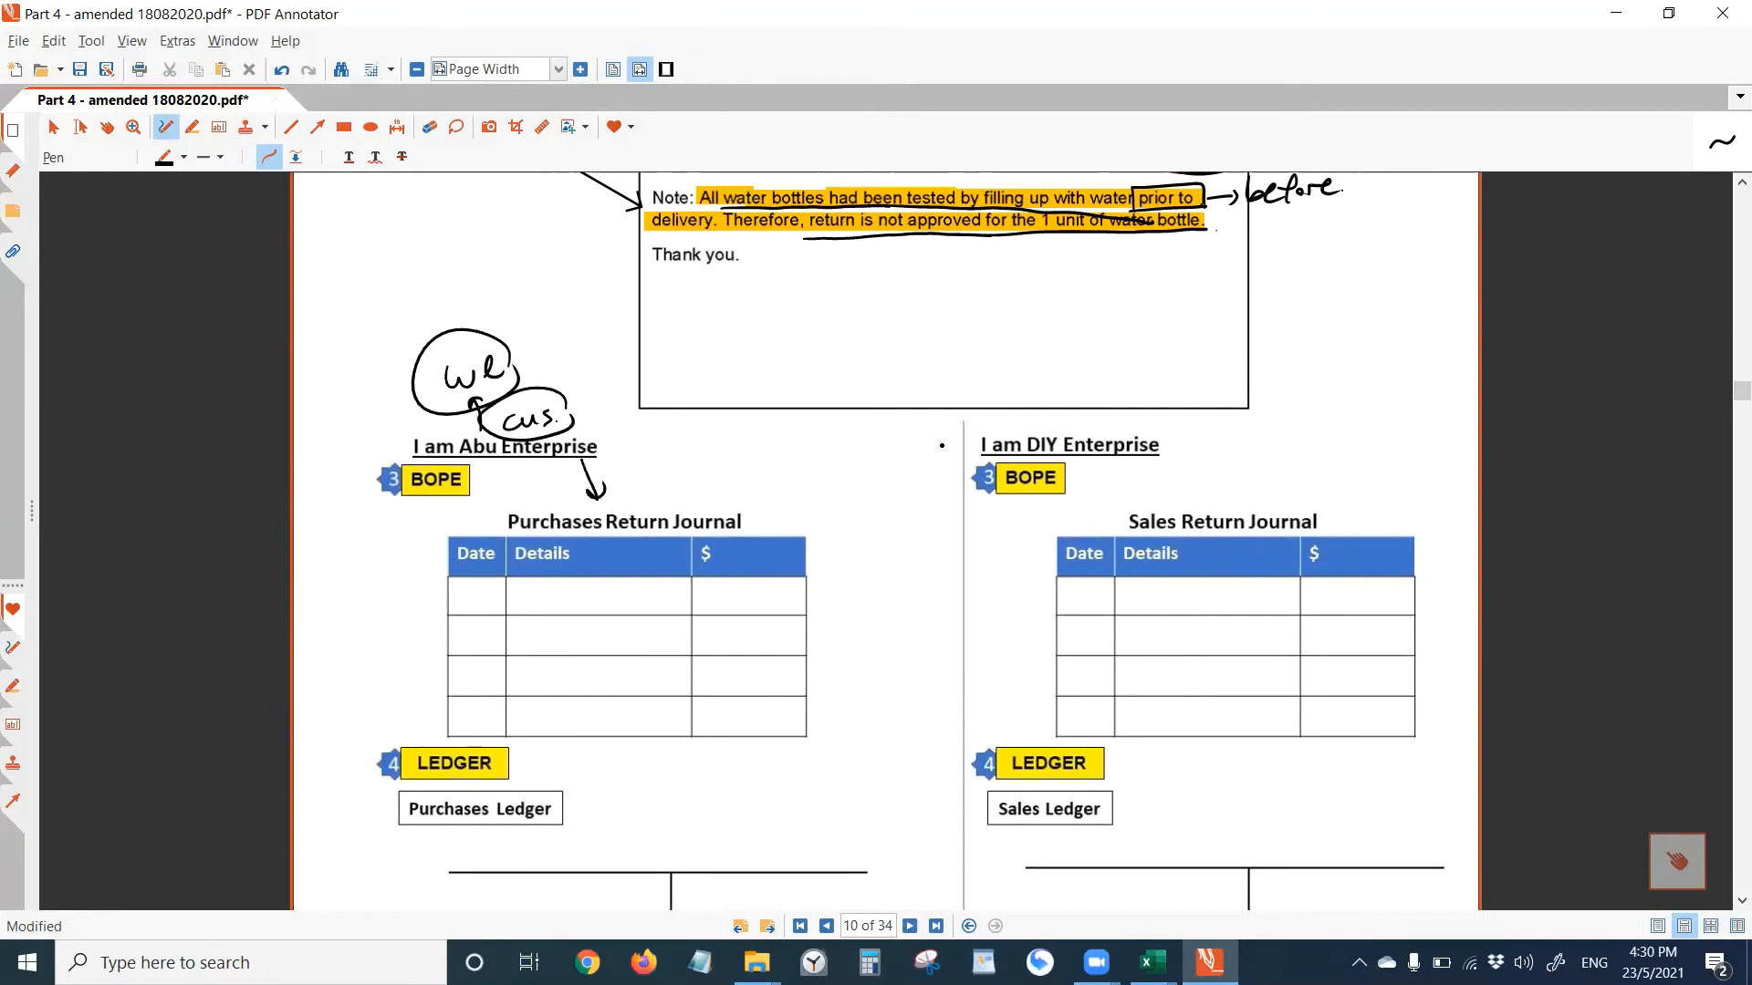
left_click_drag(1033, 420, 1089, 436)
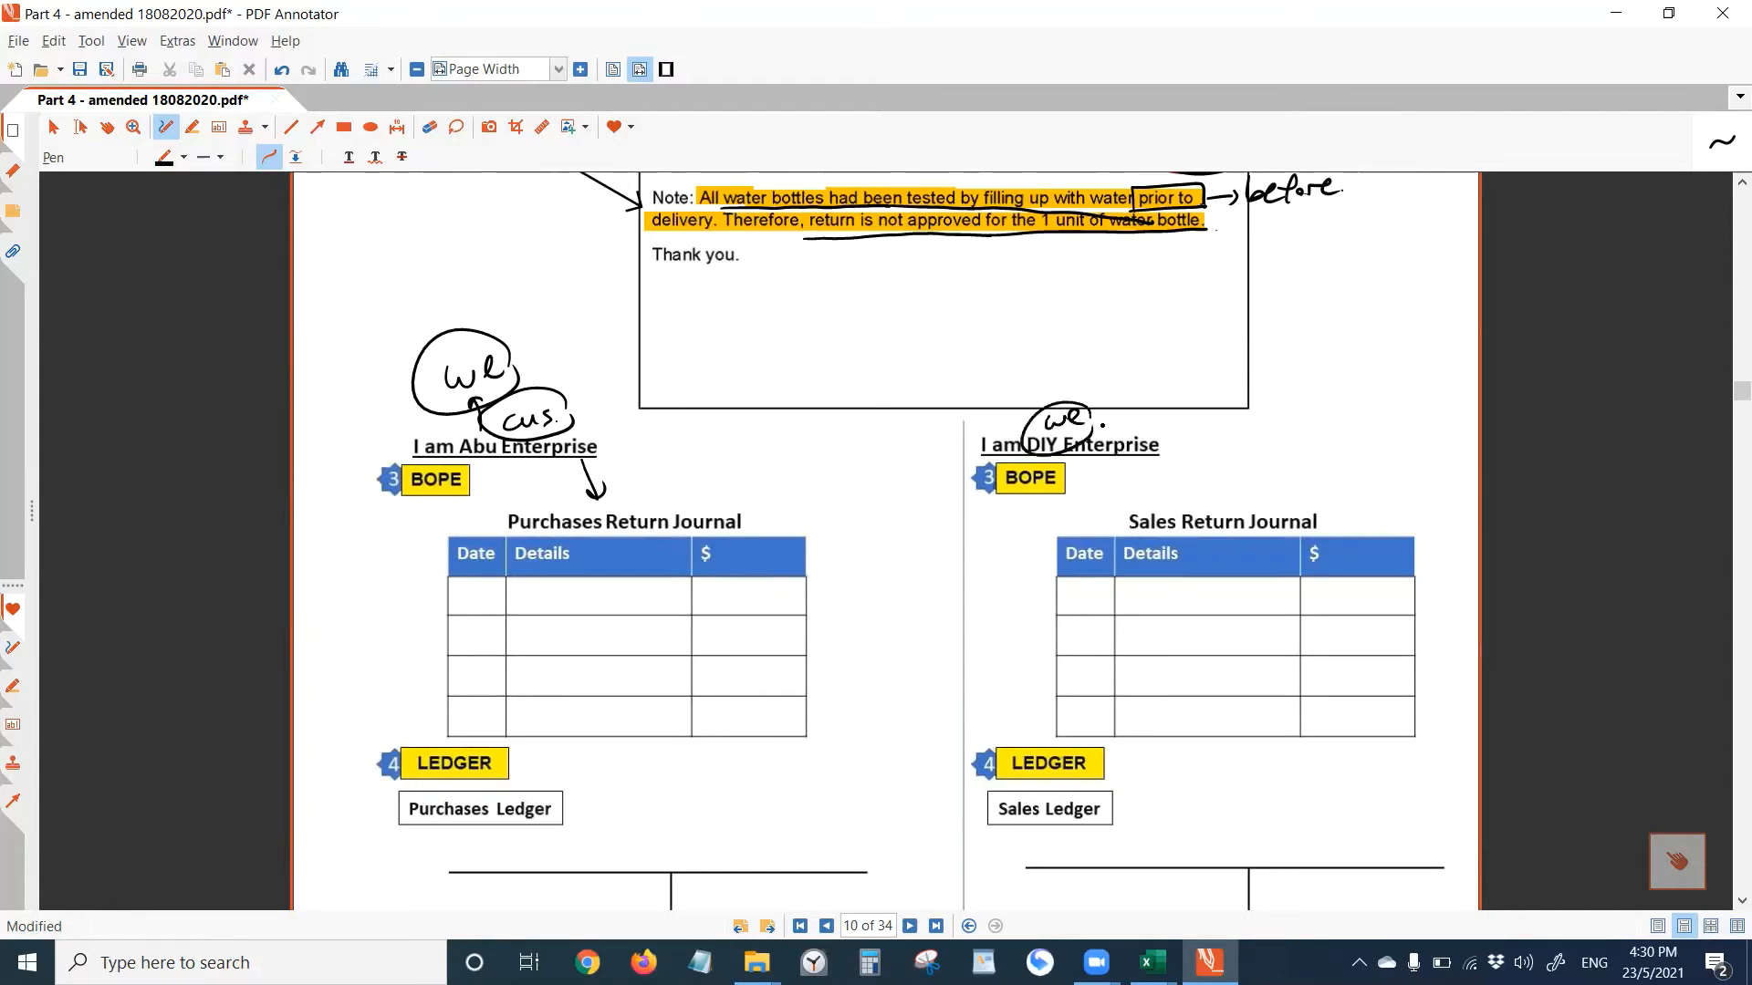
left_click_drag(1101, 436, 1228, 485)
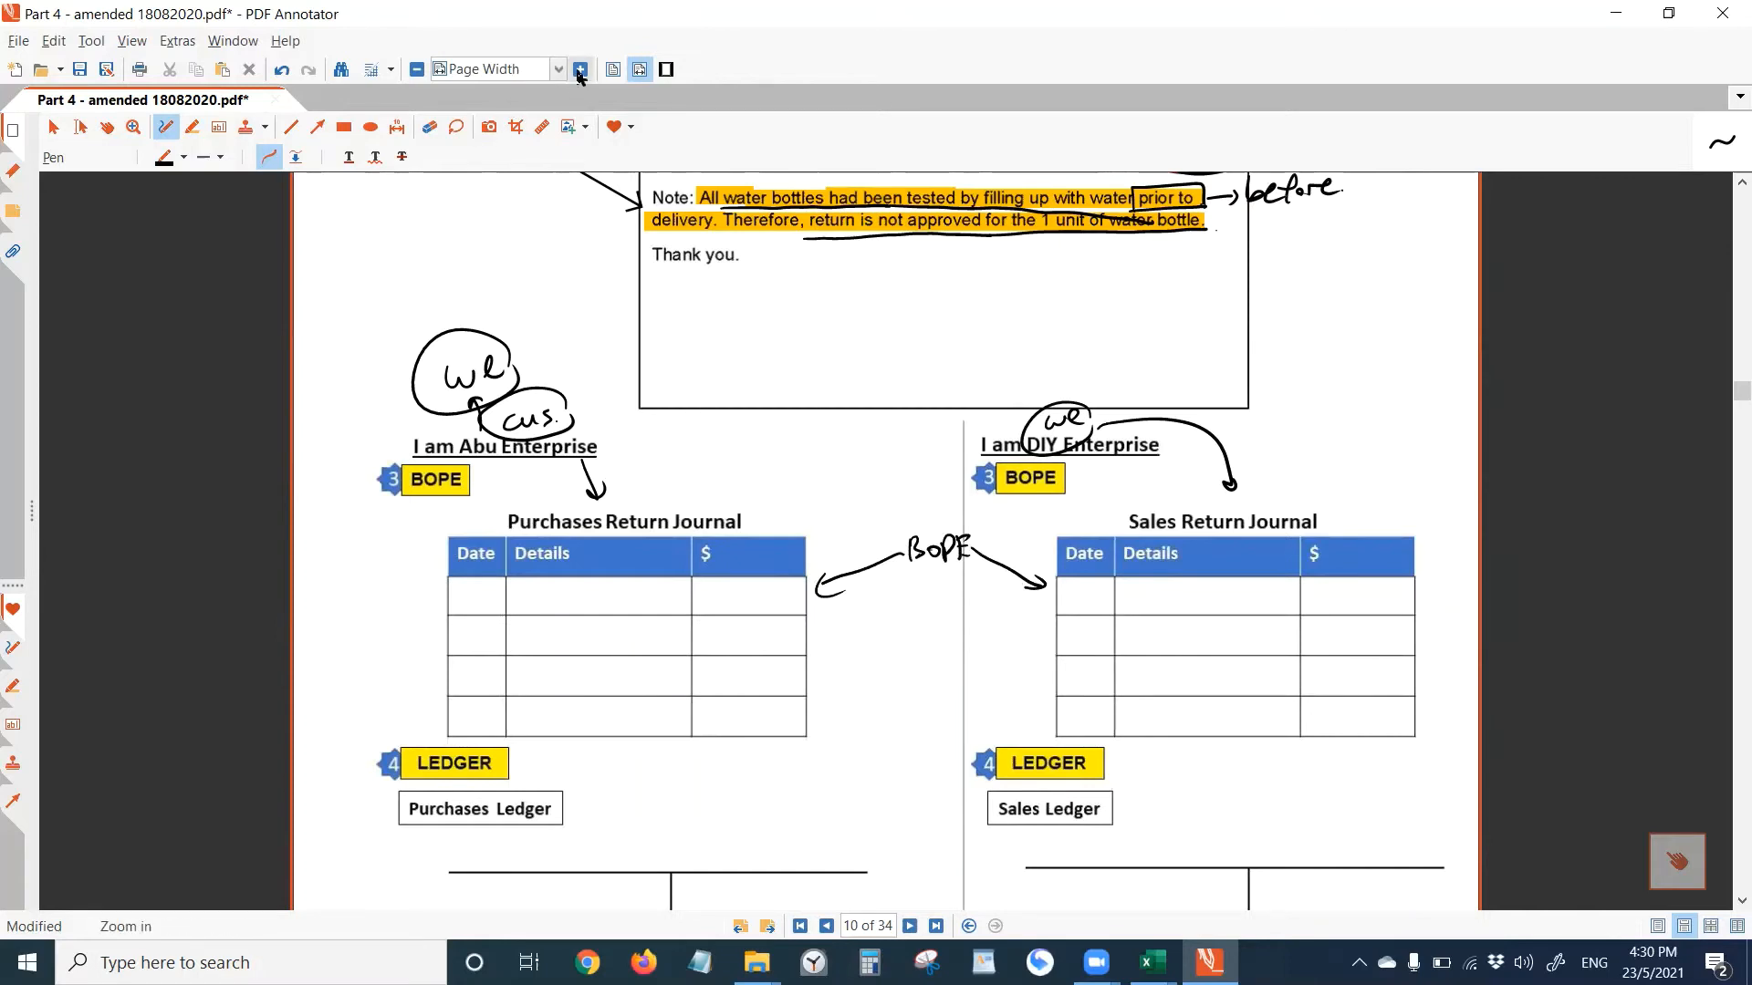
left_click(580, 69)
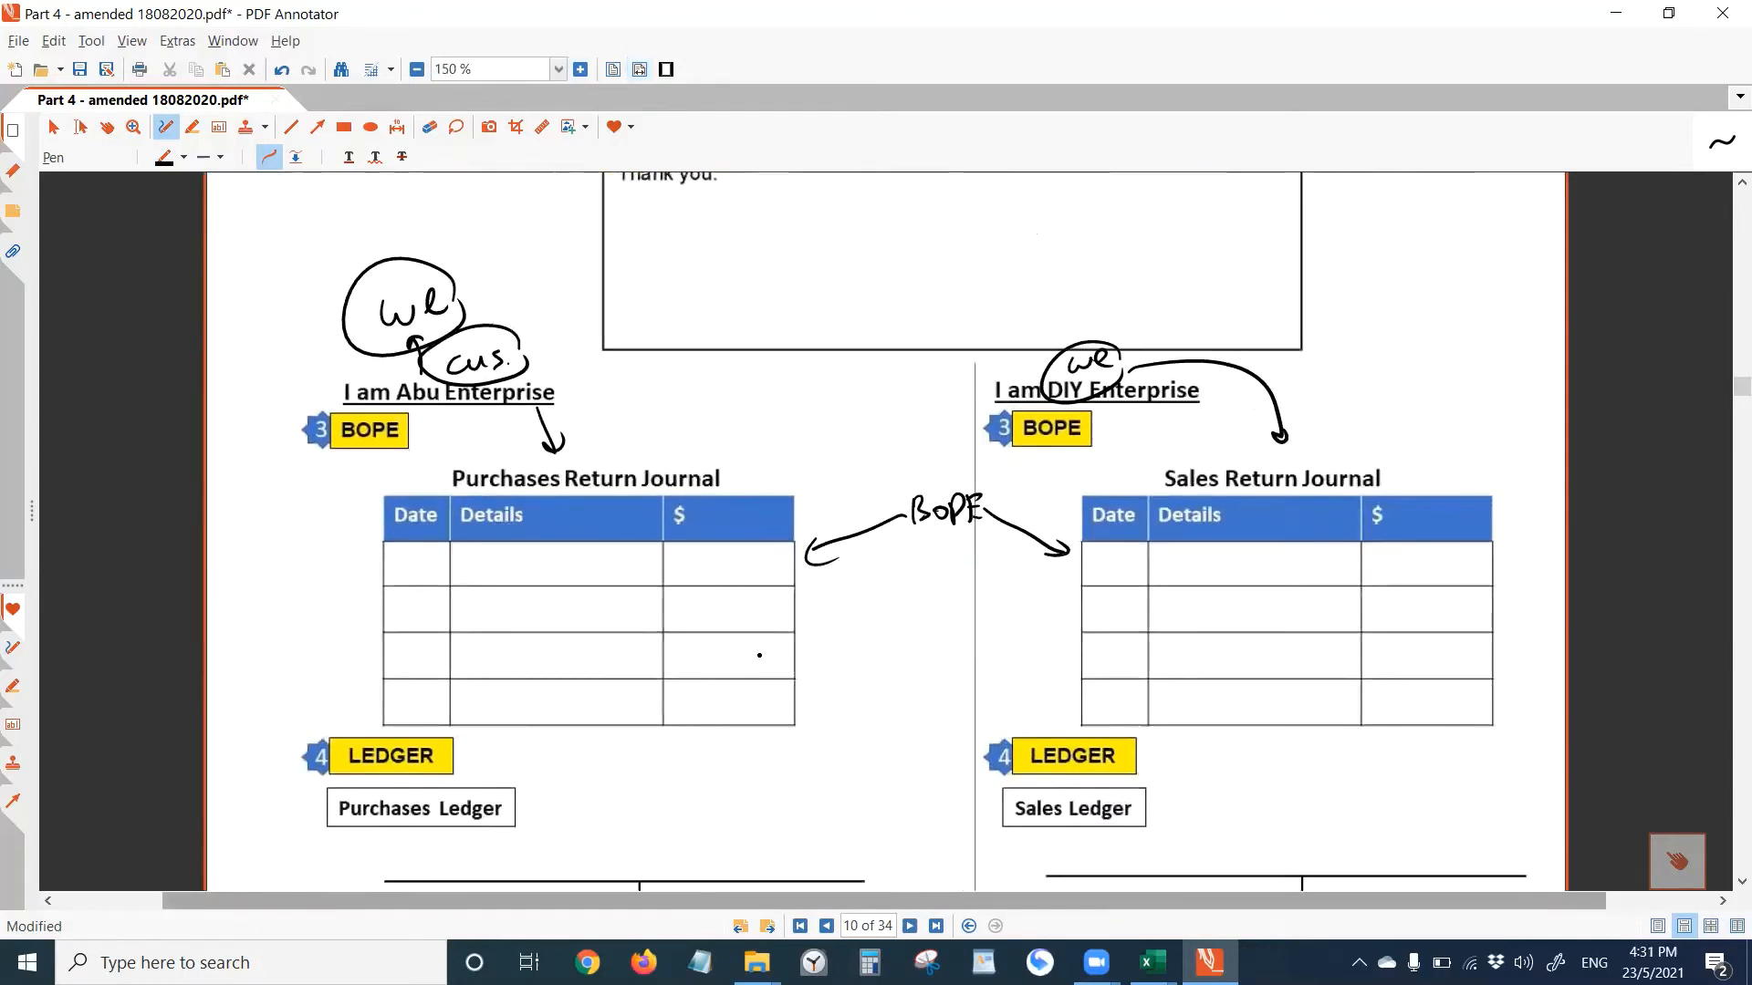
- Split the $ column of both return journals with a vertical line each
scroll("down", 3)
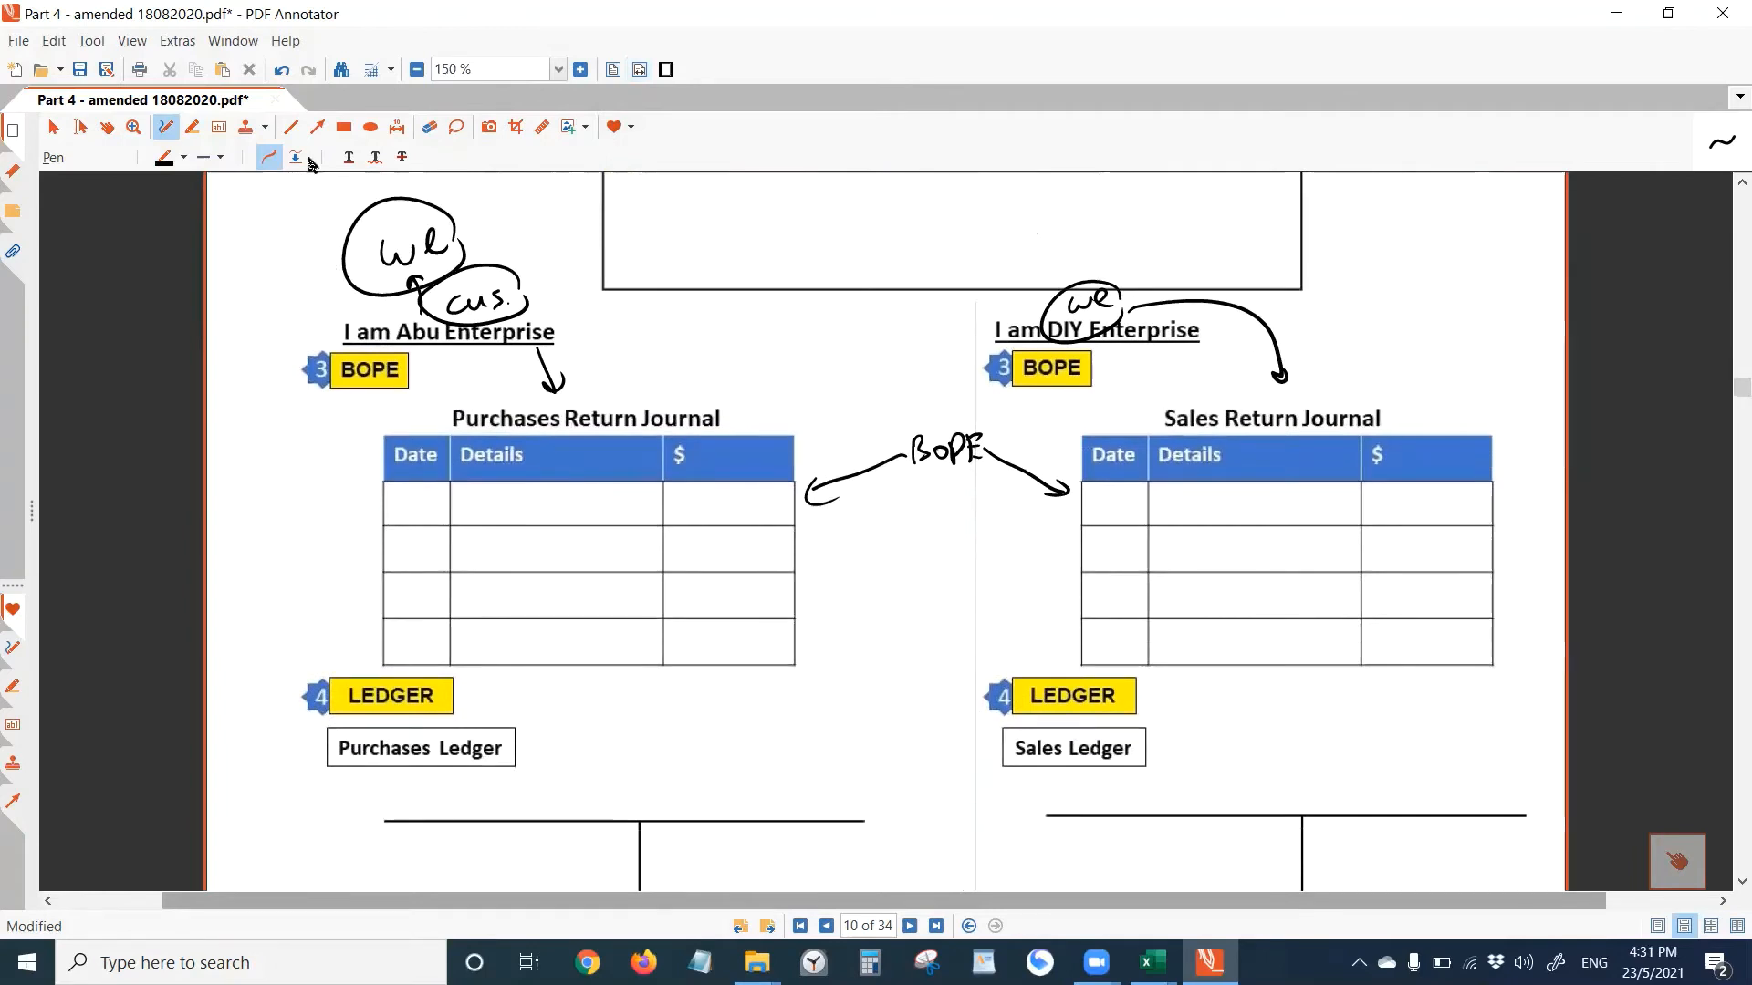
left_click(290, 128)
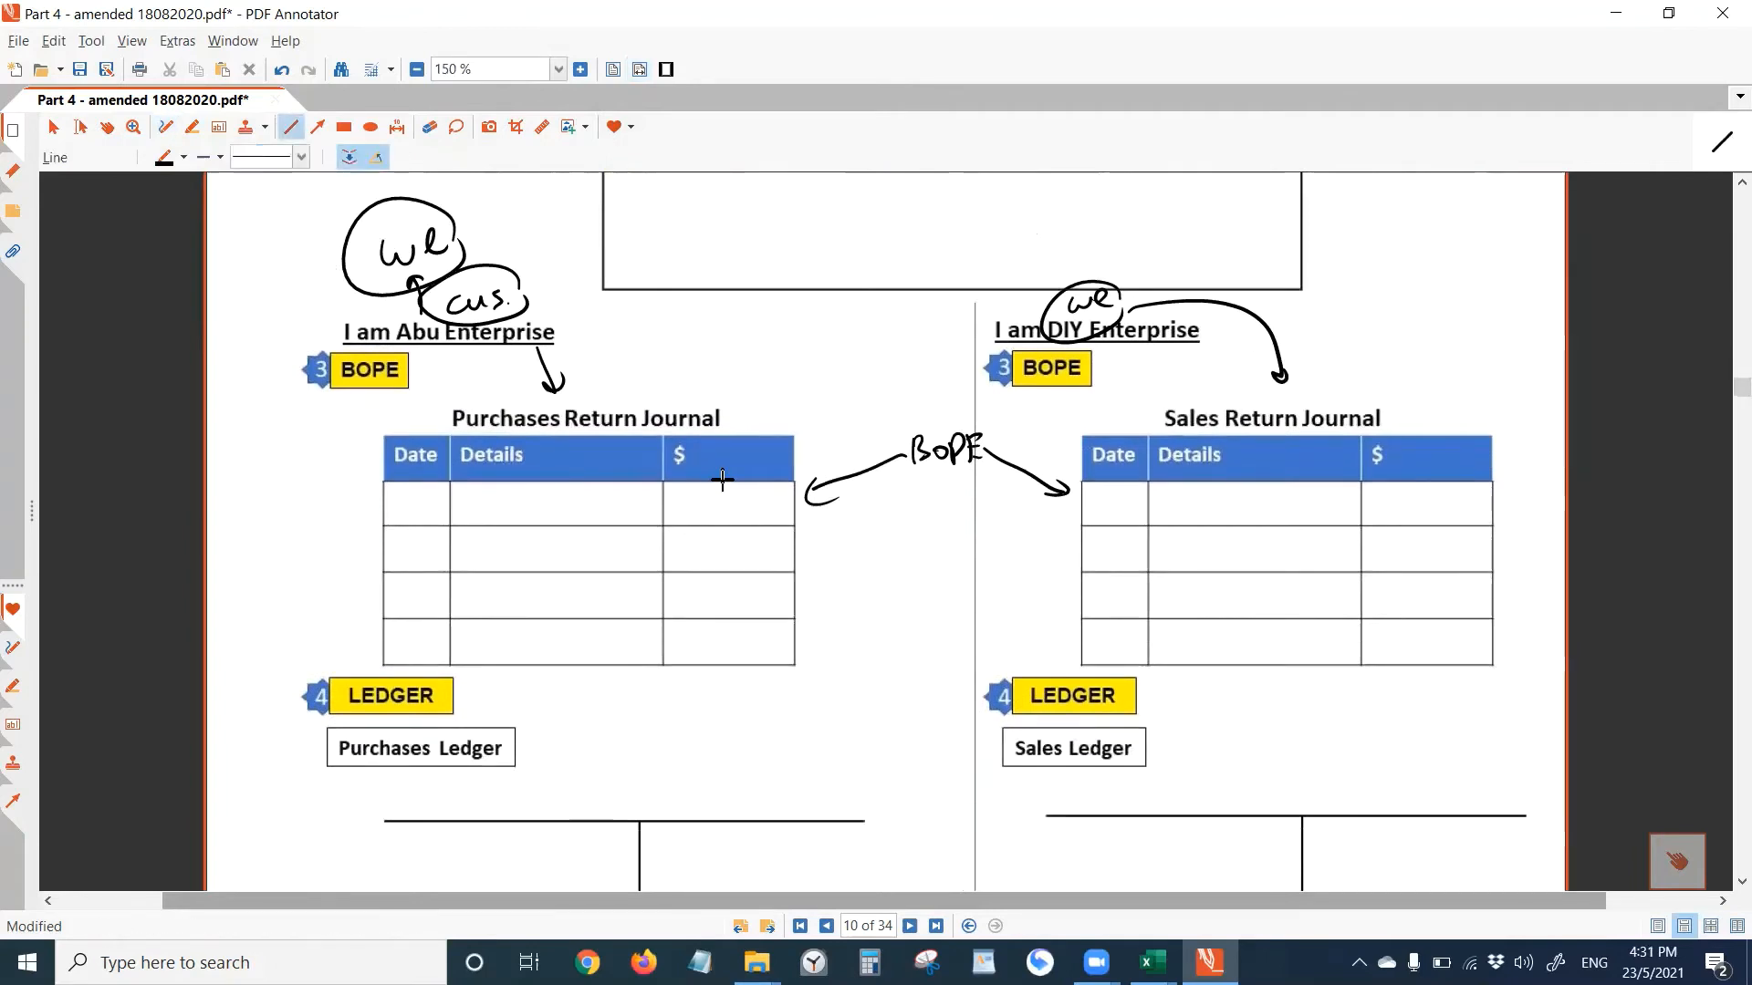
left_click_drag(723, 475, 722, 664)
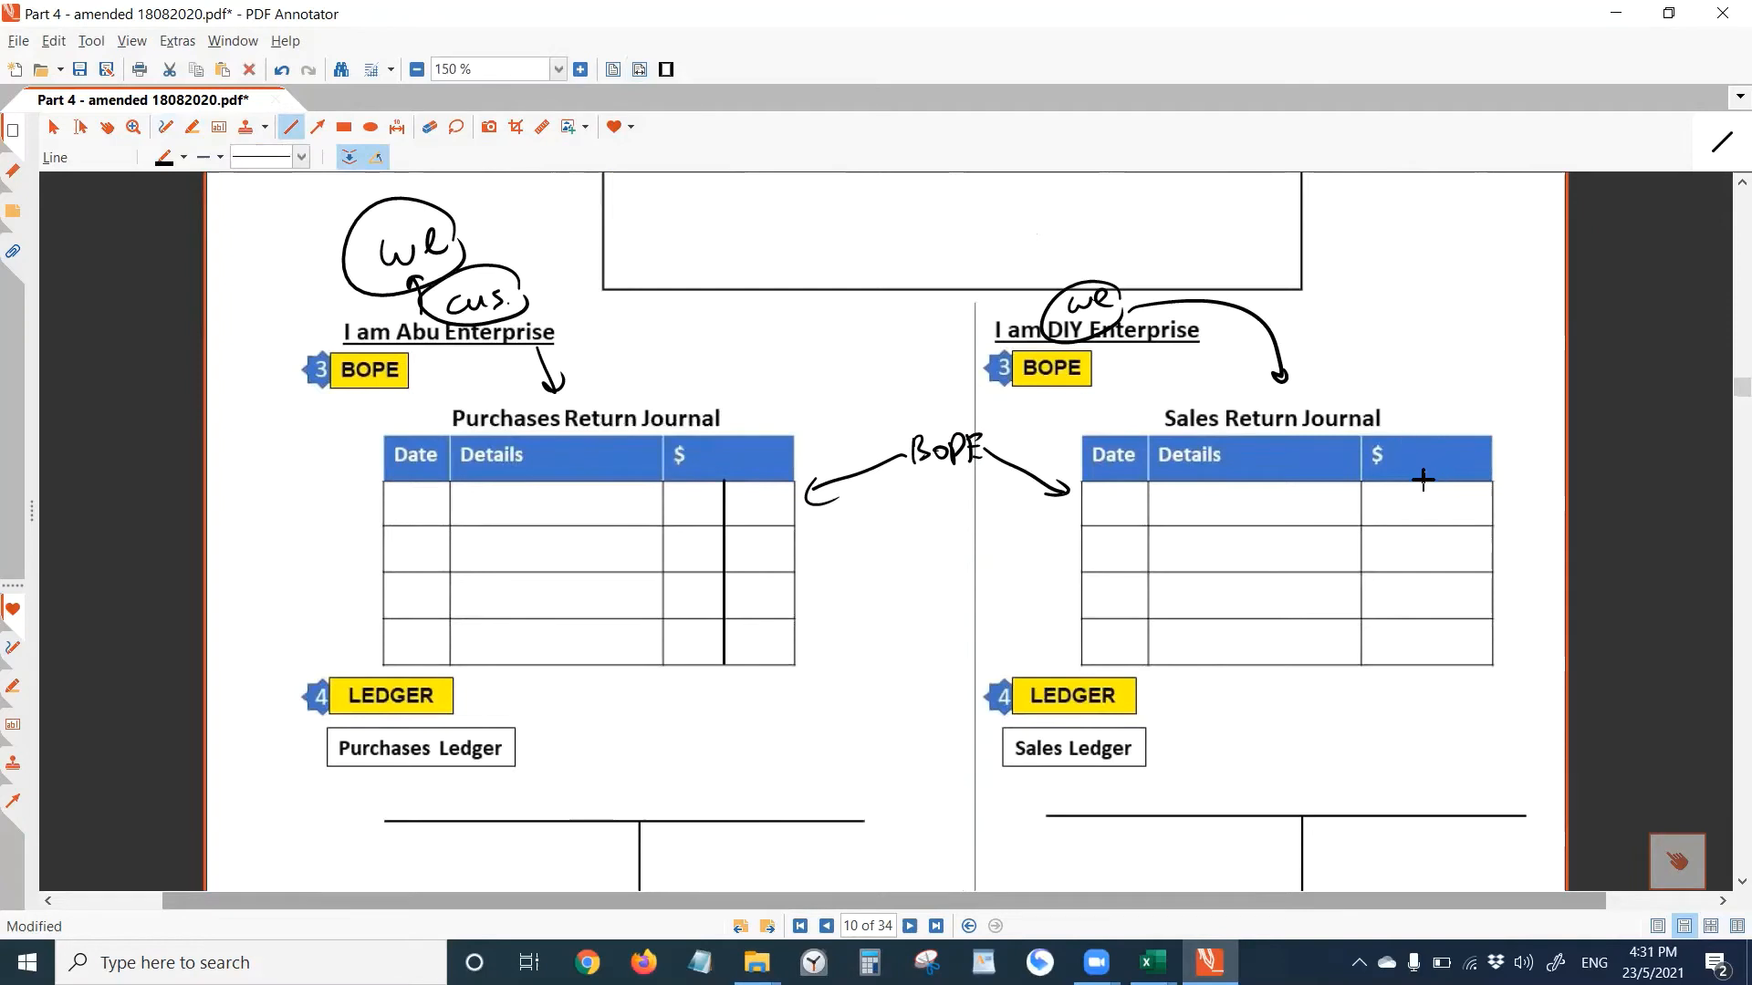
left_click_drag(1425, 481, 1425, 661)
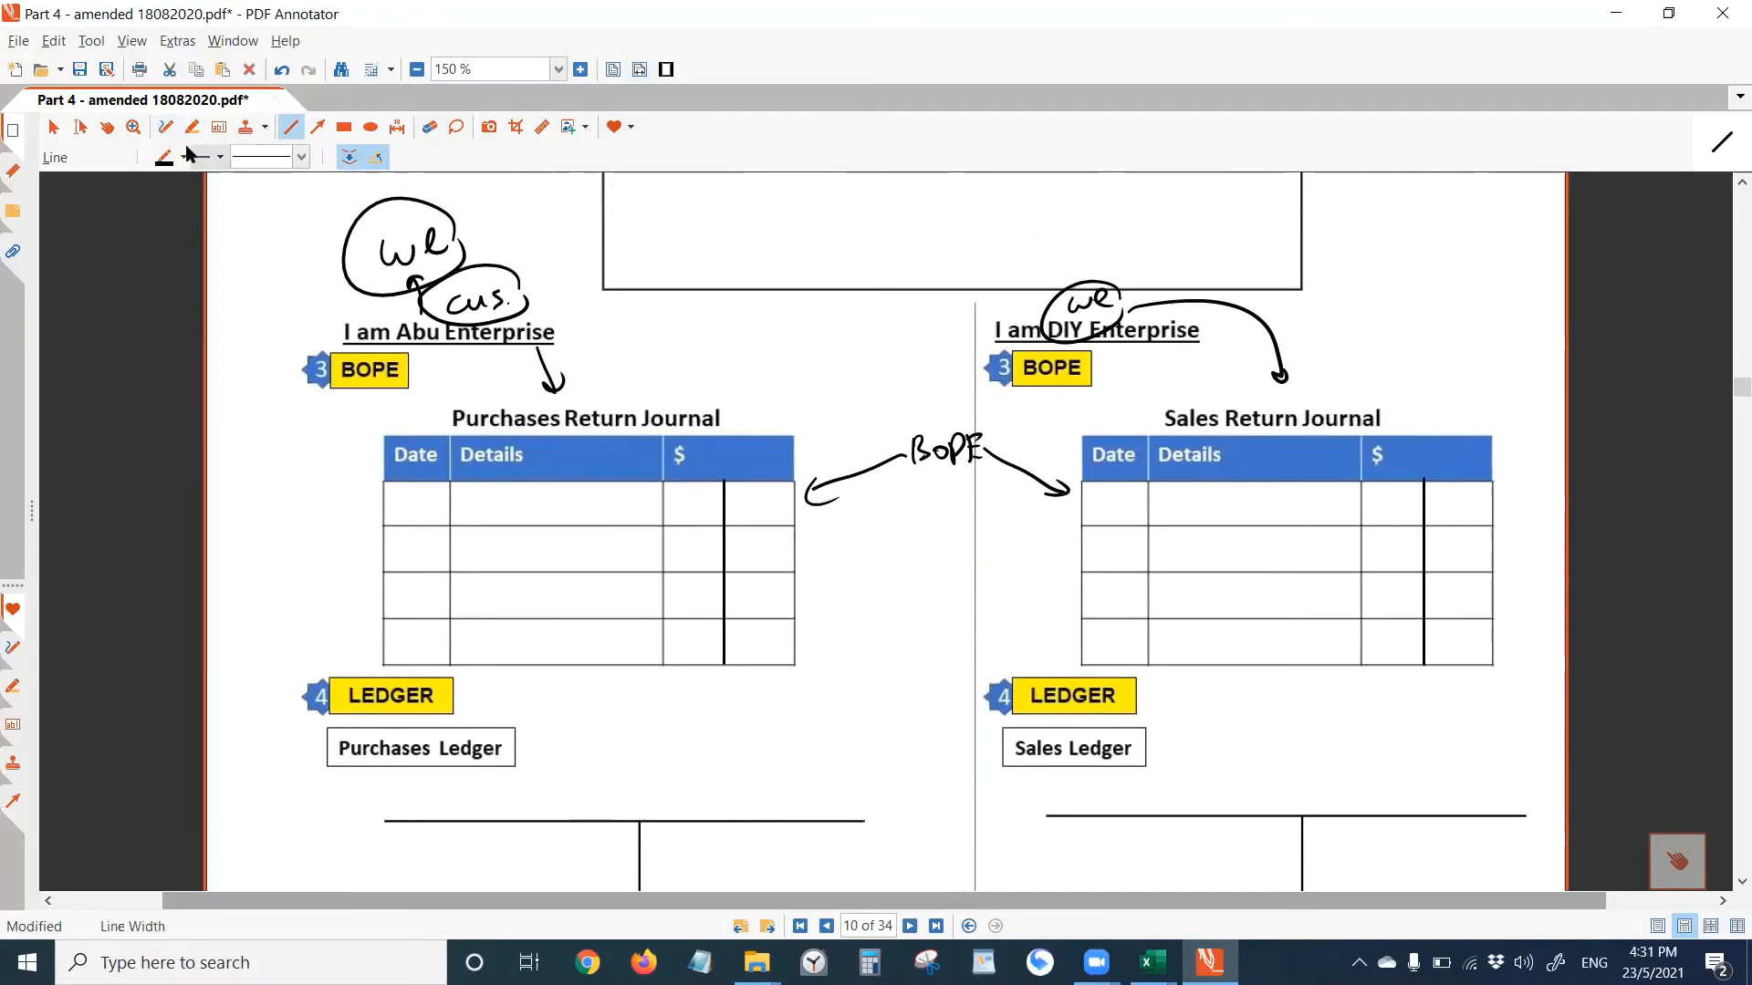
left_click(163, 126)
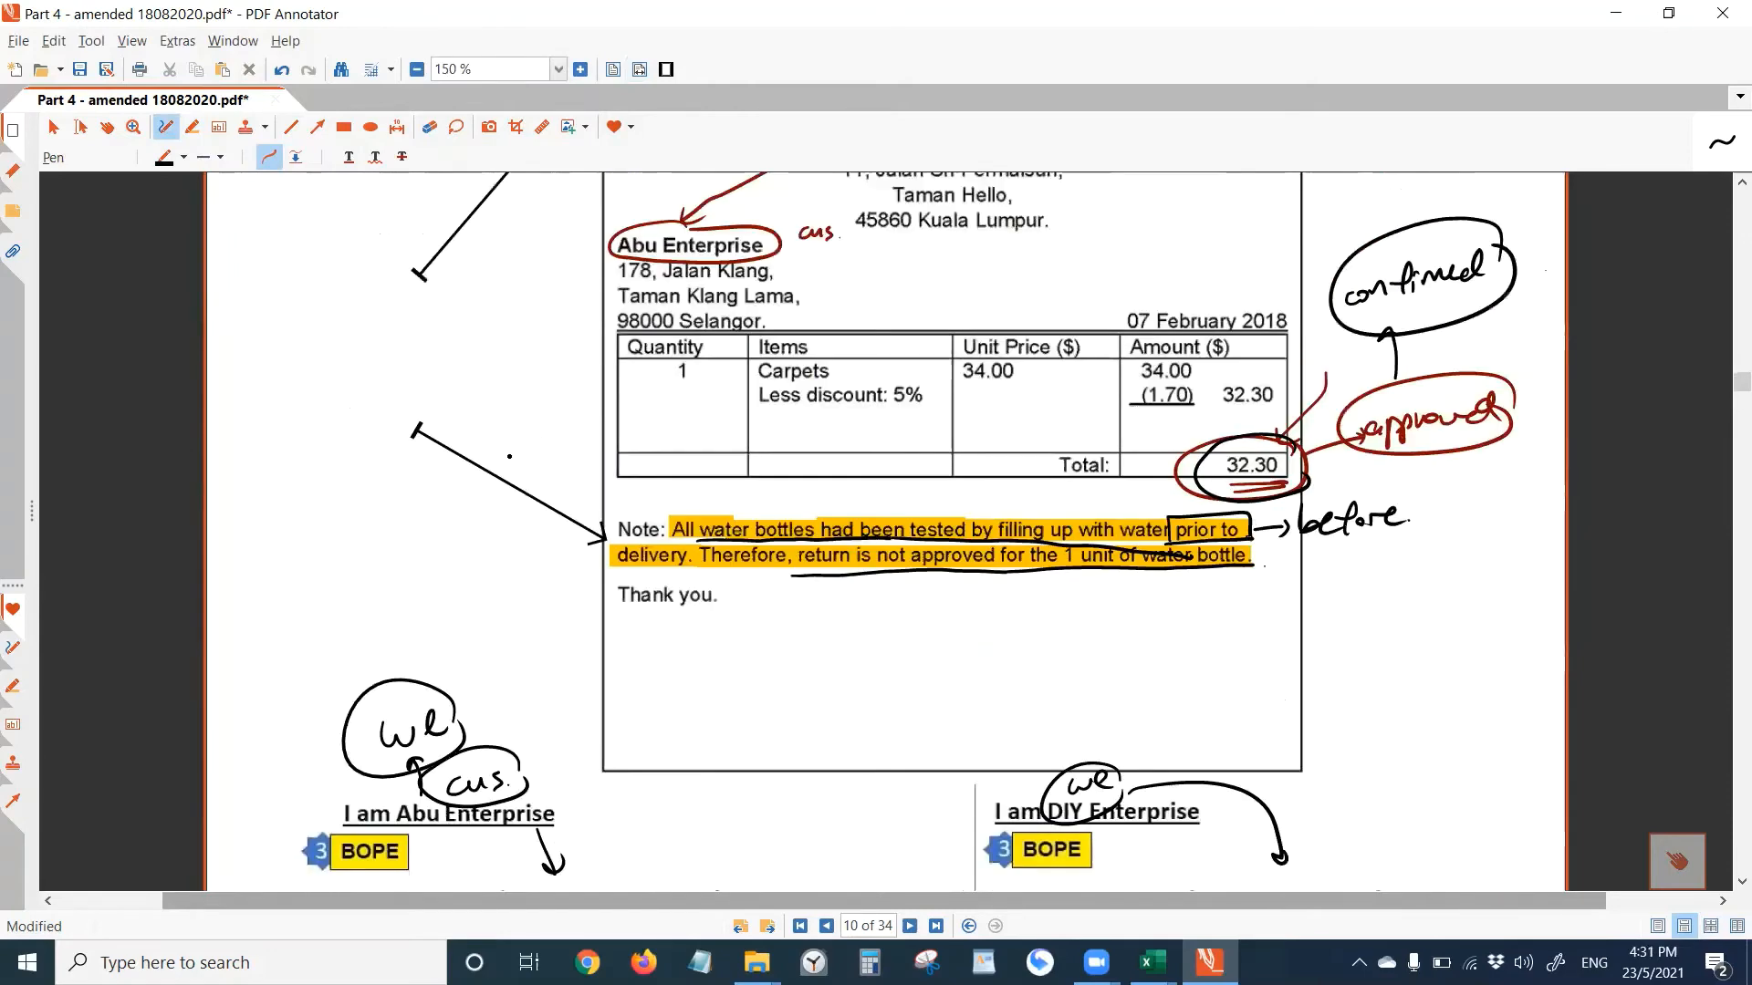
- Date both the purchases and sales return journals 2018 Feb 7 in their Date columns
scroll("down", 3)
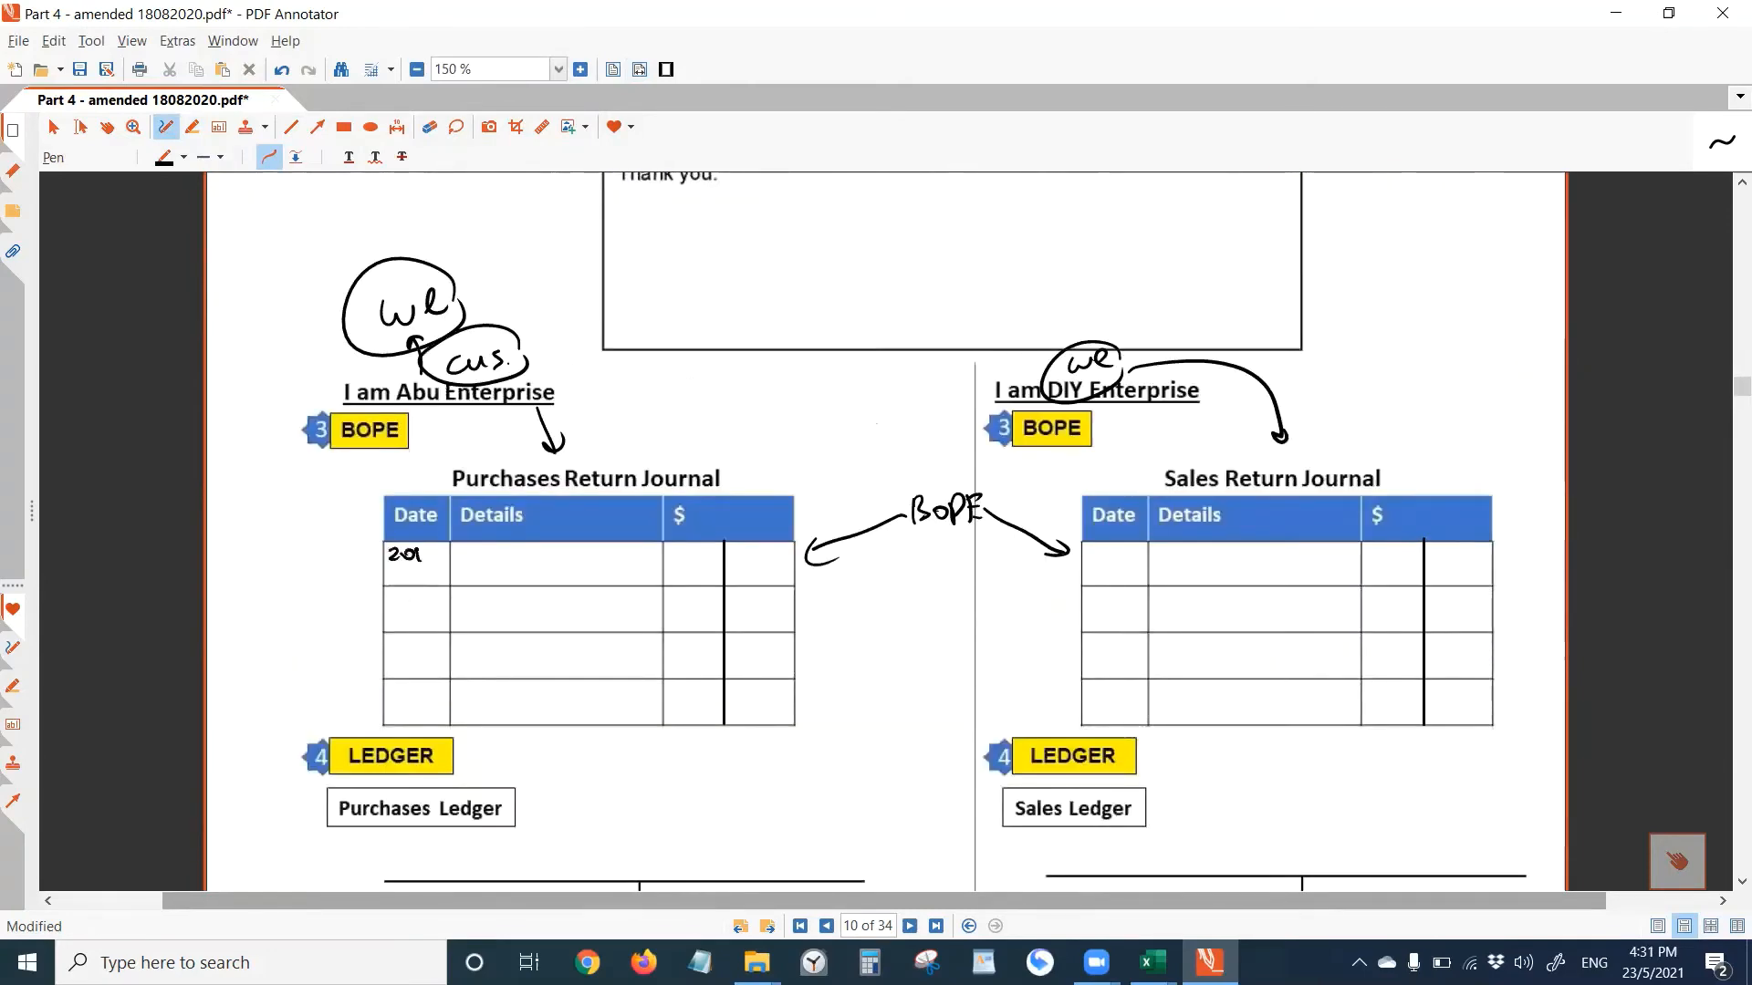
left_click_drag(396, 555, 419, 574)
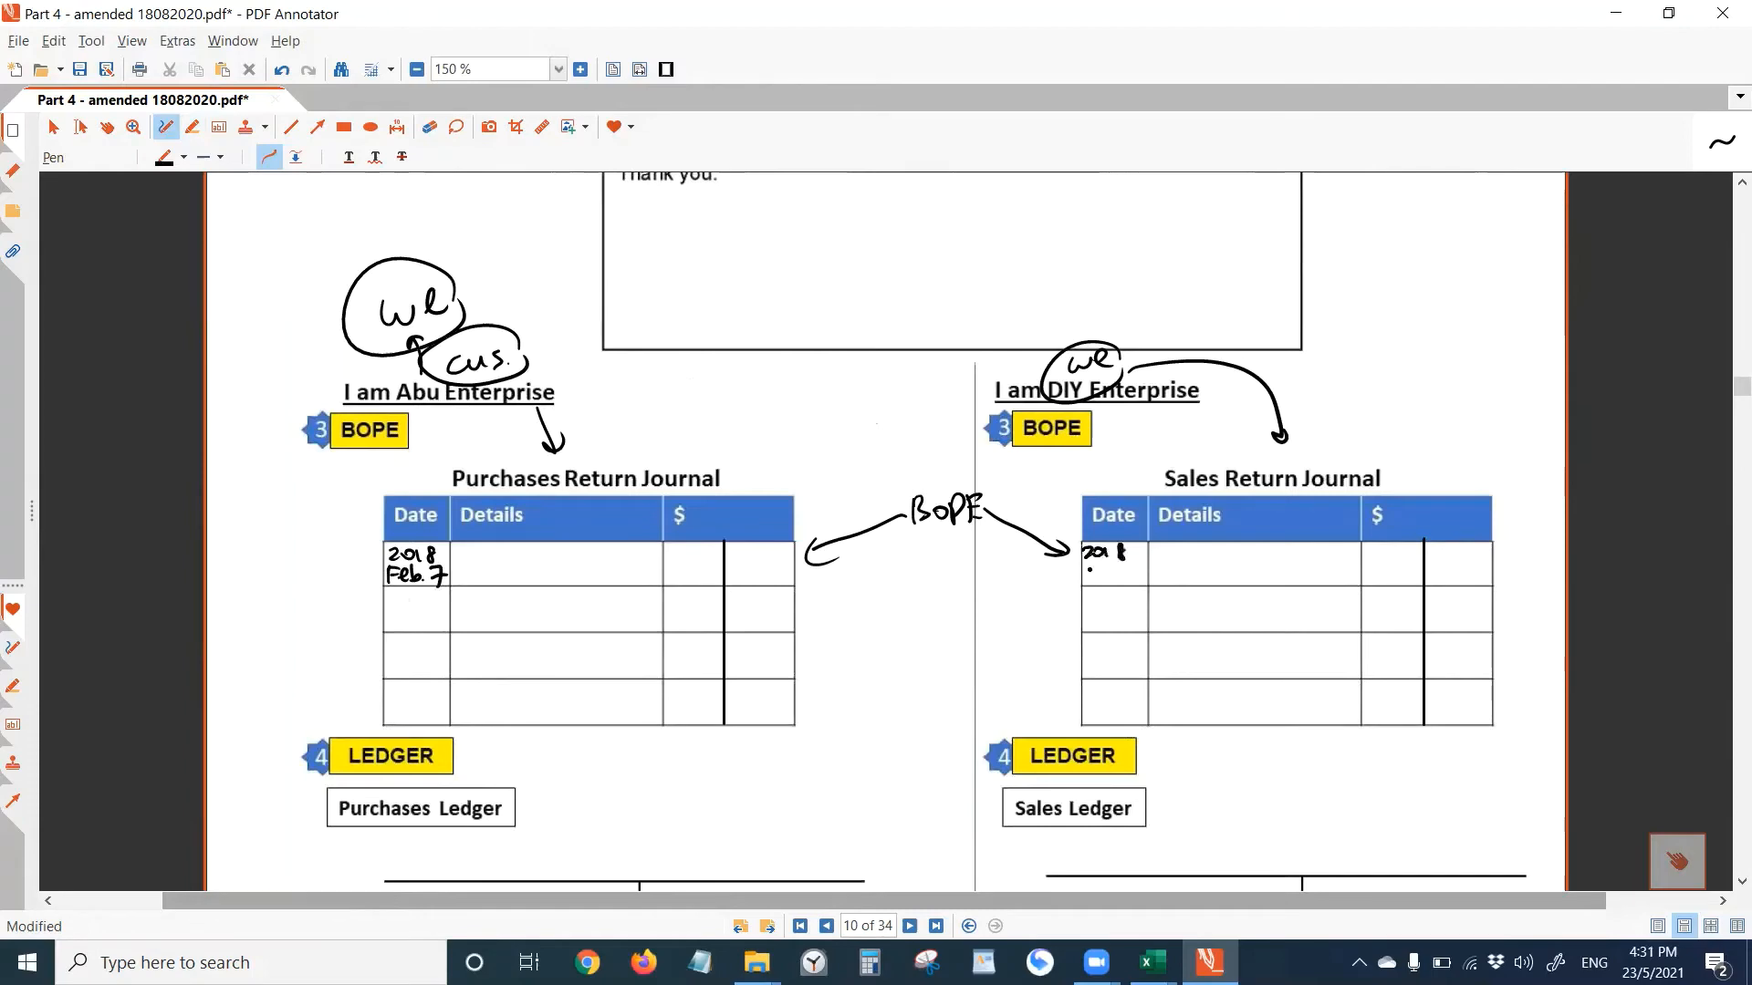
left_click_drag(1090, 575, 1133, 575)
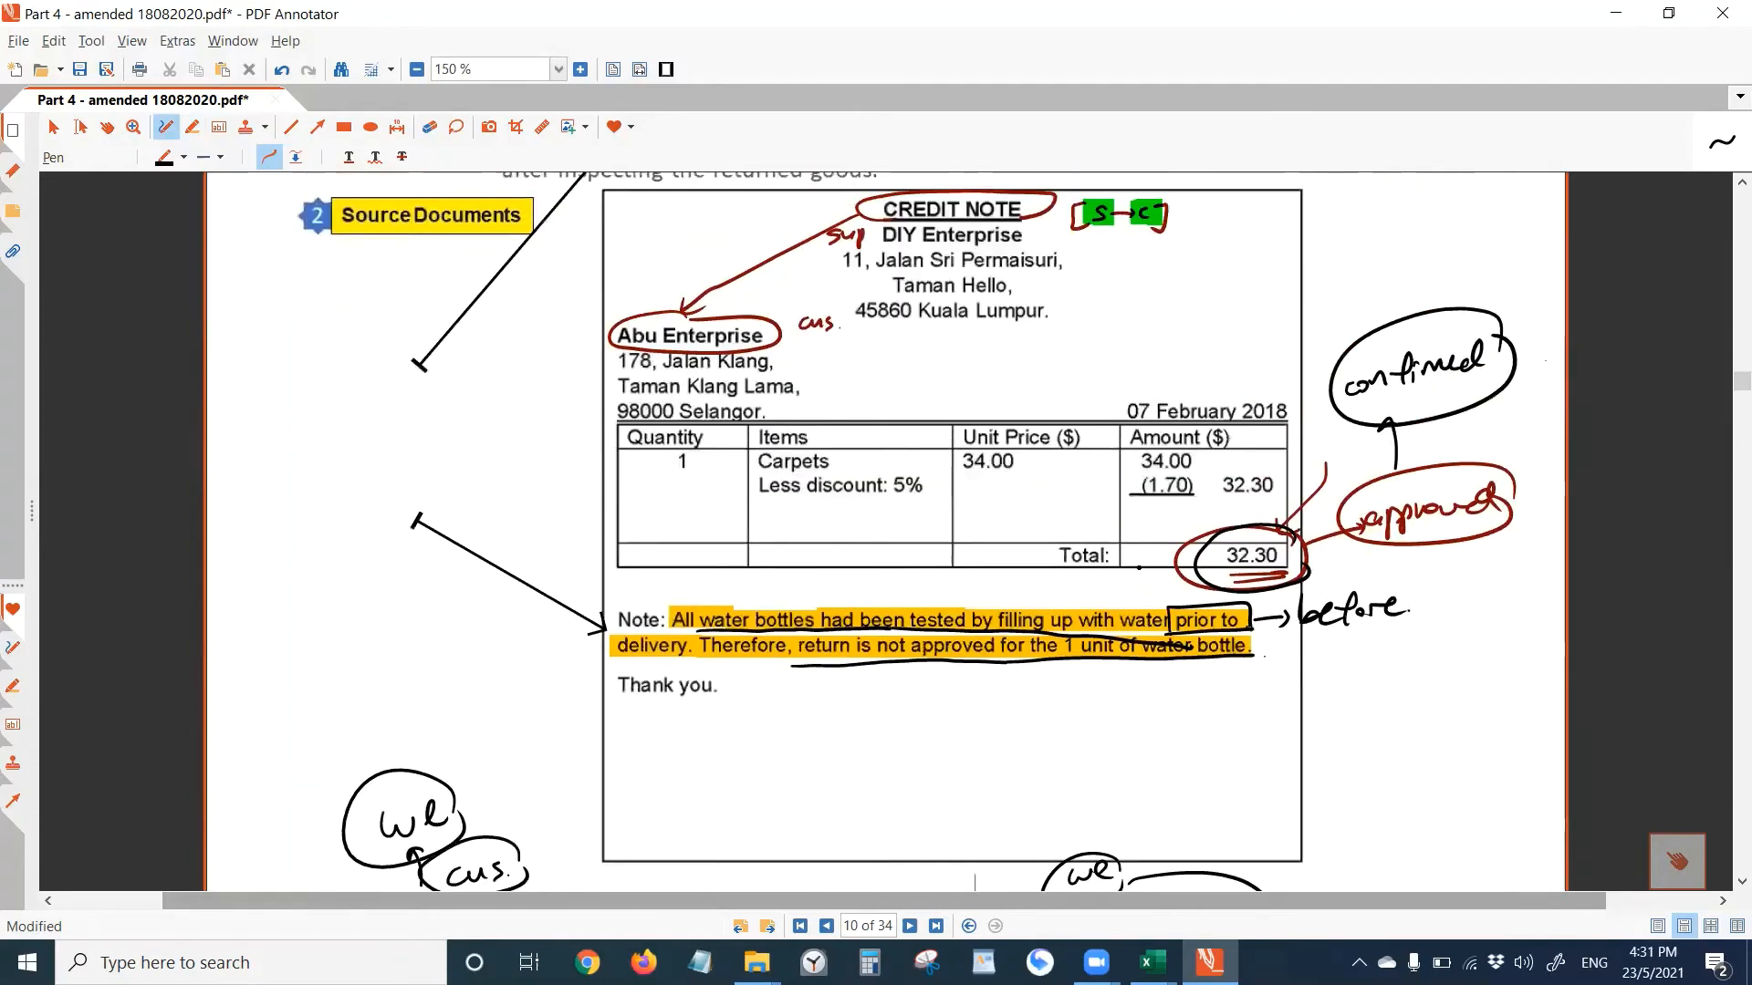
scroll("down", 3)
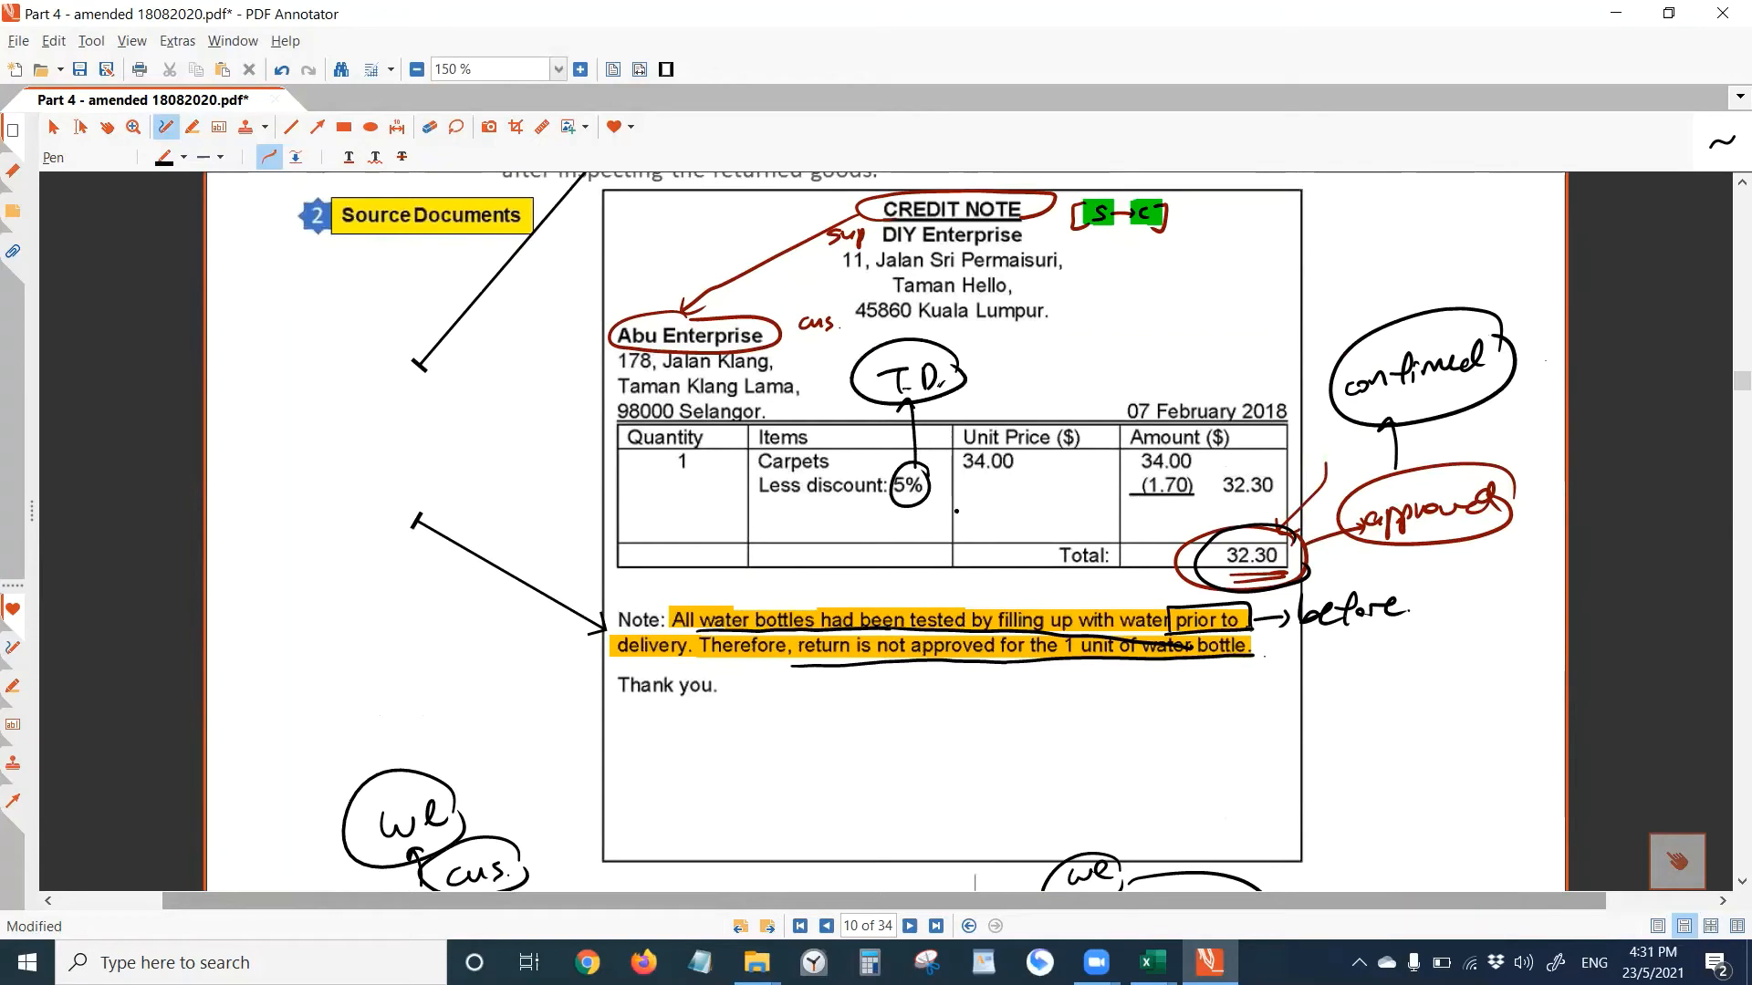
scroll("down", 3)
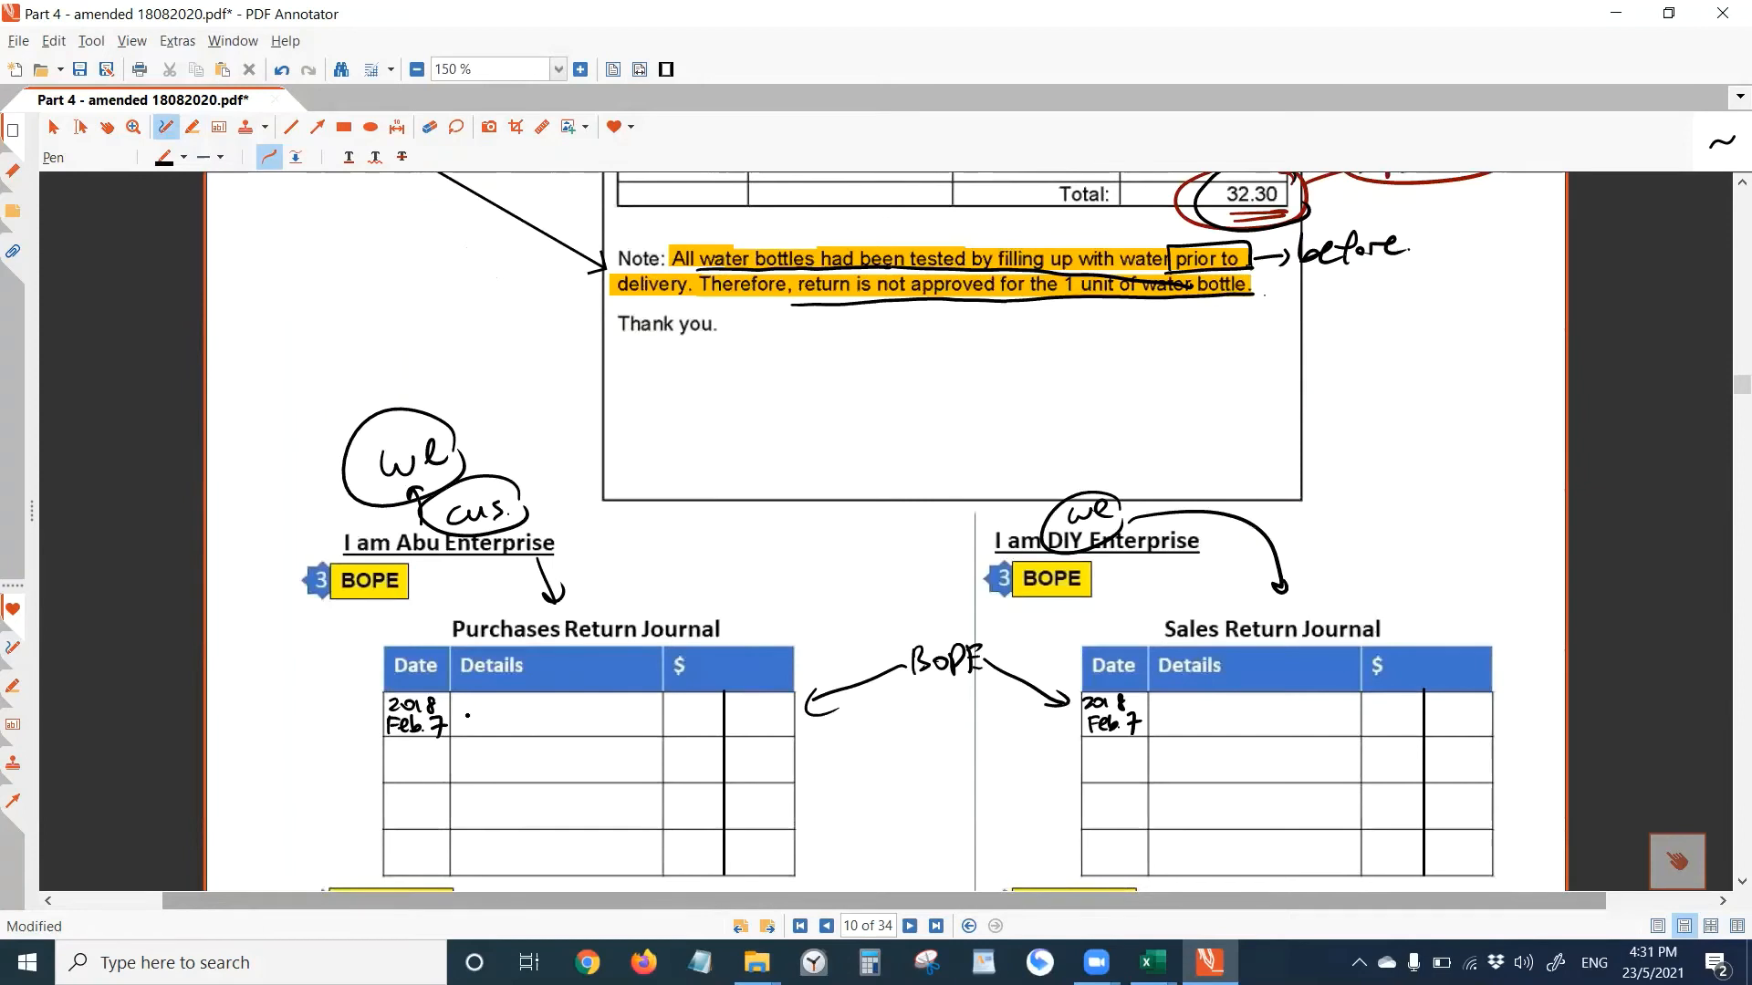
- Record DIY Enterprise goods 34.00 less trade discount (1.70), net 32.30, in the purchases return journal
type("DIY")
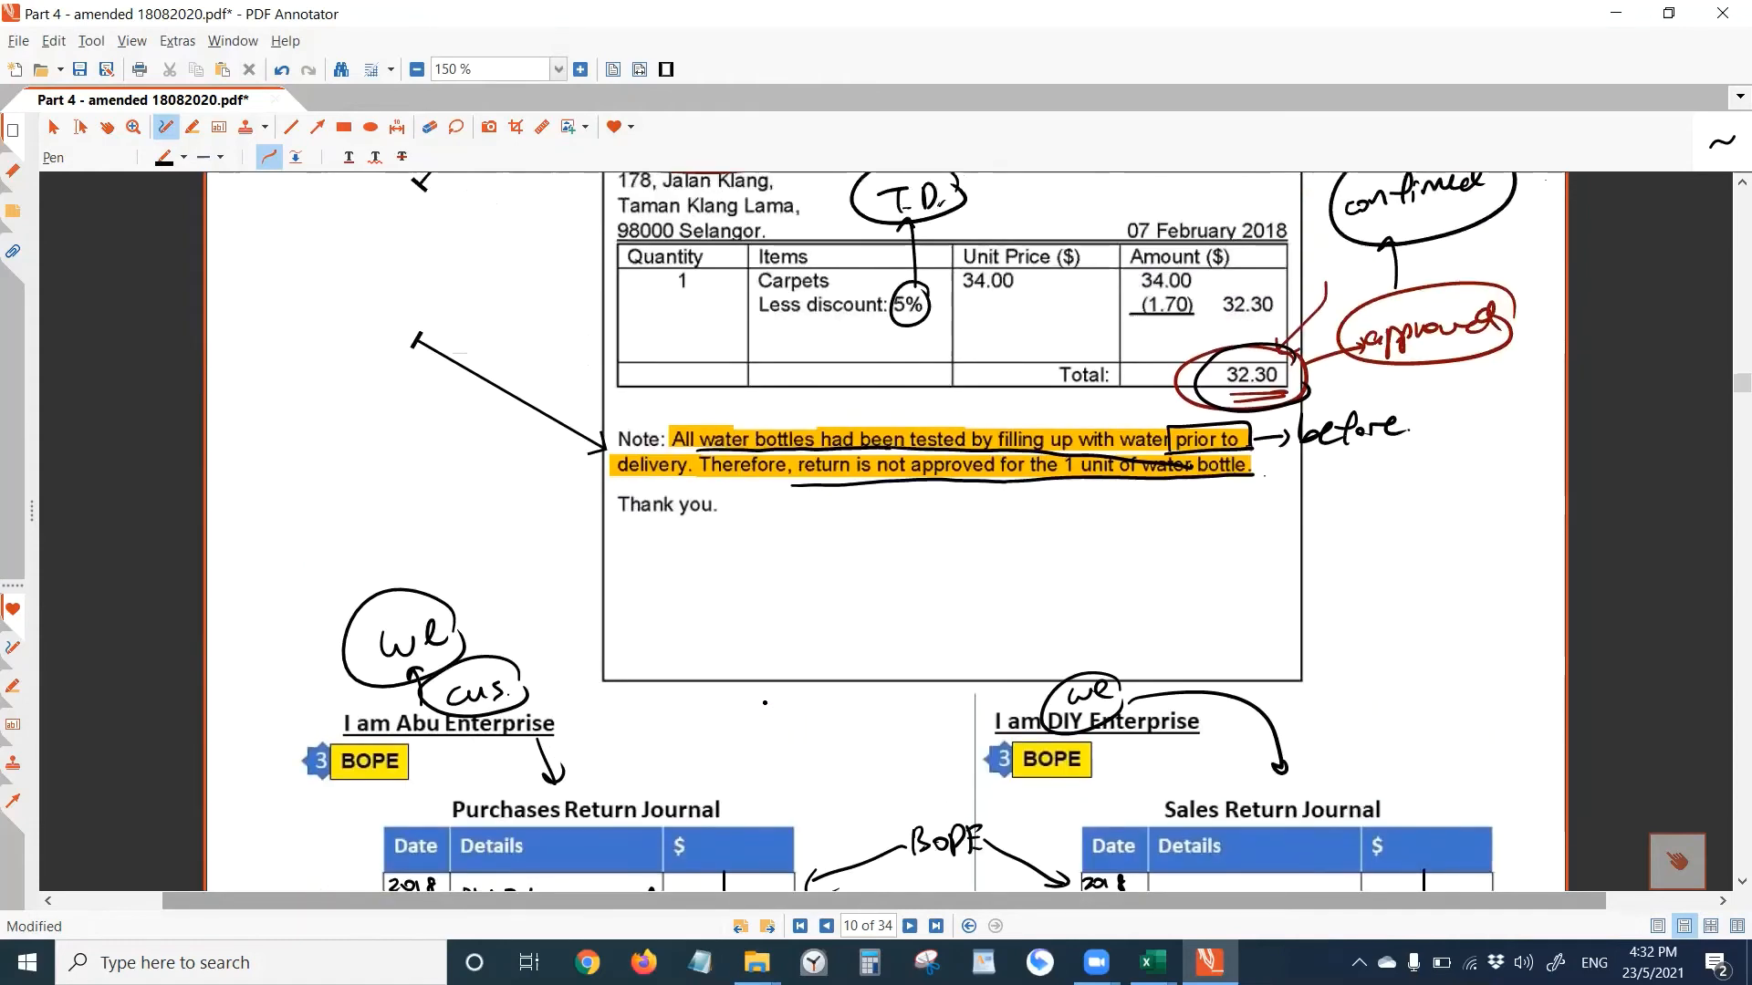
scroll("down", 3)
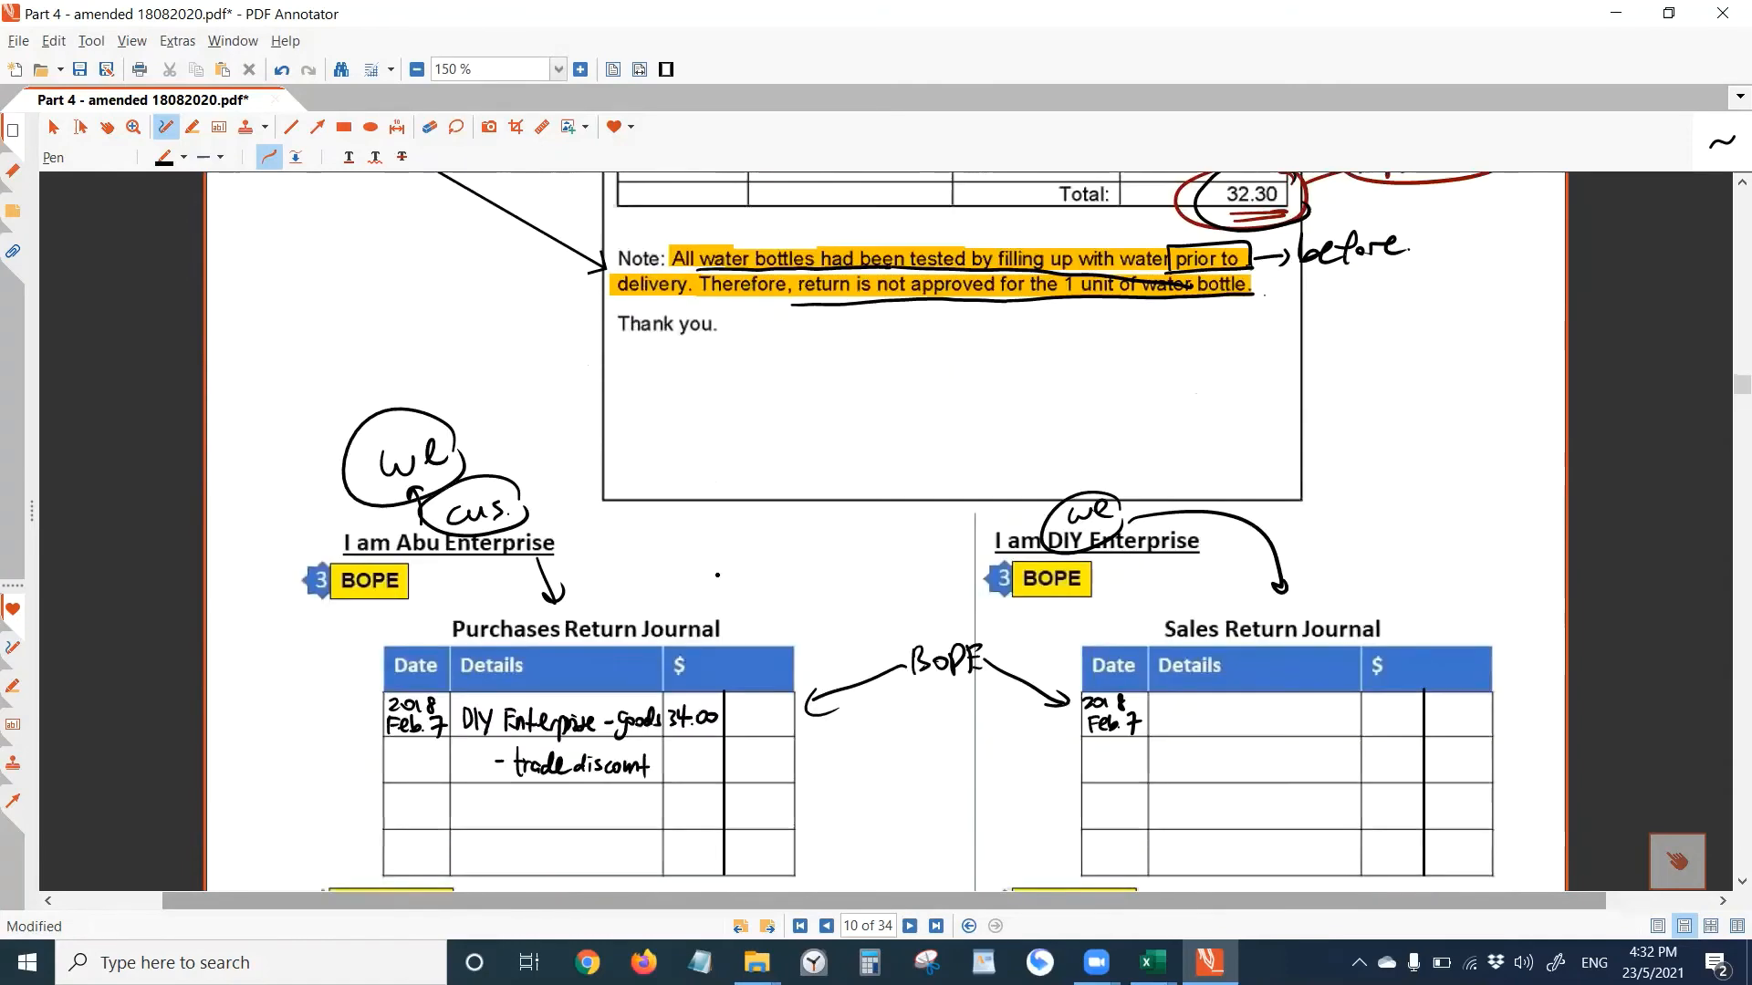
type("1.70) 32.3")
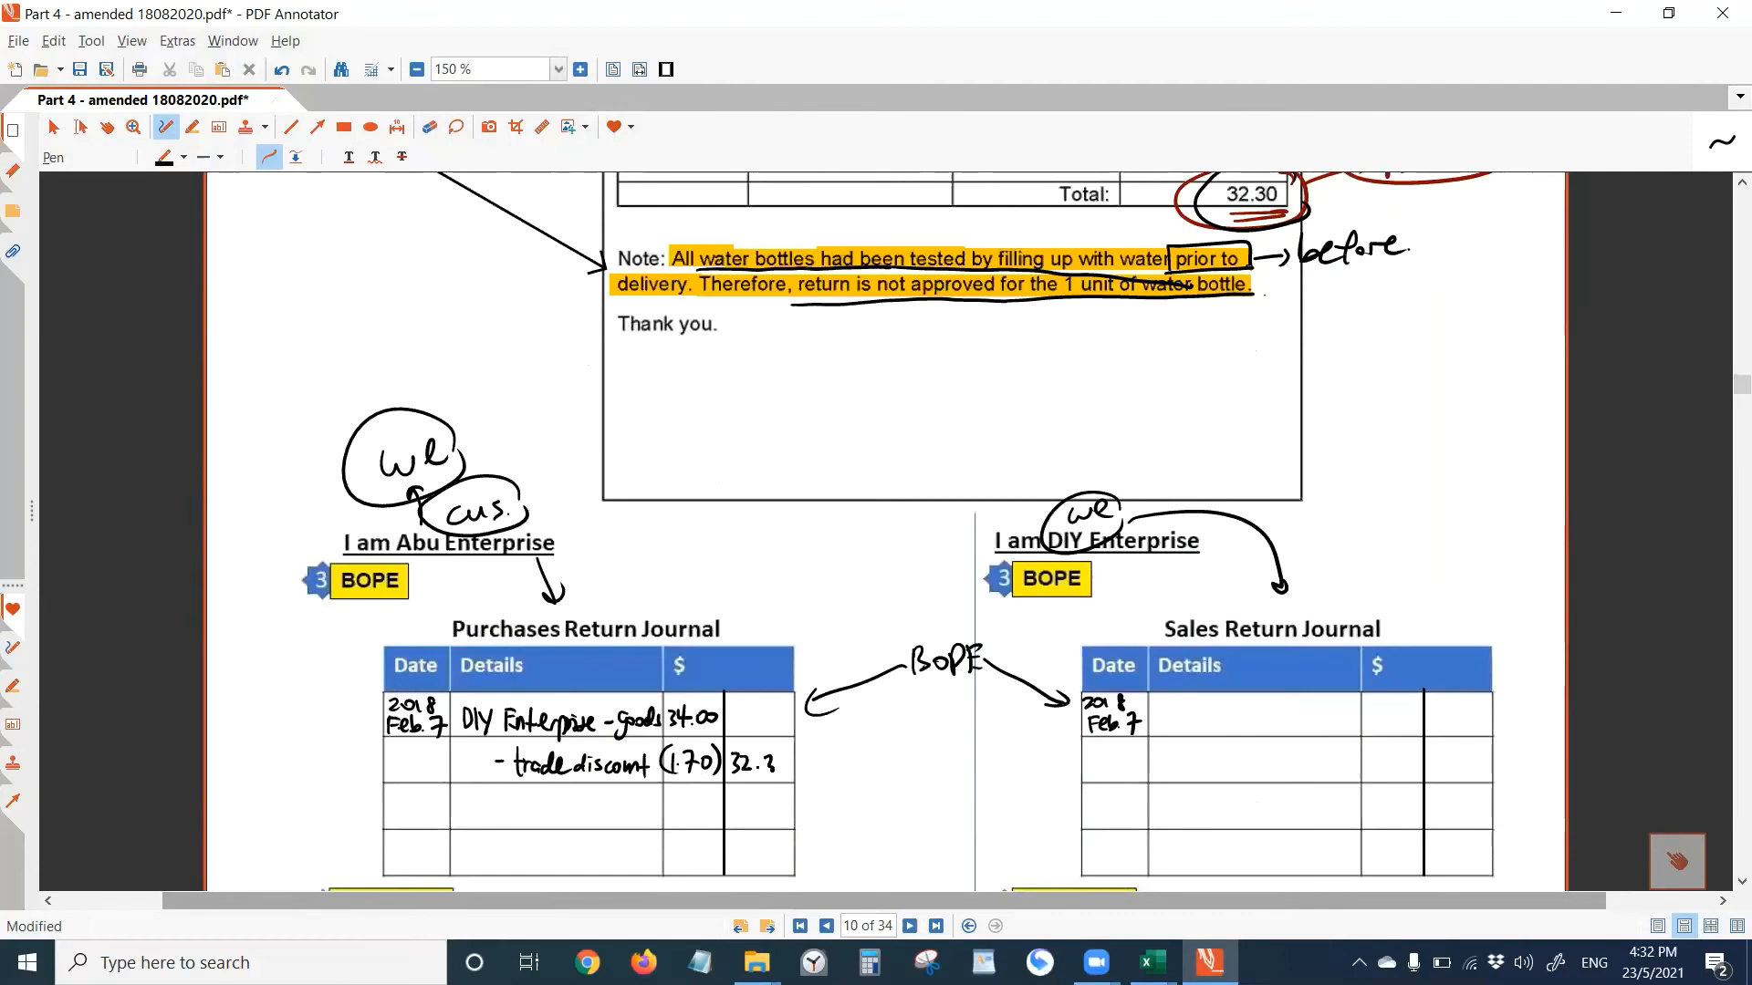
type("0")
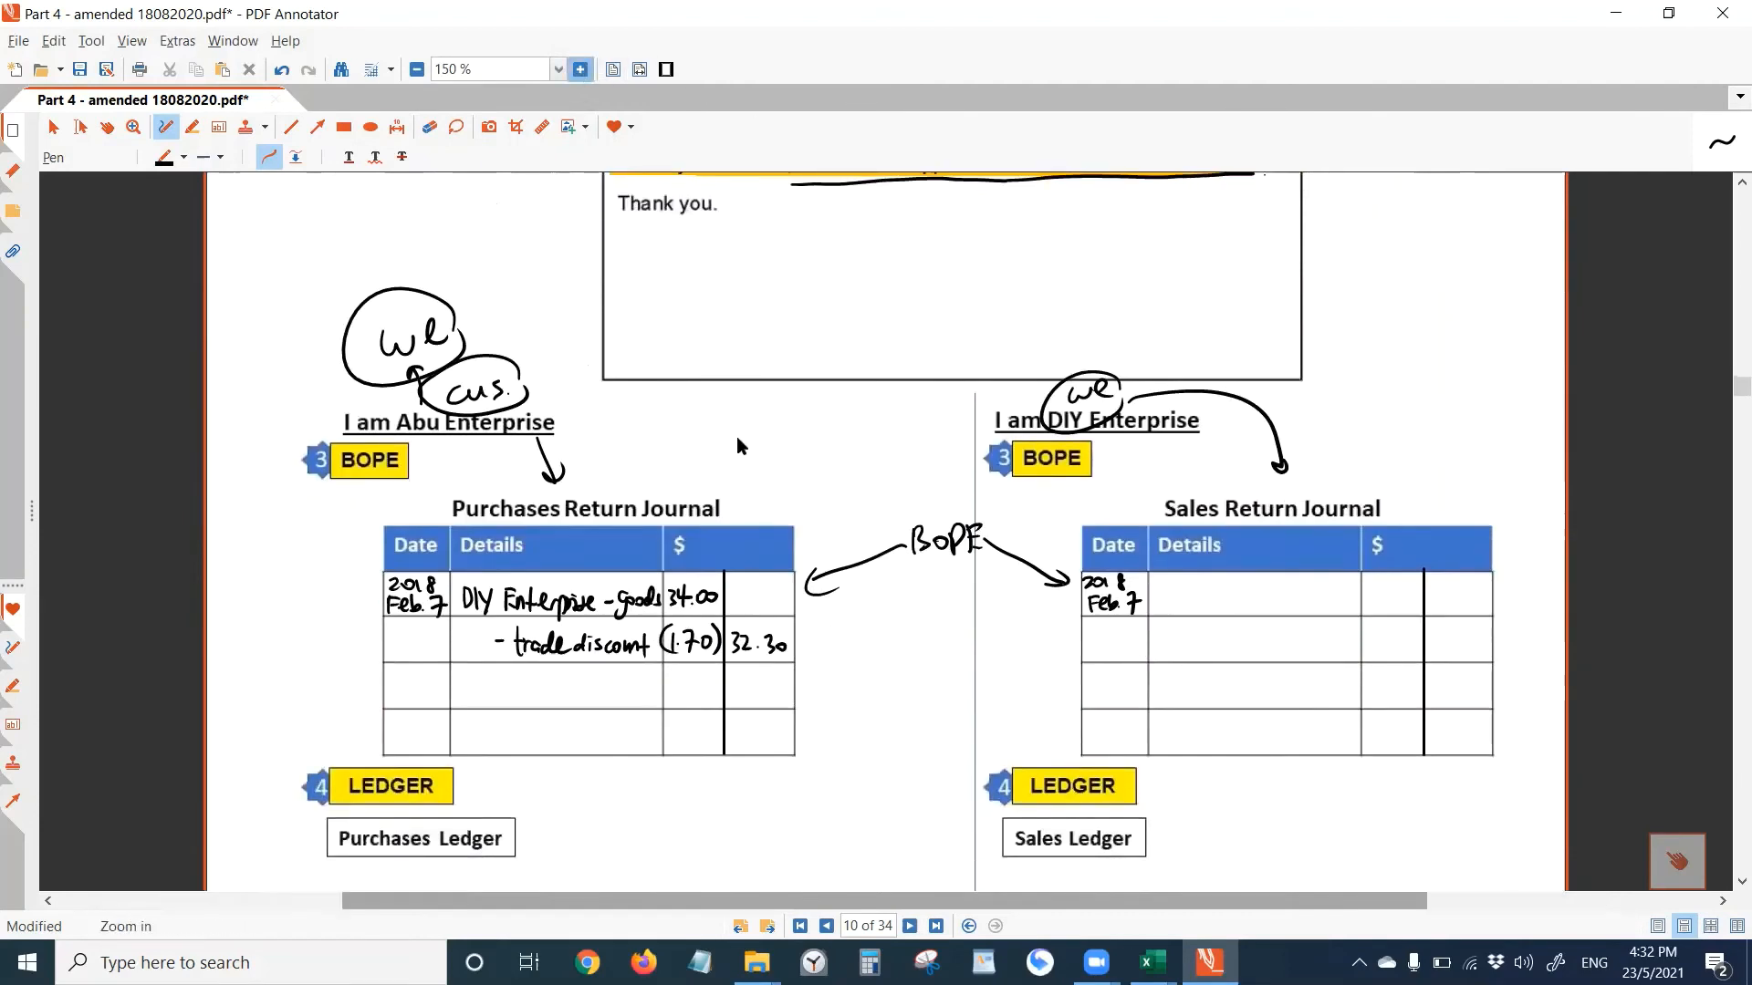
- Arrow the journal's 32.30 to a DIY Enterprise ledger account debited 2018 Feb 7 purchases returns 32.30
left_click(578, 69)
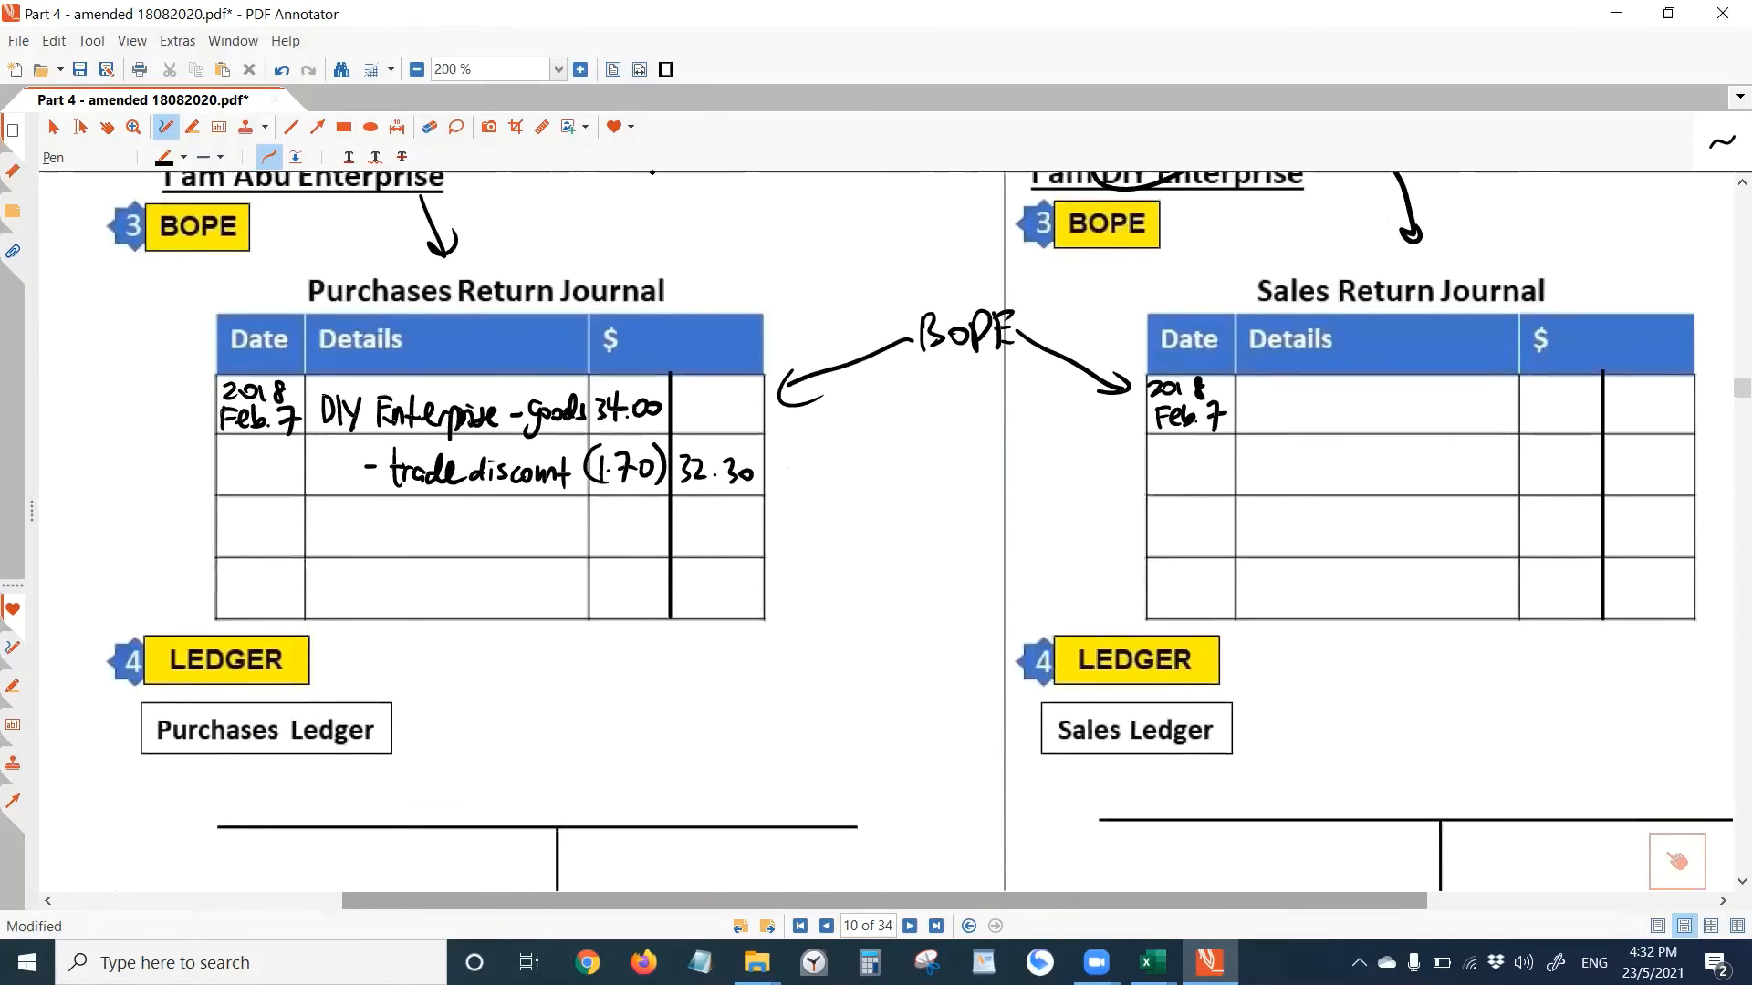
left_click(405, 70)
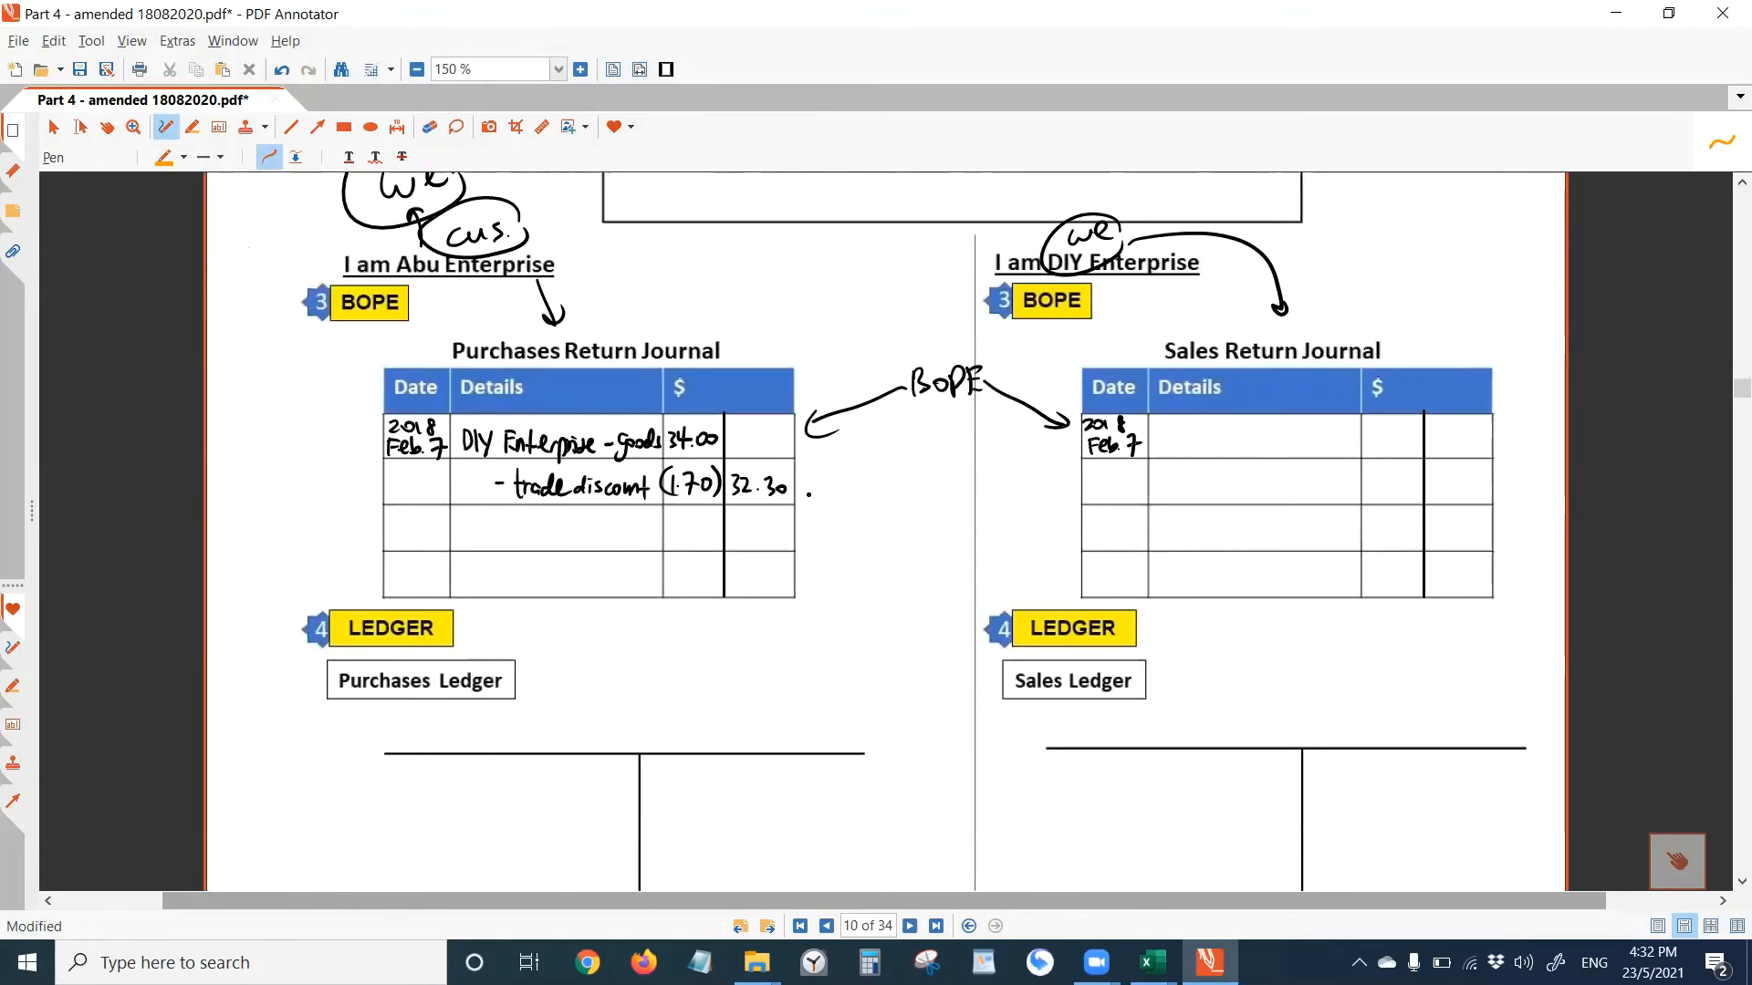
left_click_drag(794, 485, 632, 694)
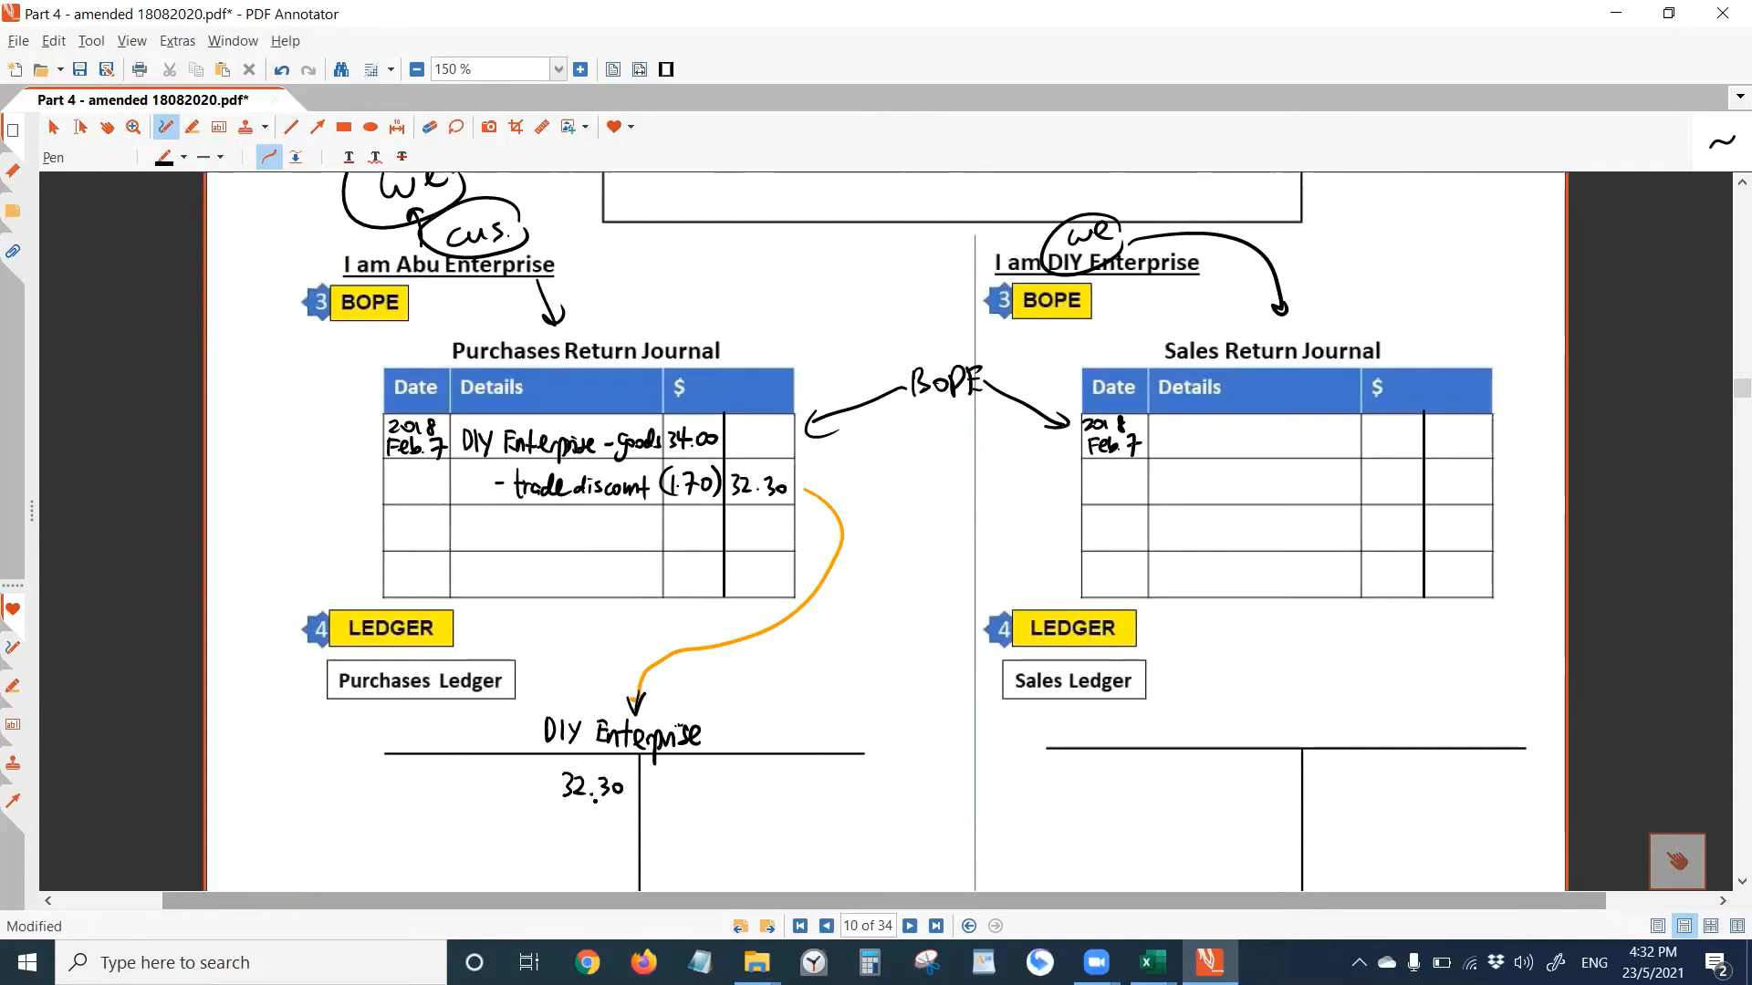
left_click(610, 816)
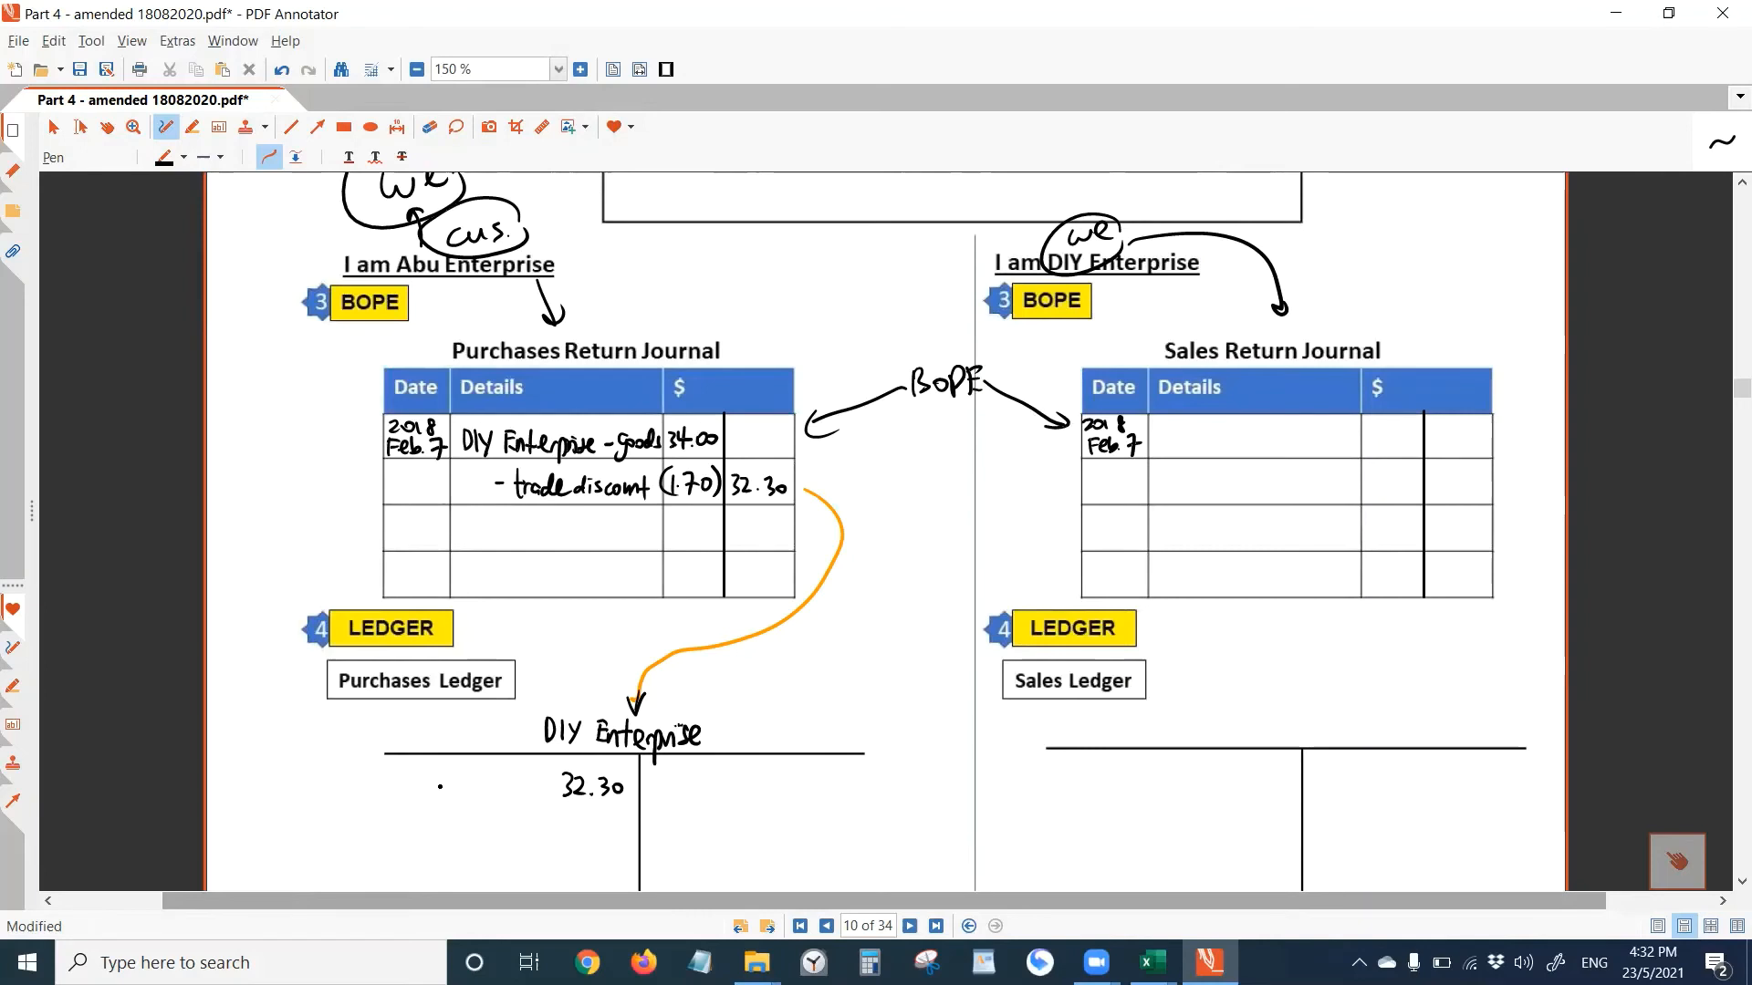
left_click_drag(419, 777, 436, 788)
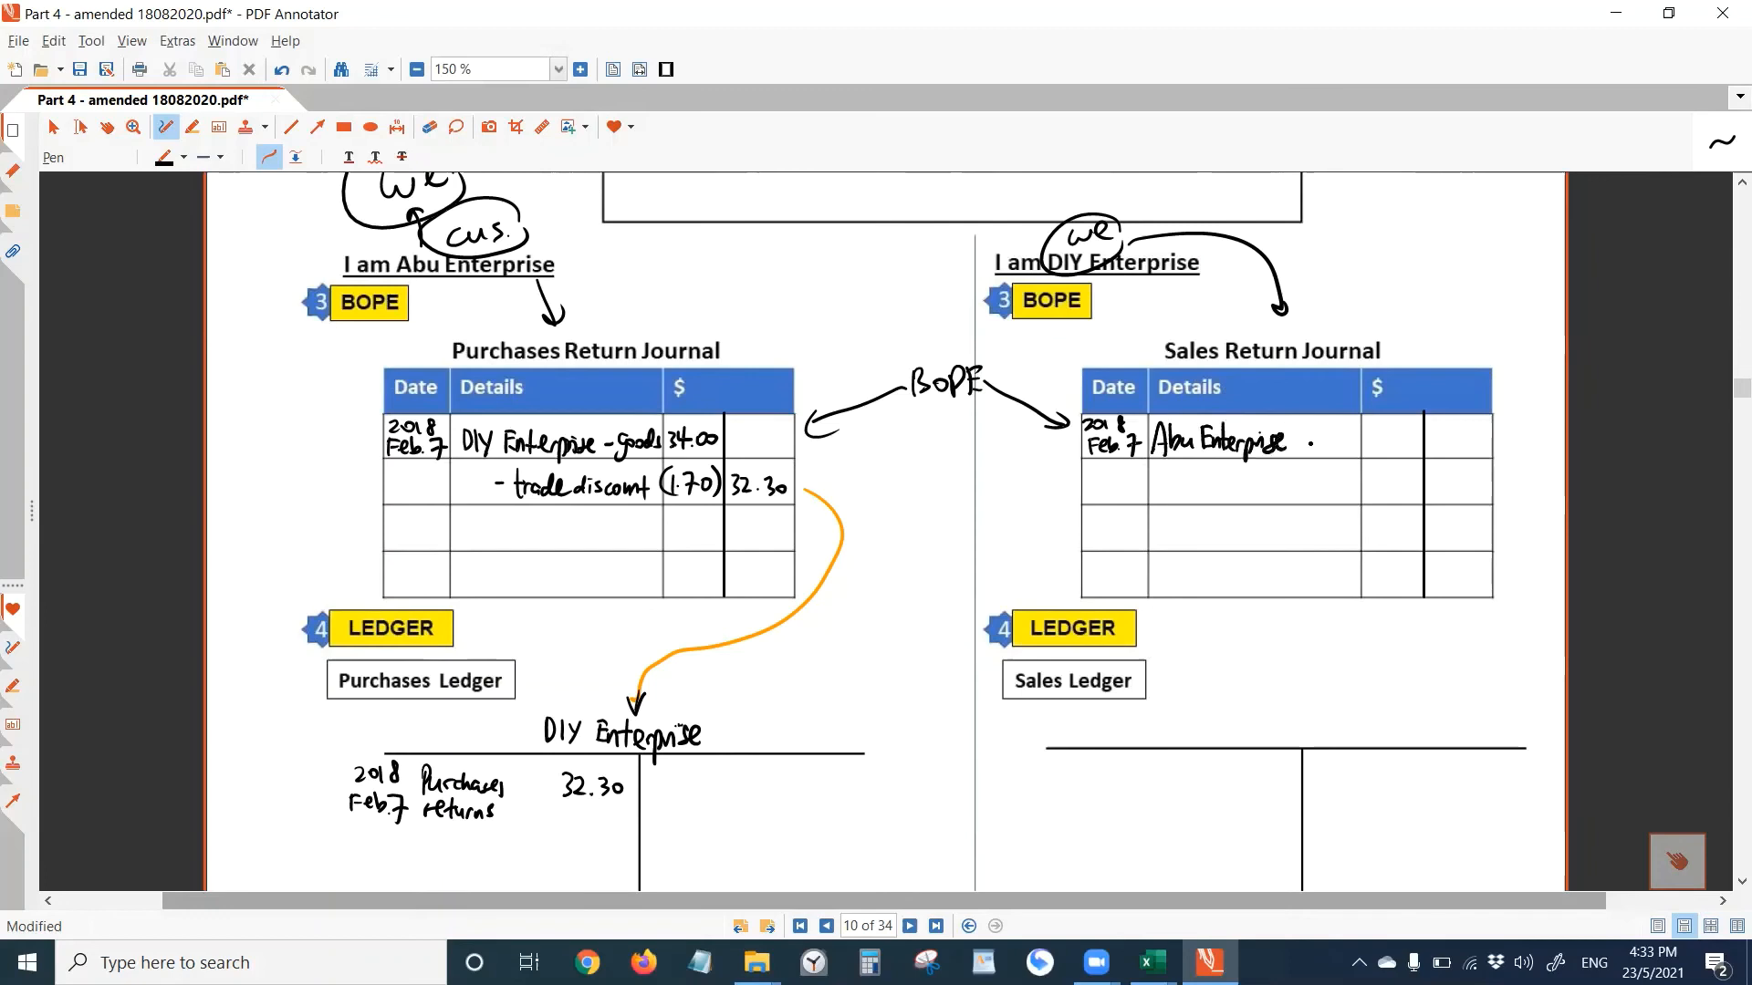
- Record Abu Enterprise goods 34.00 less trade discount (1.70), net 32.30, in the sales return journal
left_click_drag(1317, 440, 1363, 440)
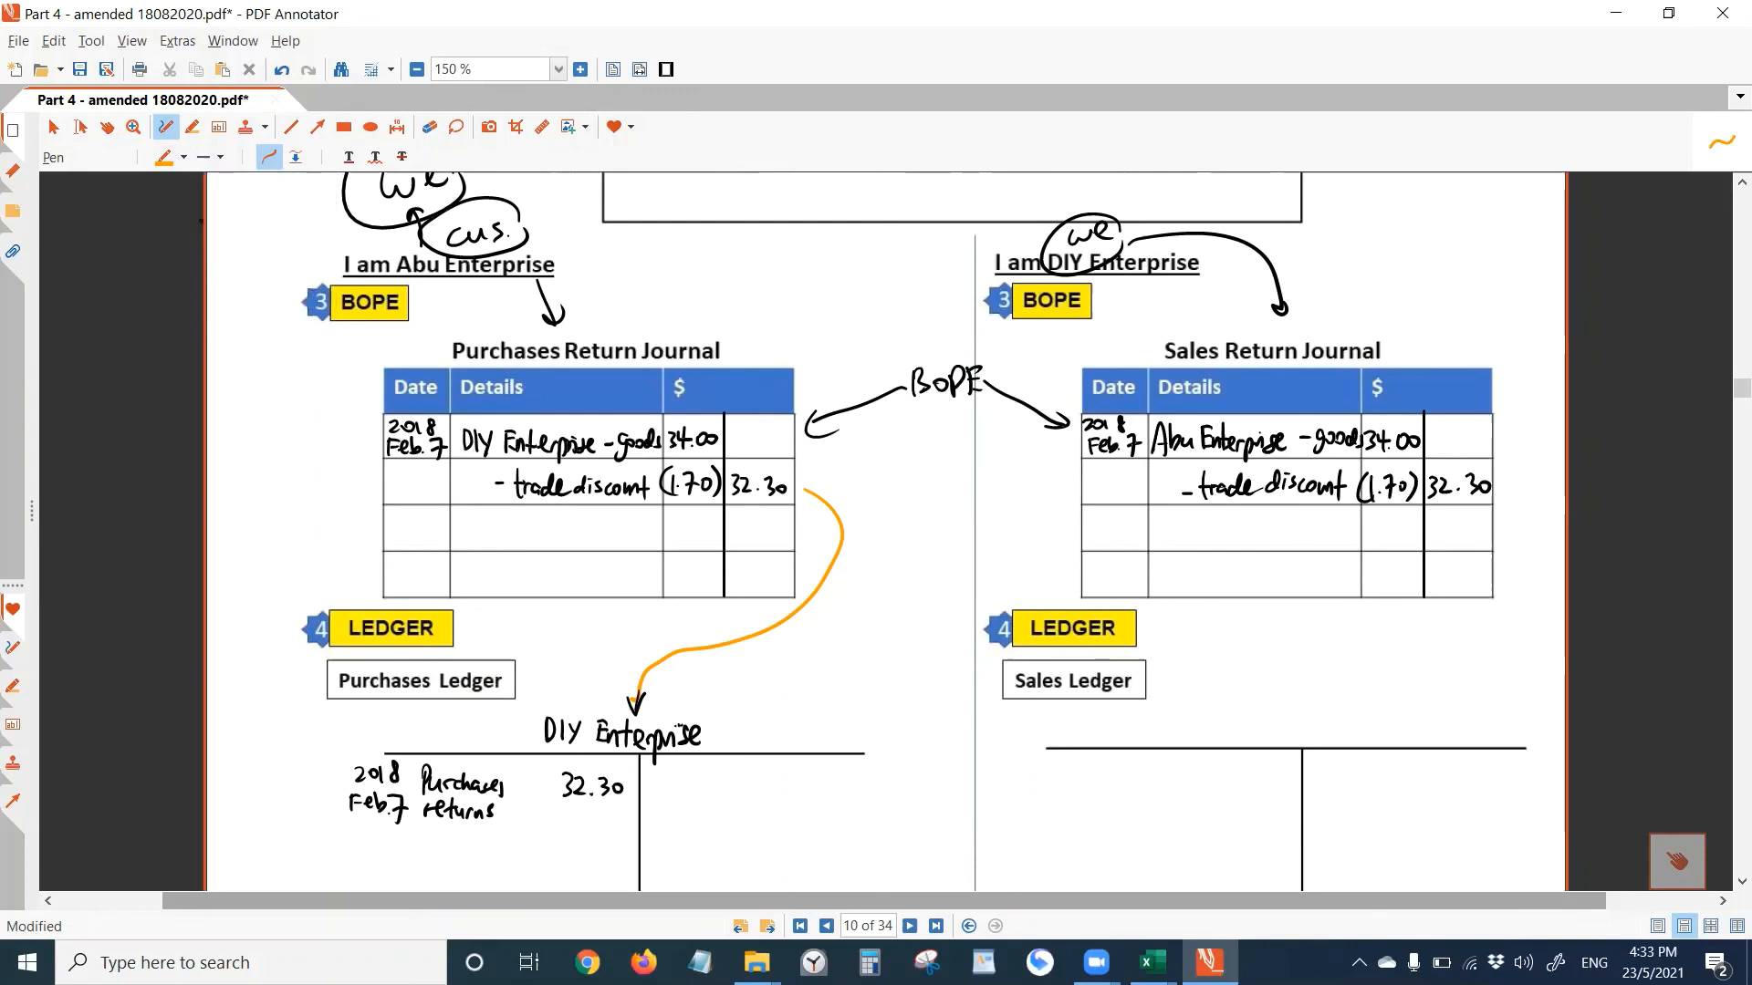
- Arrow the sales journal's 32.30 to an Abu Enterprise ledger account credited 2018 Feb 7 sales returns 32.30
left_click_drag(1515, 491, 1469, 609)
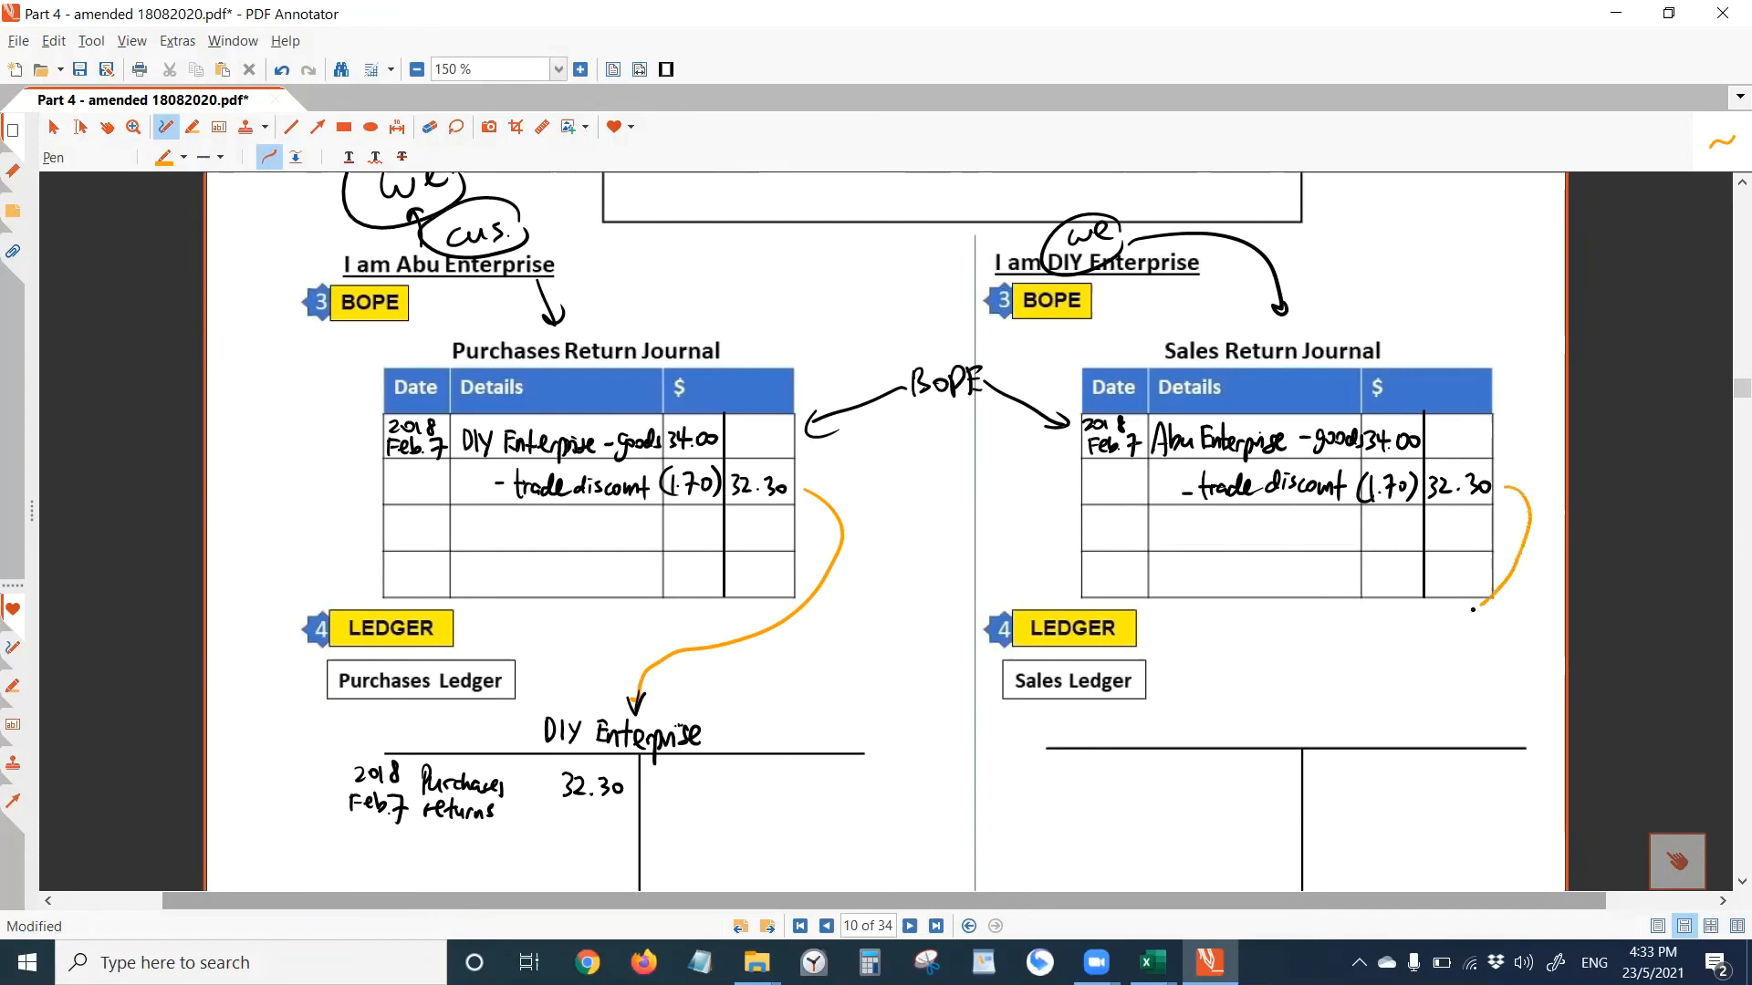
left_click_drag(1490, 620, 1295, 705)
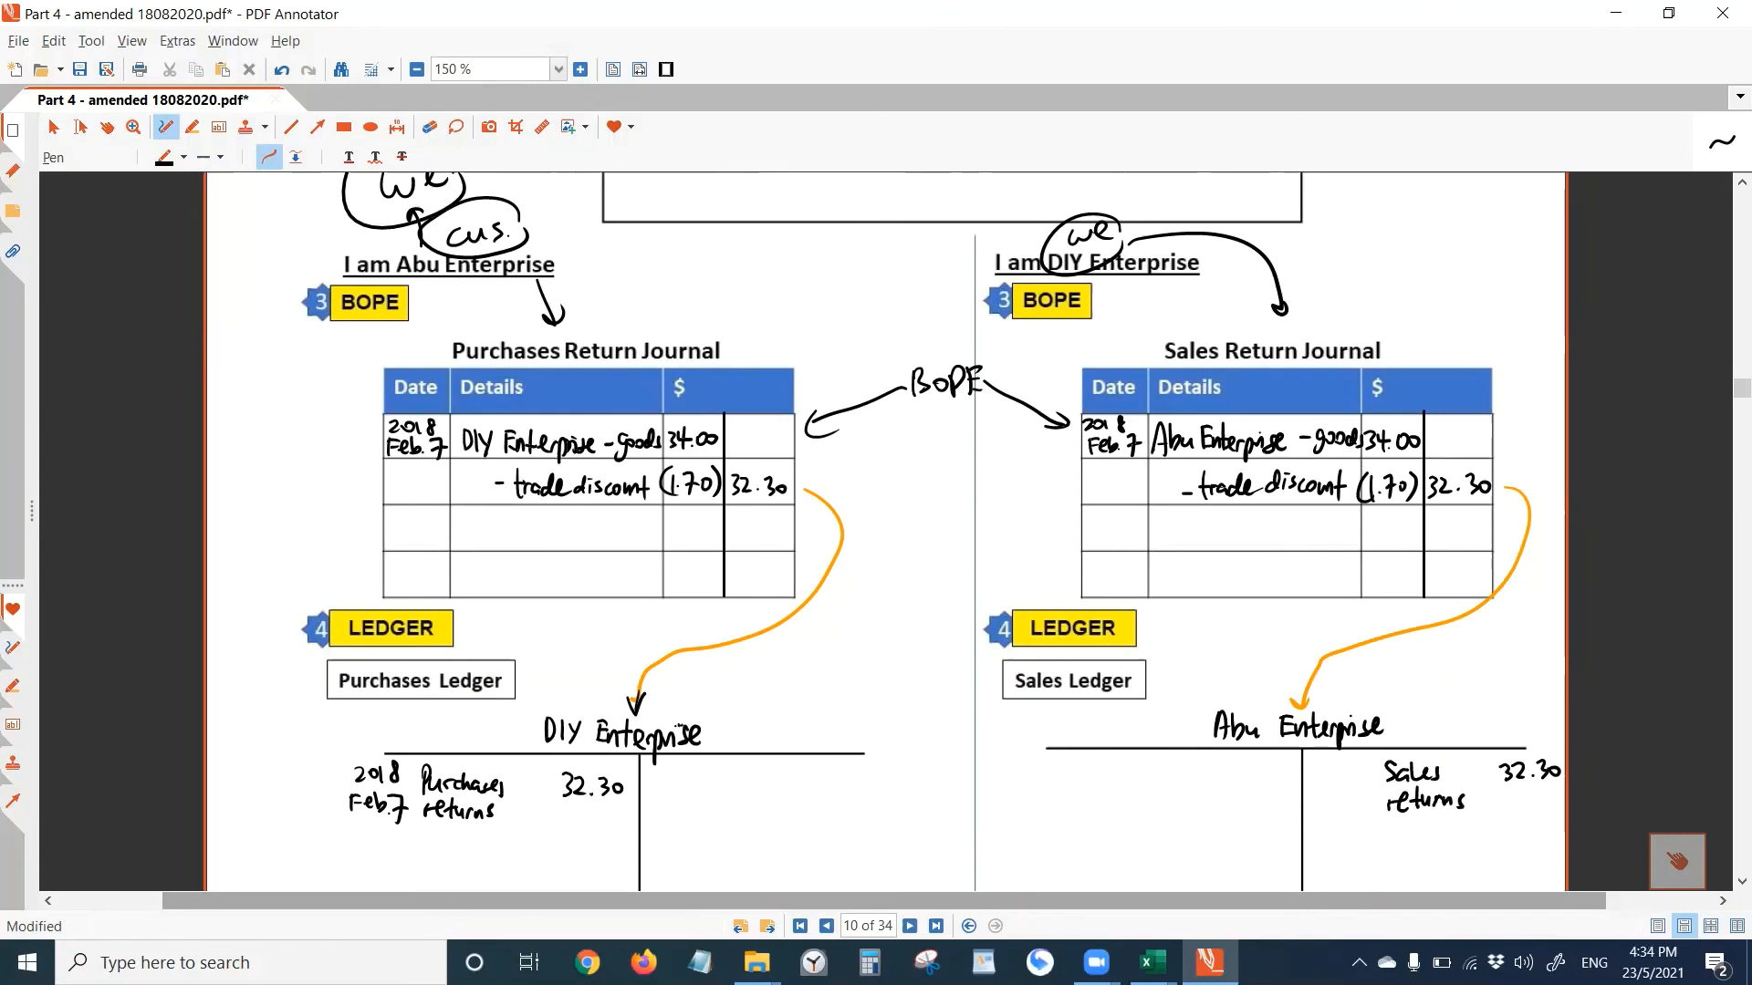
left_click(1309, 774)
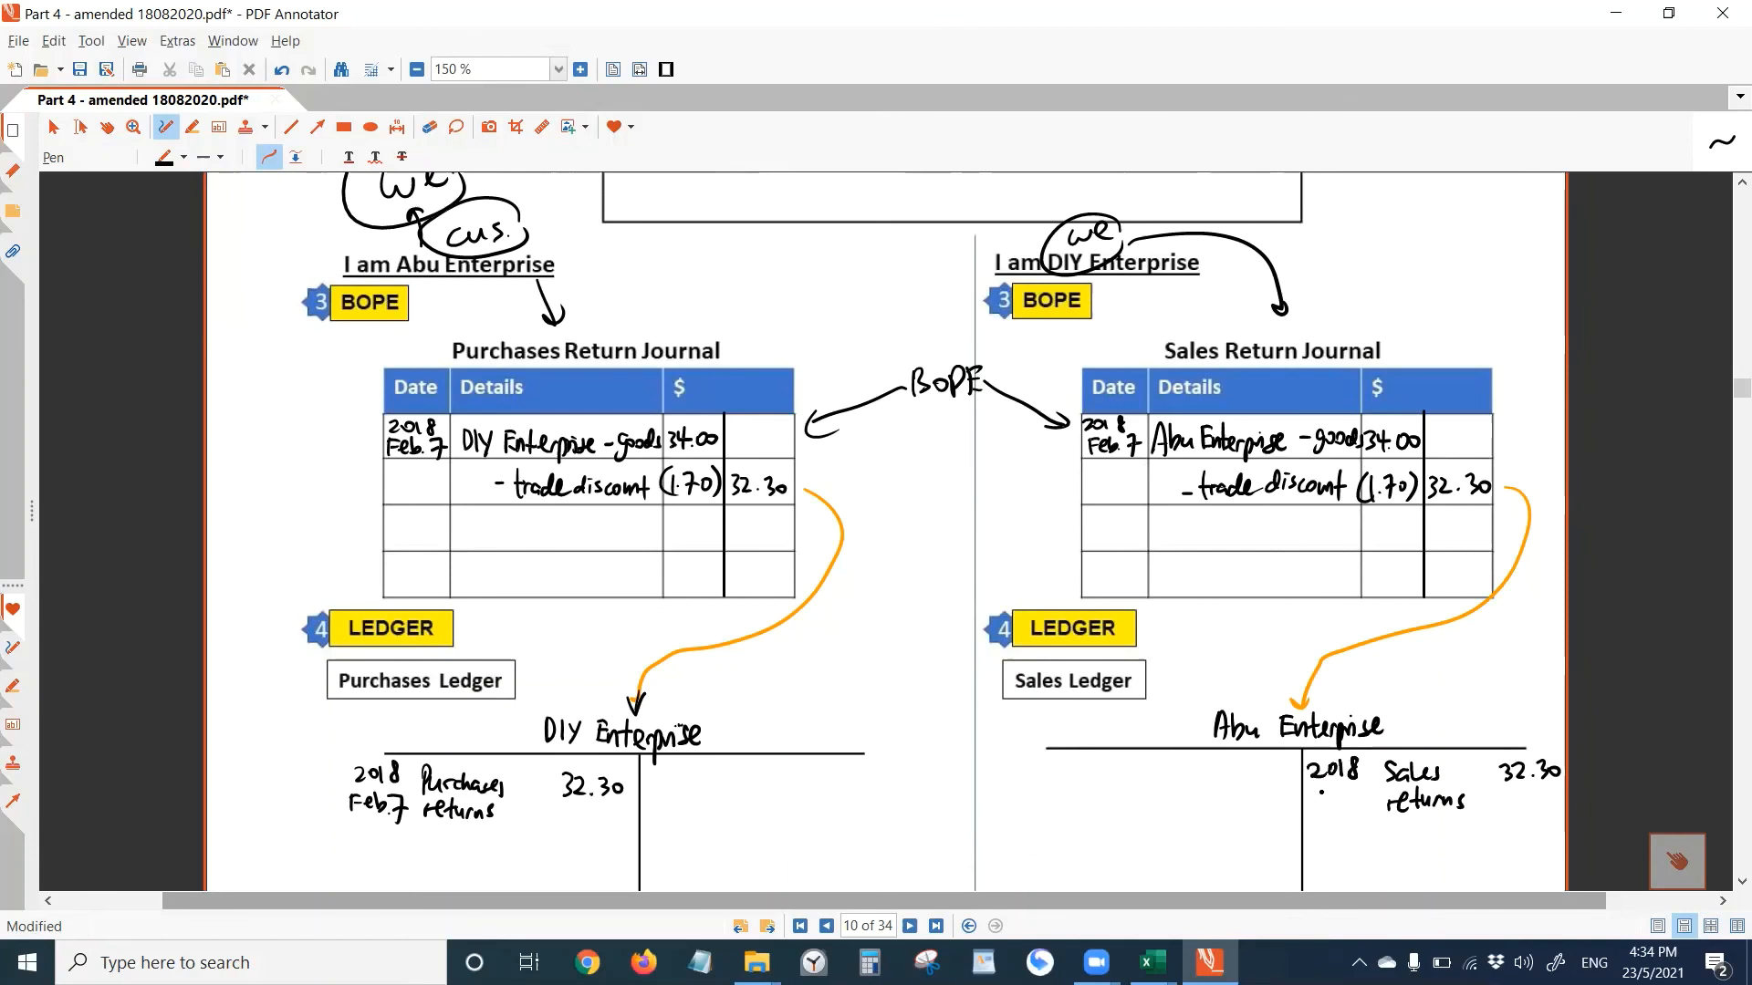
type("Feb.7")
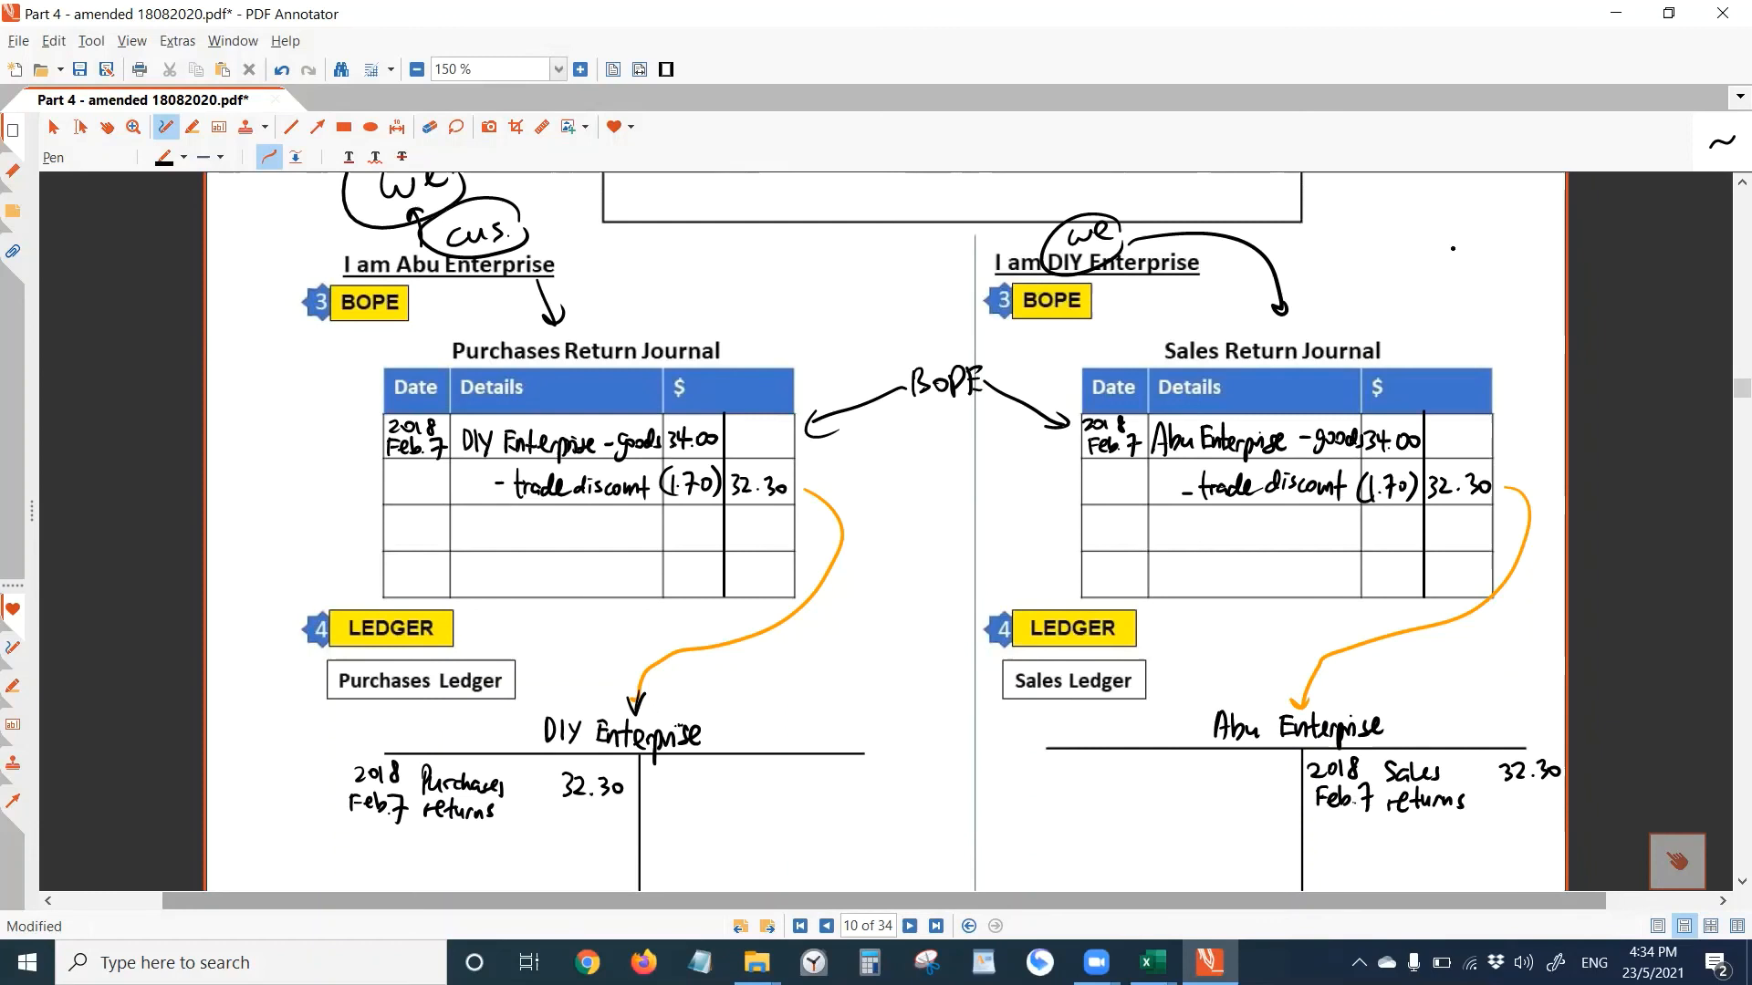
mouse_move(179, 352)
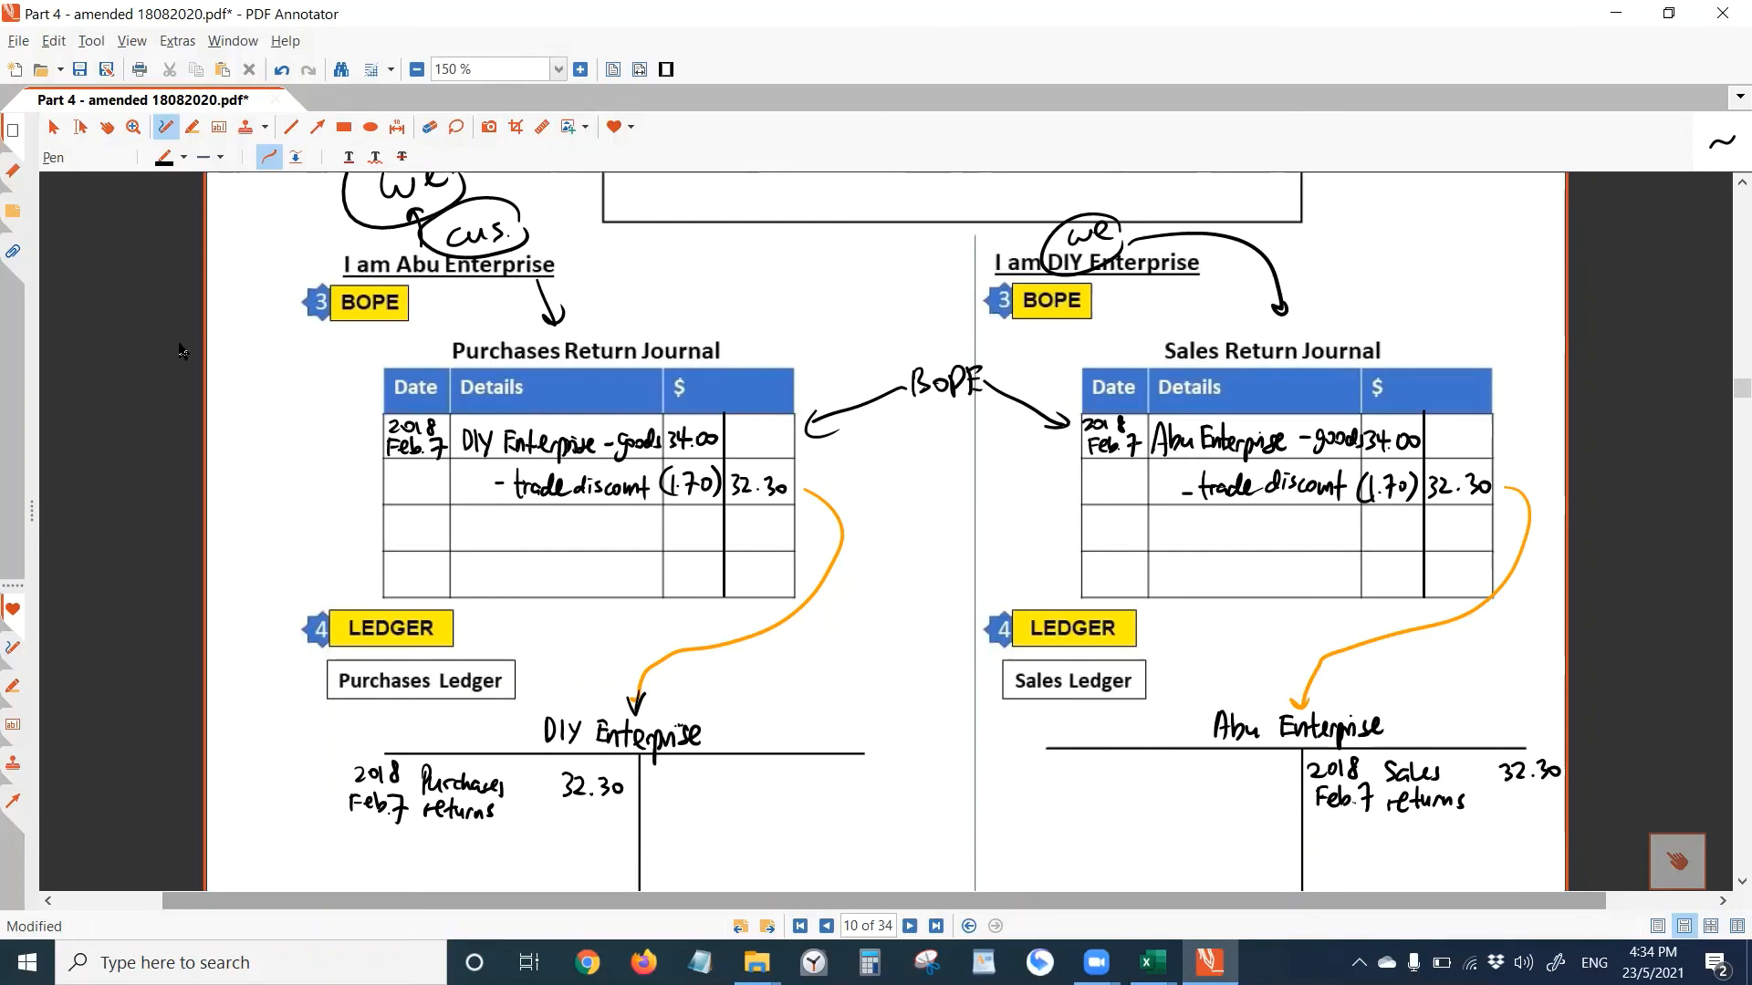